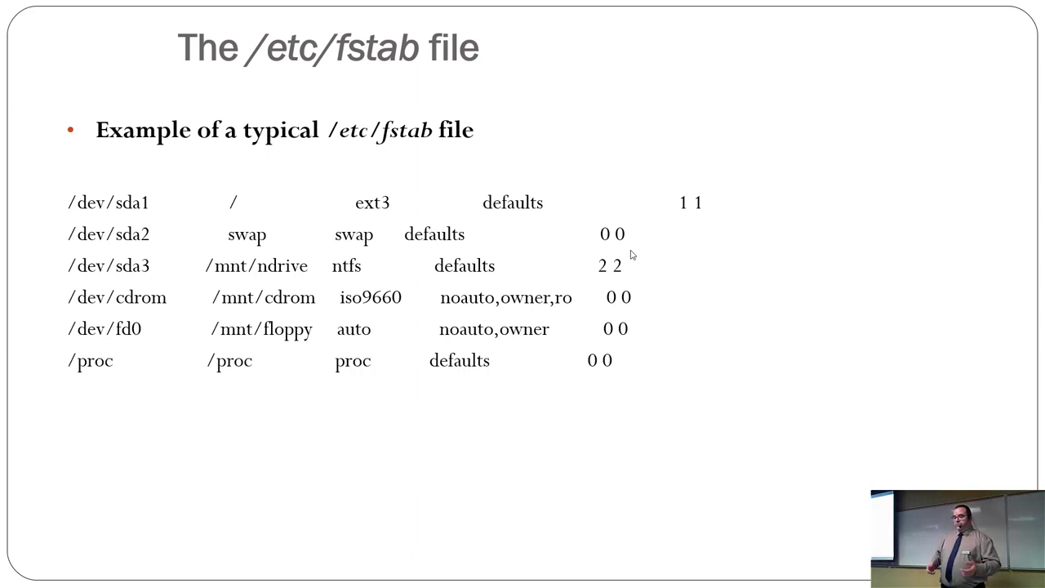
- Advance from the sample /etc/fstab slide to the Field 5 and Field 6 slide
{"action": "key", "text": "right"}
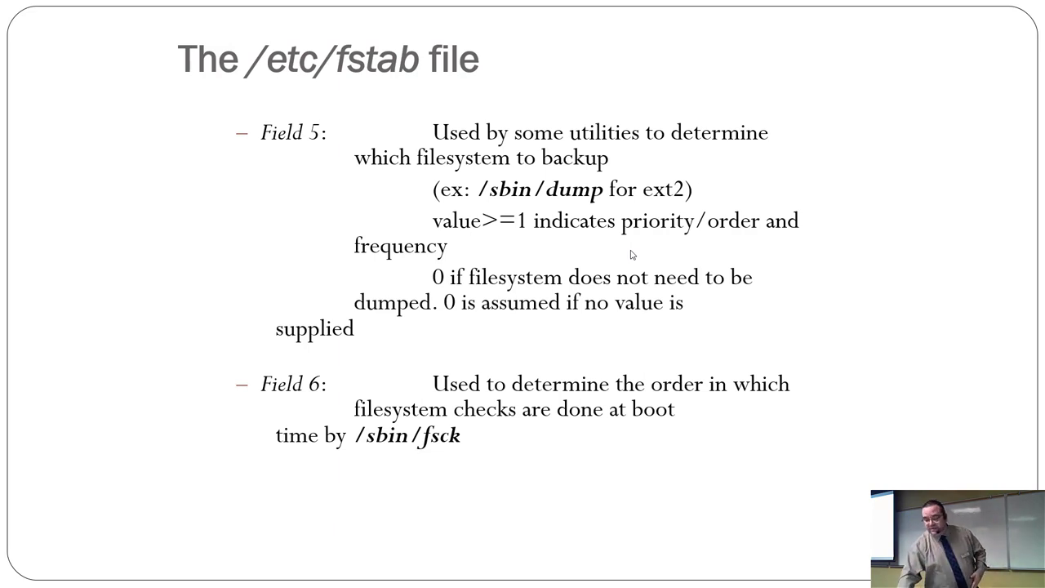
- Advance to the 'Field 6 (continues)' slide on fsck order values 0, 1 and 2
{"action": "key", "text": "Right"}
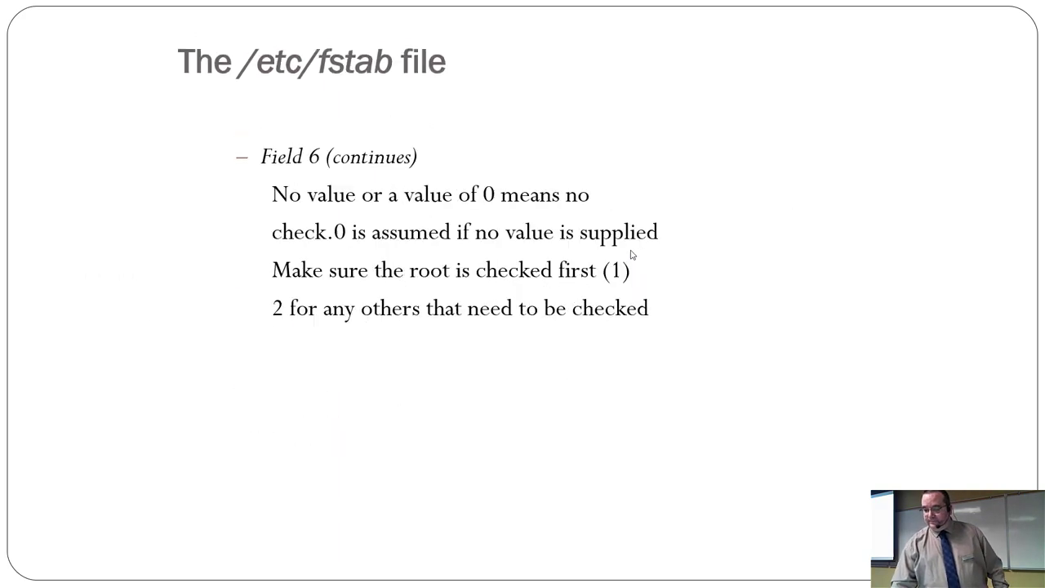
- Advance to the typical /etc/fstab example slide showing root with 1 1
{"action": "key", "text": "Right"}
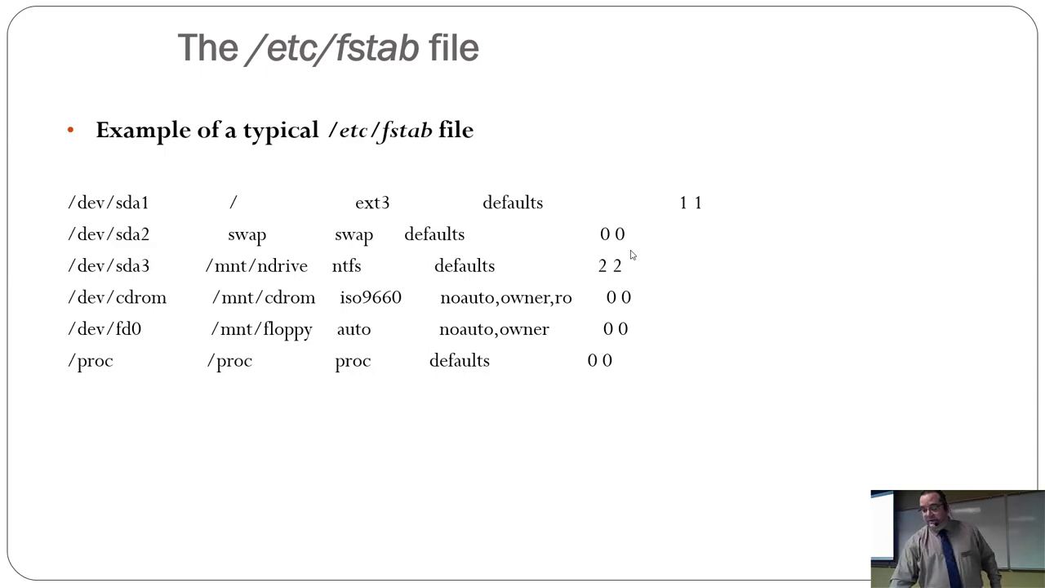
{"action": "key", "text": "right"}
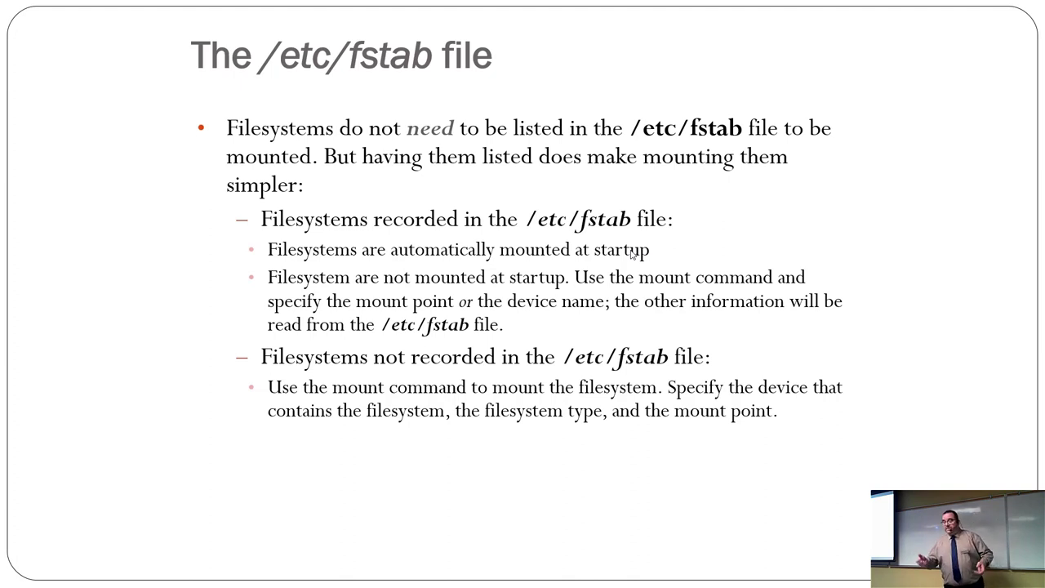
- Advance to the slide explaining UUIDs and how to list them
{"action": "key", "text": "Right"}
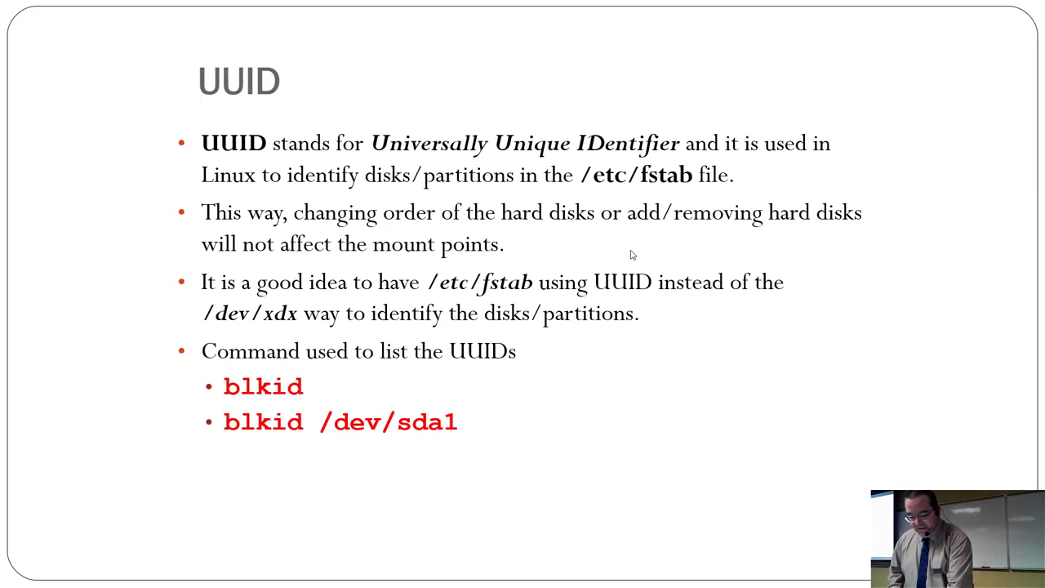
- In the terminal, run cat /etc/fstab to show the root and swap UUID entries
{"action": "key", "text": "alt+tab"}
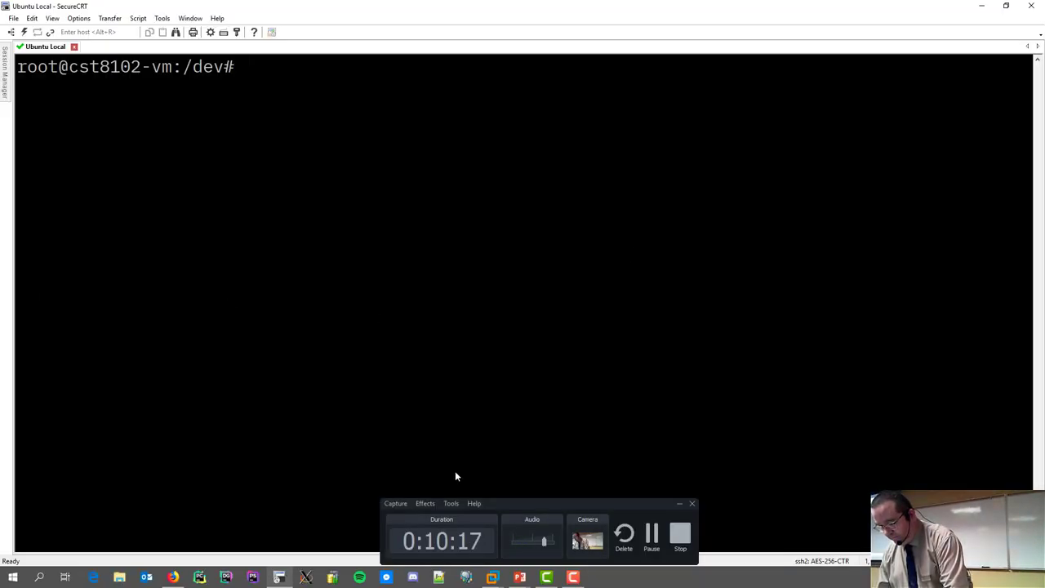
{"action": "type", "text": "cat"}
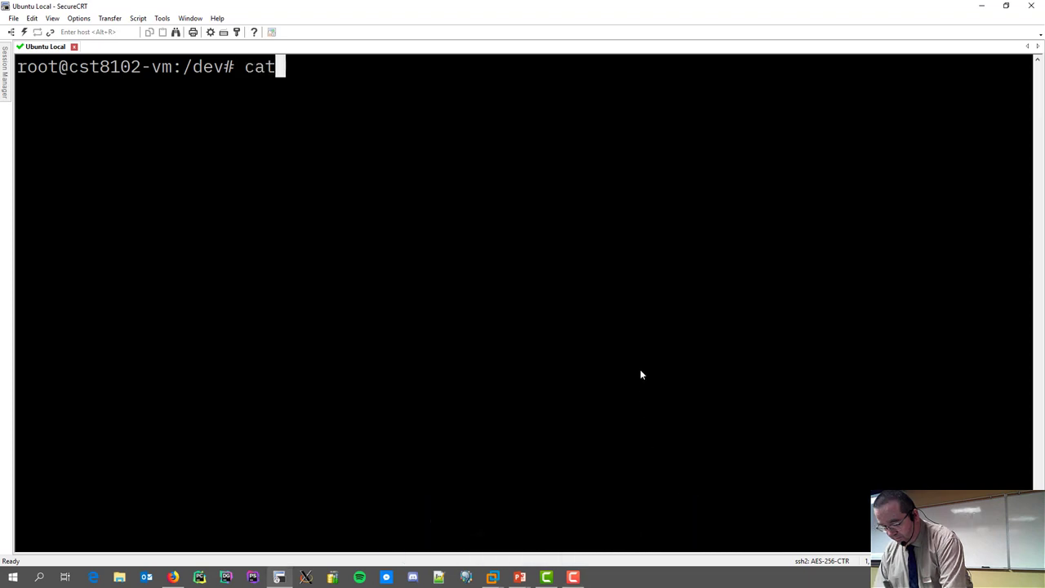
{"action": "type", "text": "/etc/fstab"}
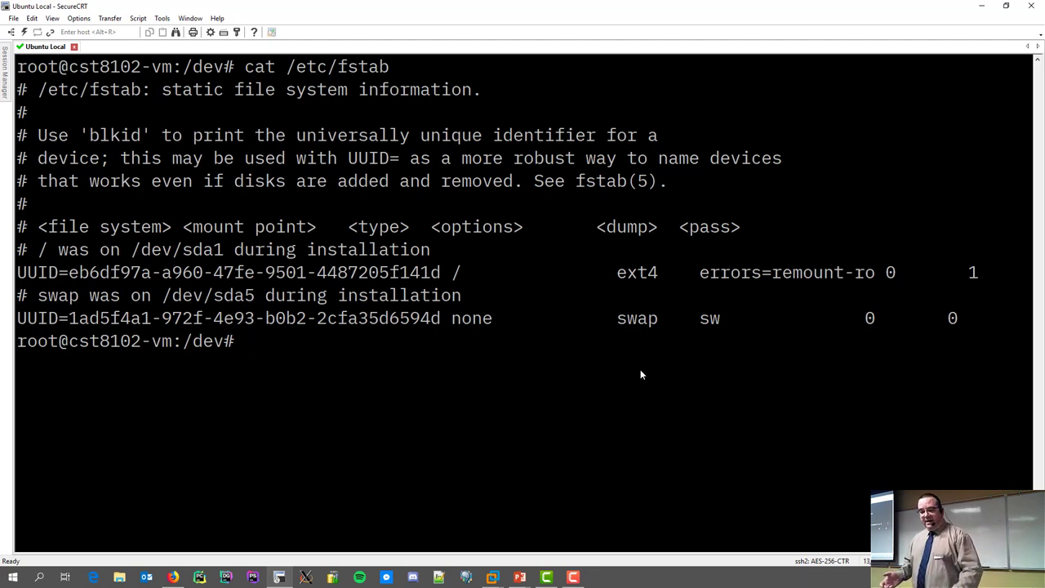
- Switch back to the slideshow and reach 'The mount command' slide
{"action": "key", "text": "alt+tab"}
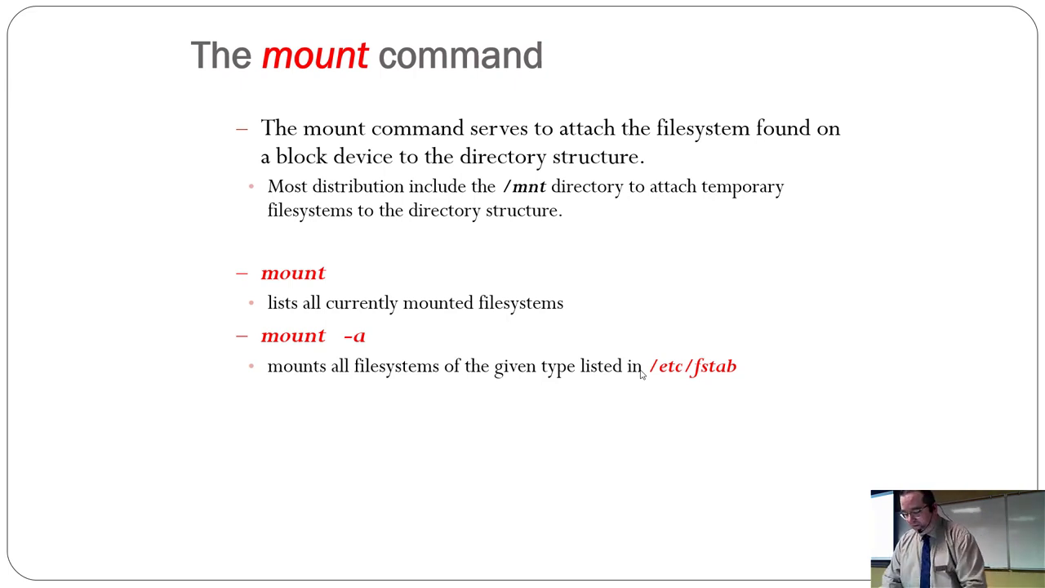
- Advance to the second mount command slide with the floppy mounting examples
{"action": "key", "text": "Right"}
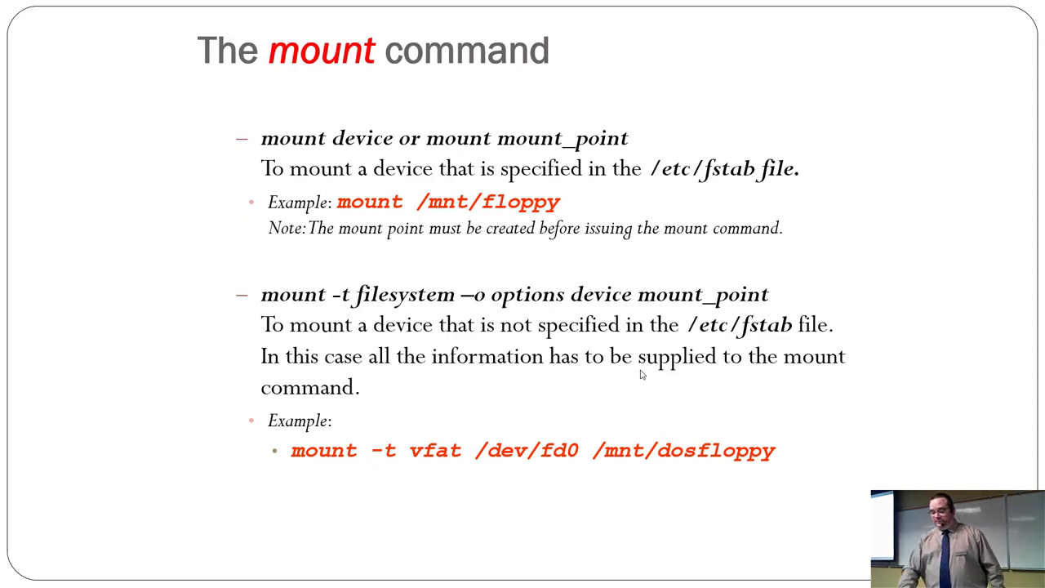
- Present the 'Mounting a Filesystem' restrictions slide, then switch to the terminal session
{"action": "key", "text": "Right"}
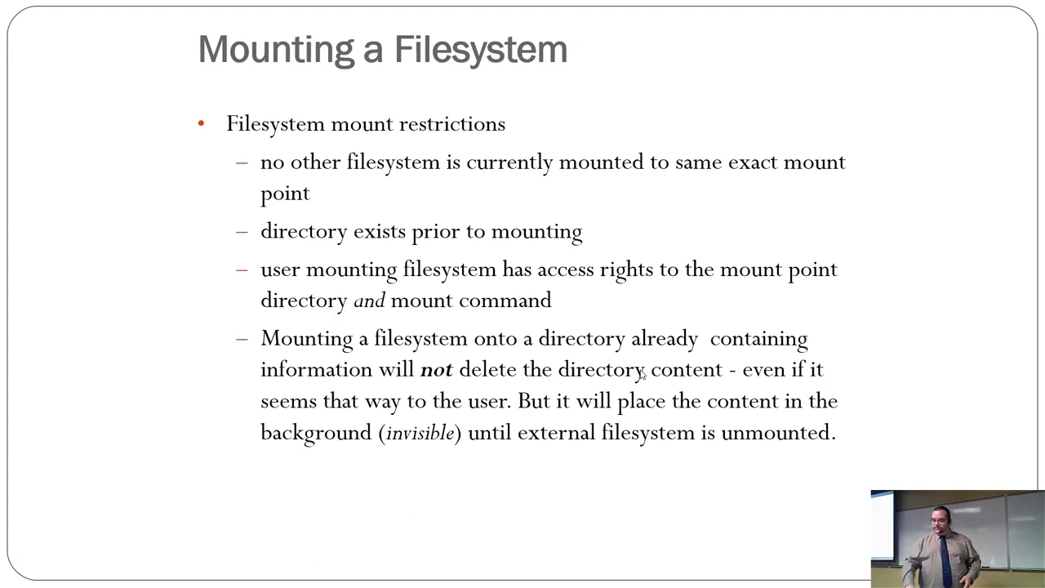
{"action": "left_click", "coordinate": [640, 374]}
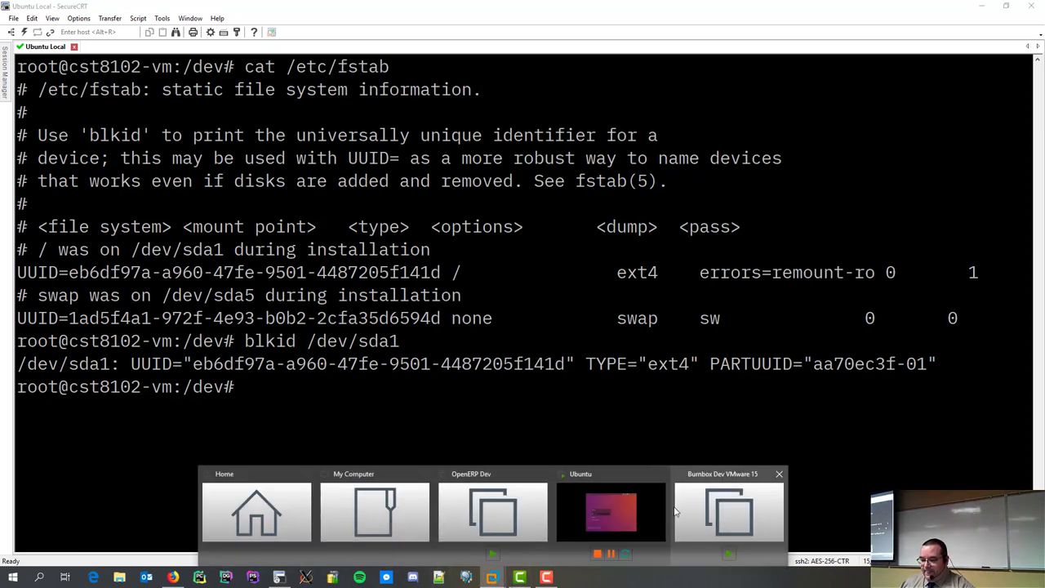
- Bring up the Ubuntu 16.04 virtual machine window in VMware Workstation
{"action": "left_click", "coordinate": [610, 511]}
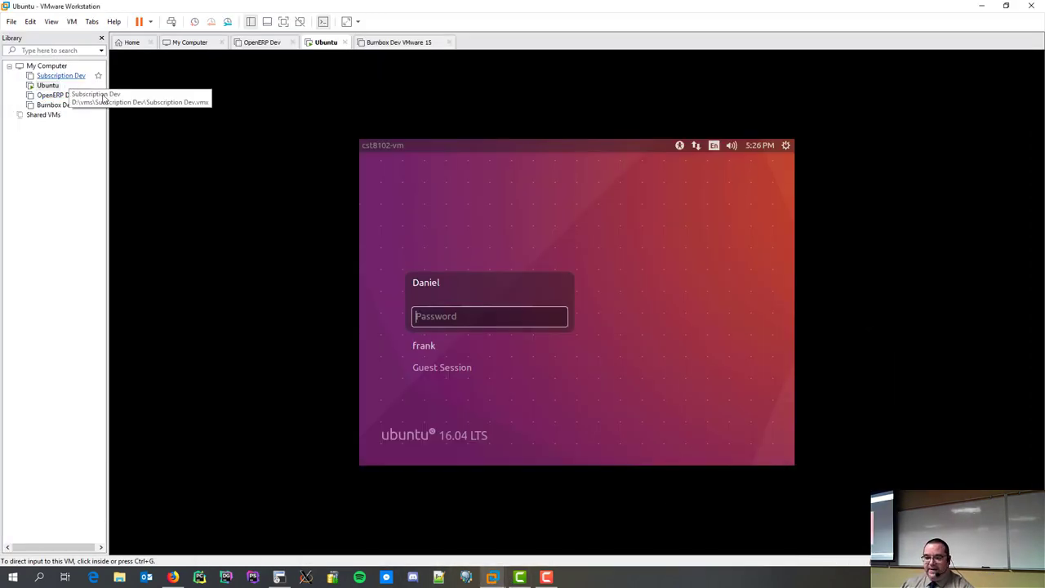
{"action": "mouse_move", "coordinate": [225, 39]}
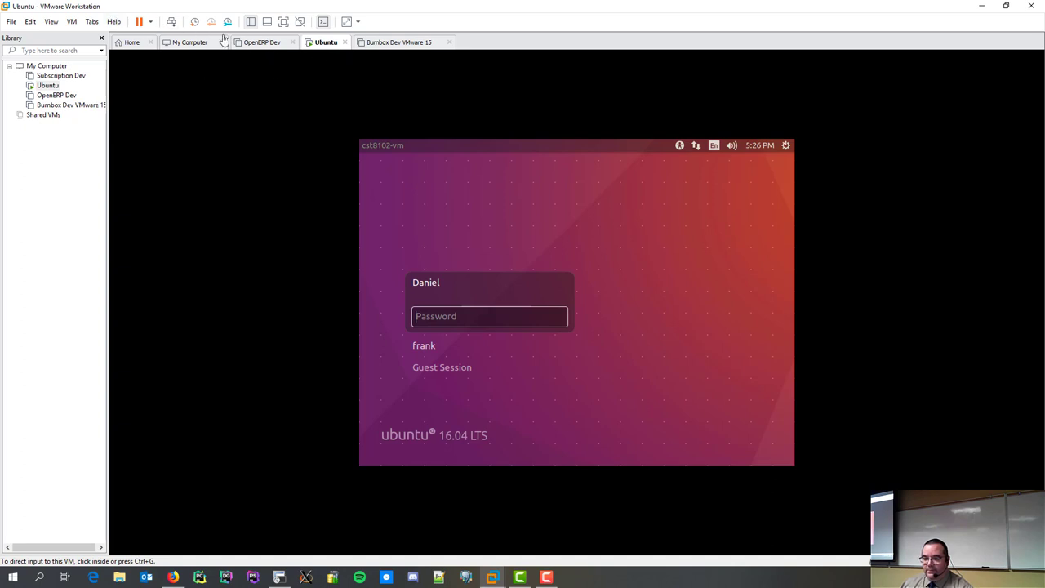
- Open the Ubuntu VM settings and view the CD/DVD and 2 GB Hard Disk 2 details
{"action": "right_click", "coordinate": [47, 85]}
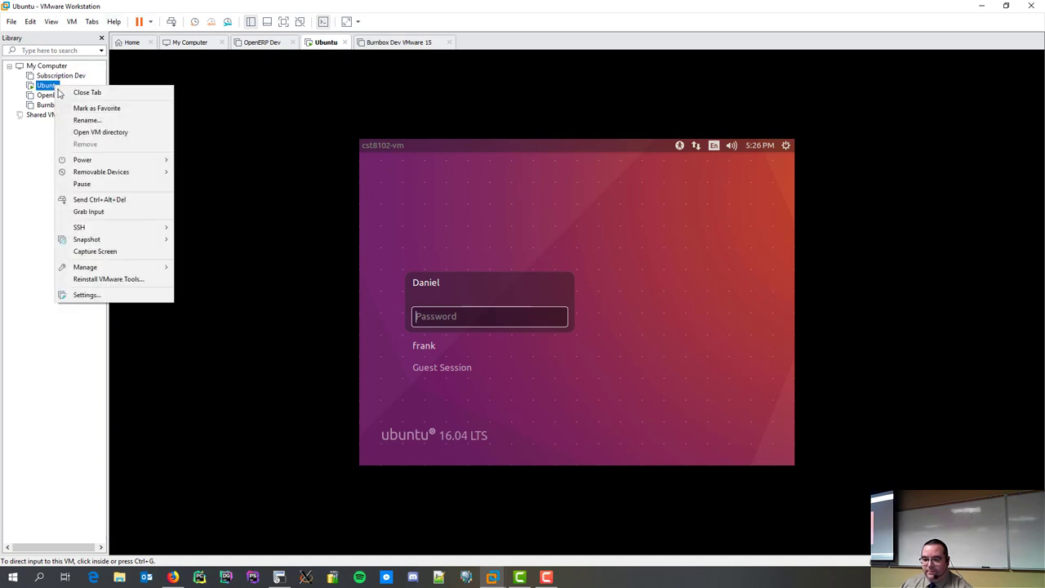
{"action": "left_click", "coordinate": [316, 307]}
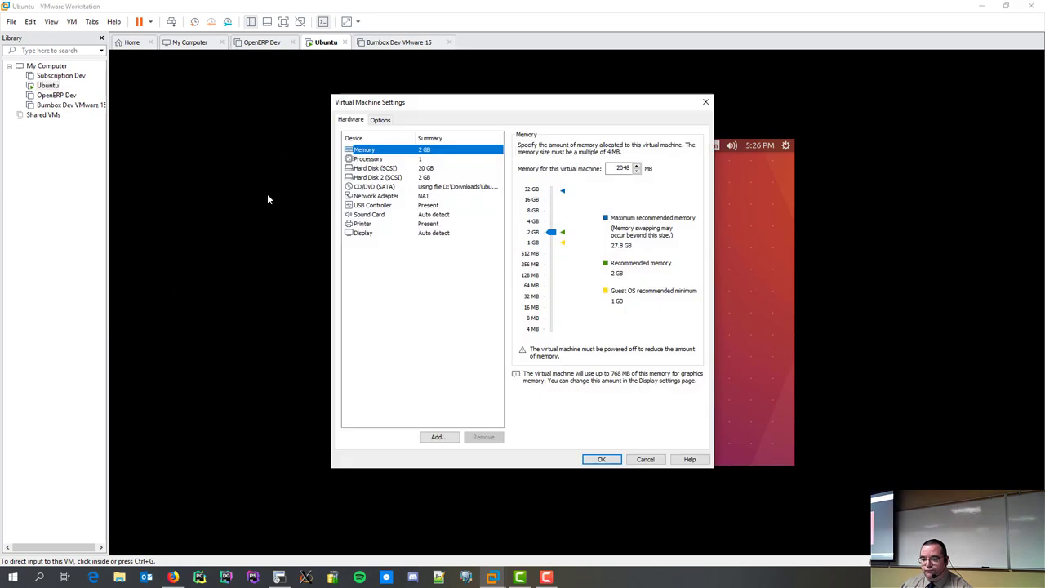
{"action": "left_click", "coordinate": [374, 186]}
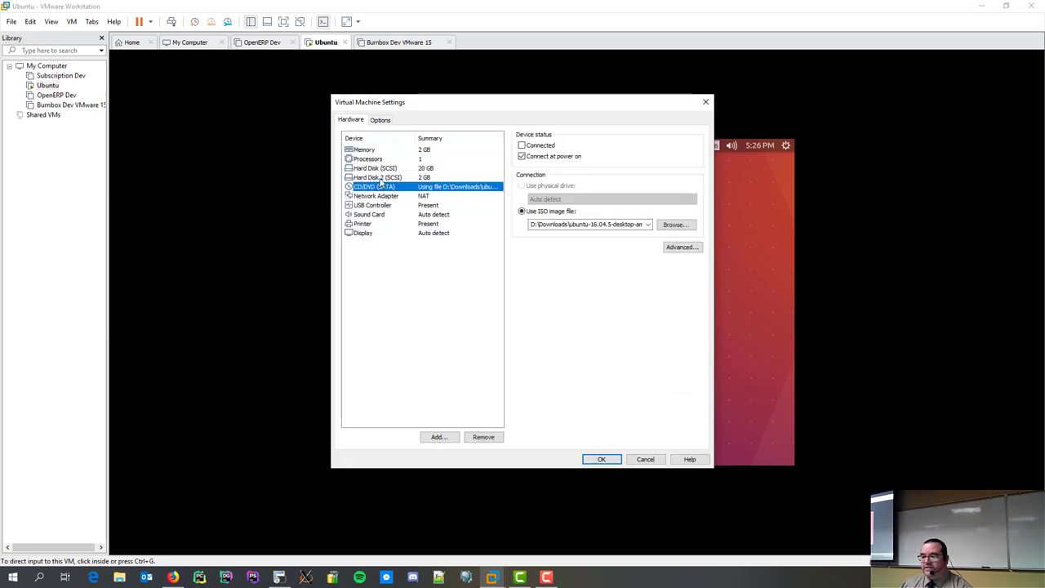
{"action": "left_click", "coordinate": [376, 177]}
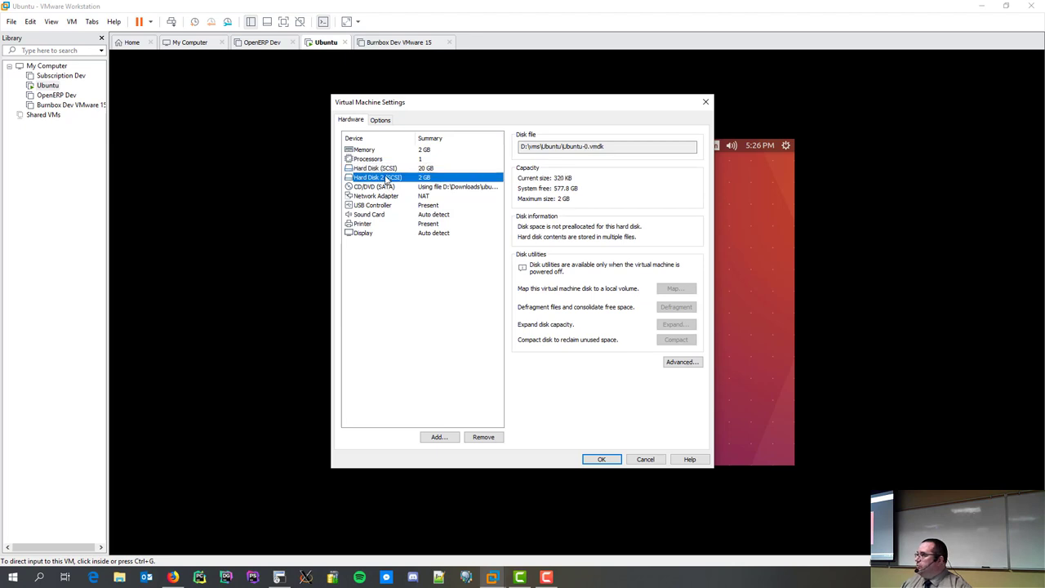
{"action": "mouse_move", "coordinate": [684, 159]}
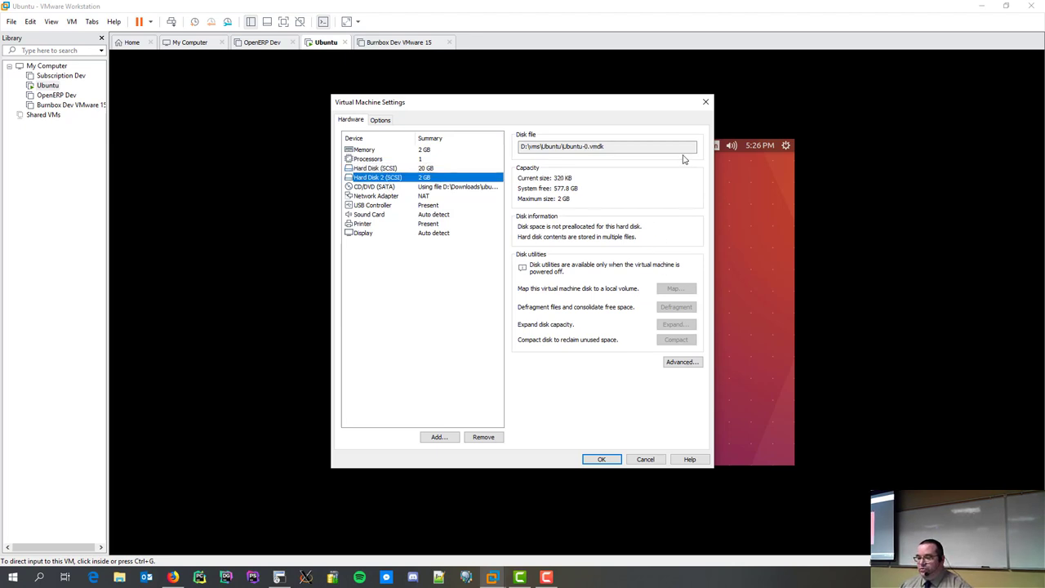
{"action": "left_click", "coordinate": [601, 459]}
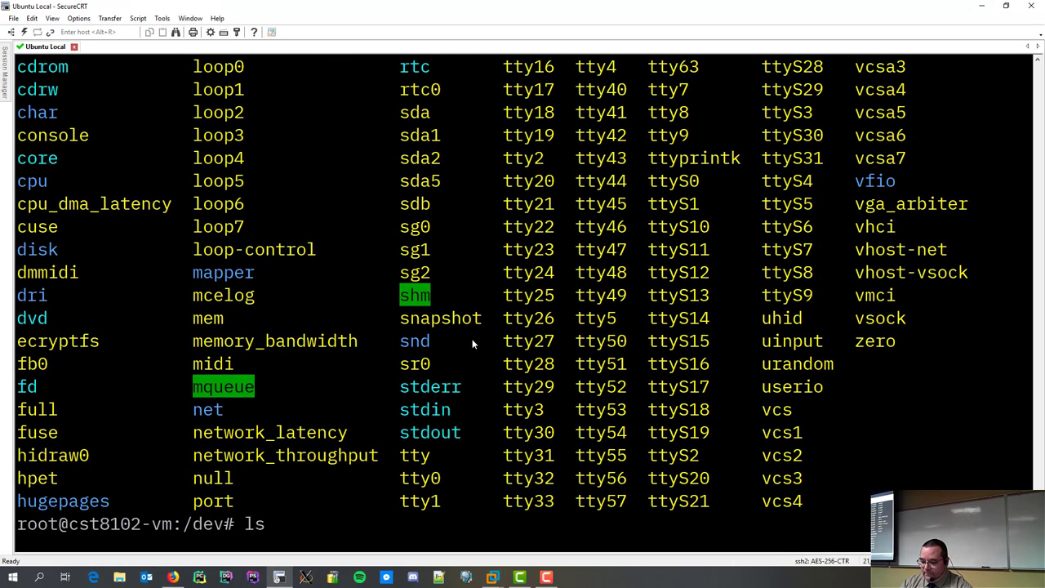
{"action": "type", "text": "/dev/s"}
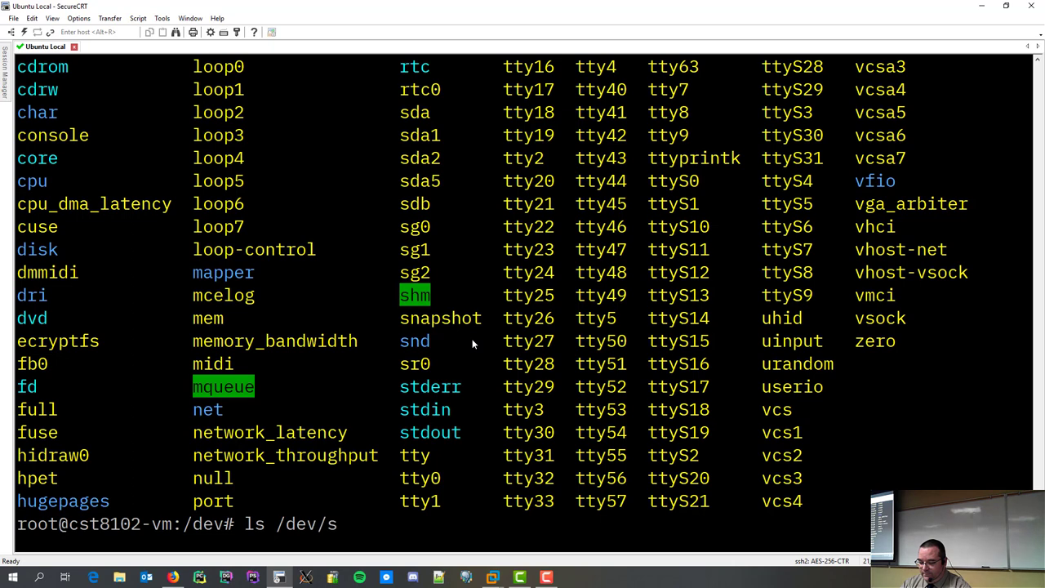
{"action": "type", "text": "*"}
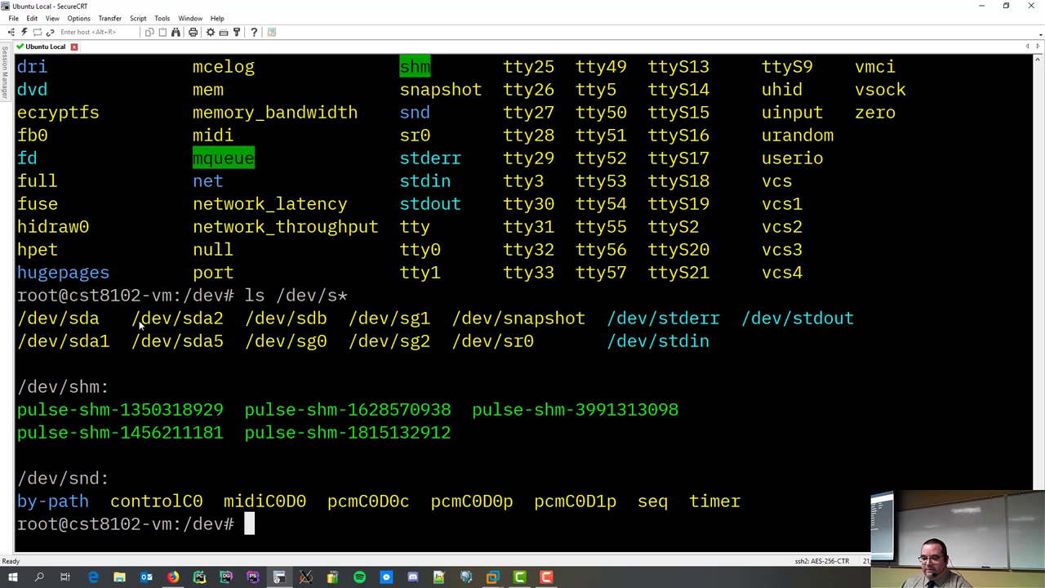
{"action": "left_click_drag", "start_coordinate": [17, 317], "coordinate": [151, 317]}
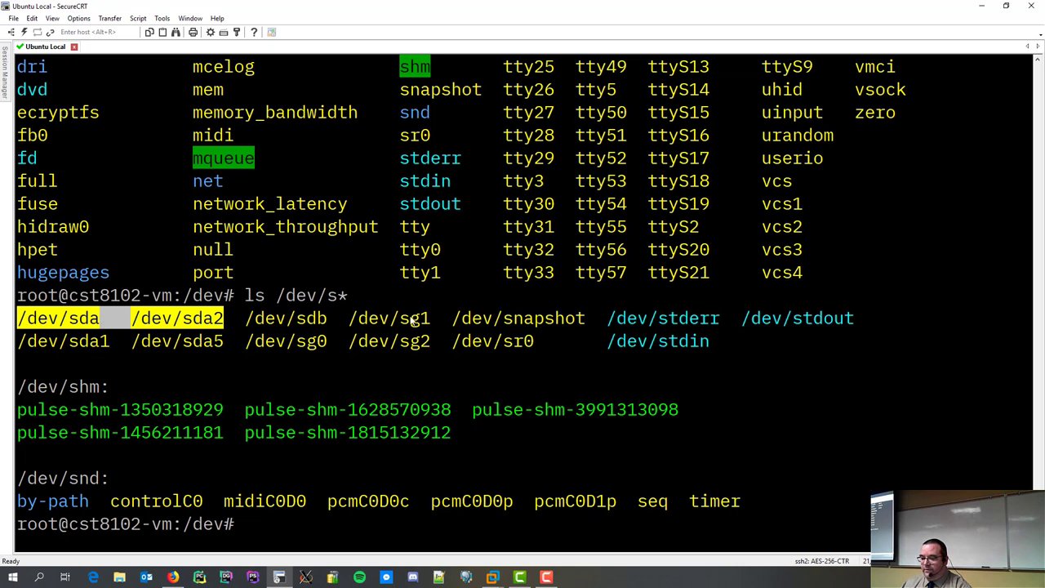
{"action": "double_click", "coordinate": [285, 318]}
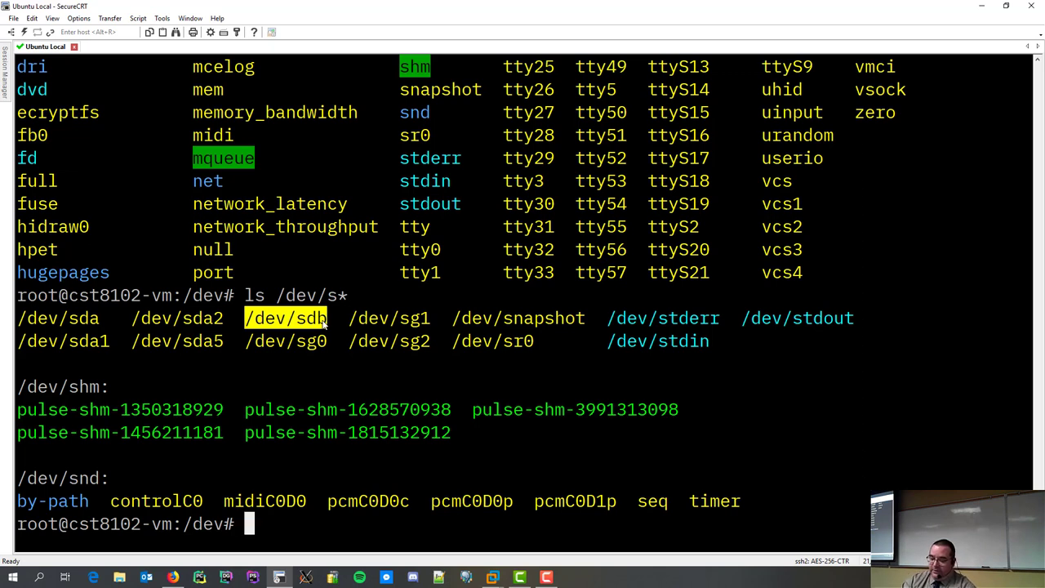
- Launch fdisk on /dev/sdb and bring up its 'm' command help menu
{"action": "type", "text": "fdisk"}
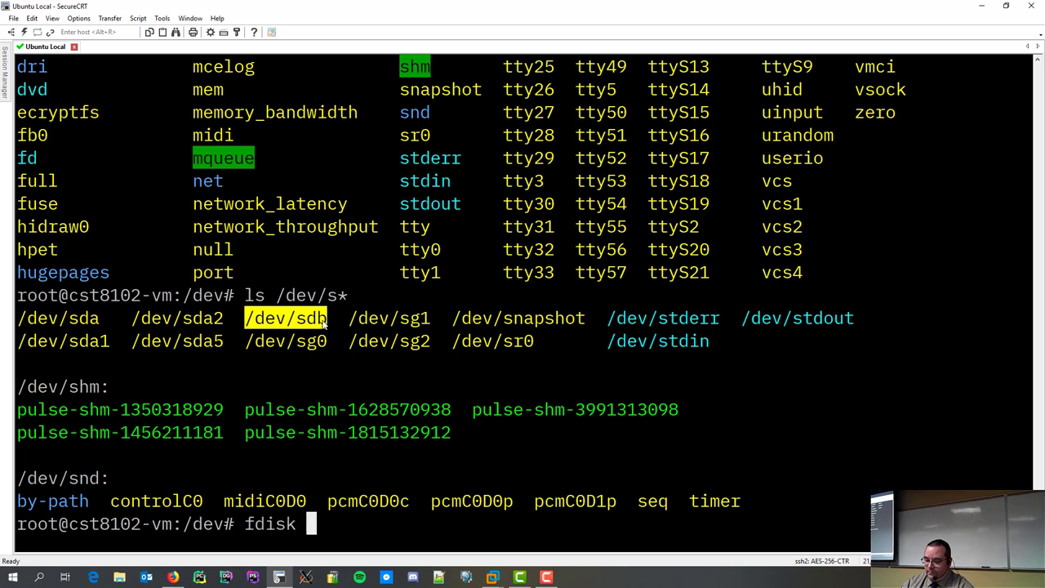
{"action": "type", "text": "/dev/sdb"}
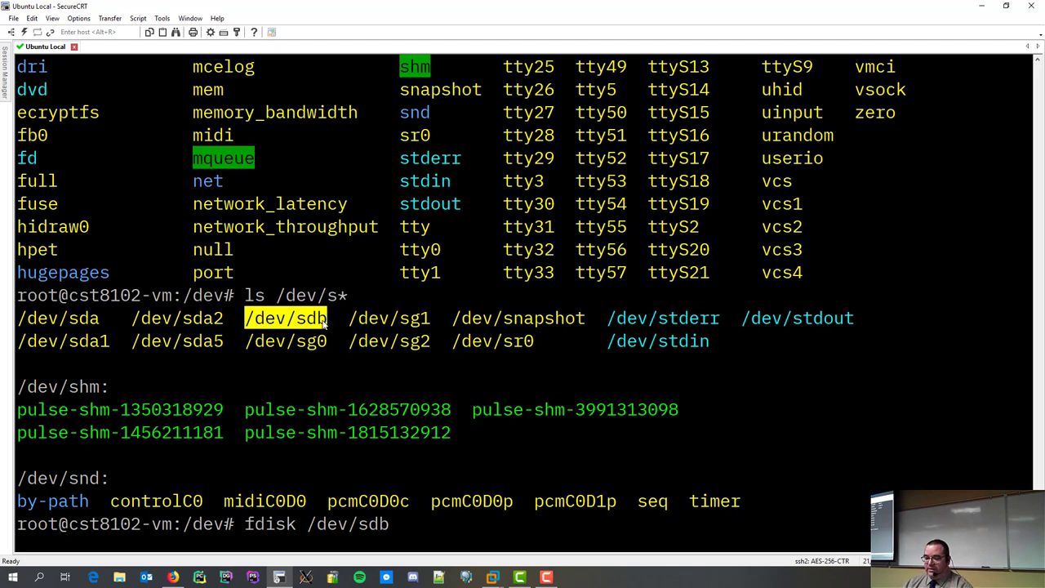
{"action": "key", "text": "Return"}
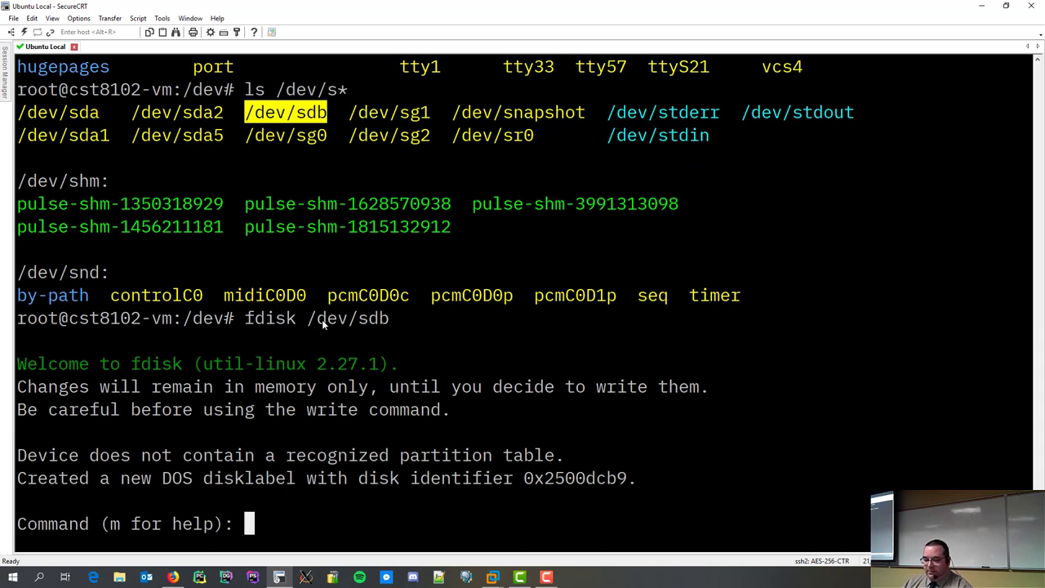
{"action": "type", "text": "m"}
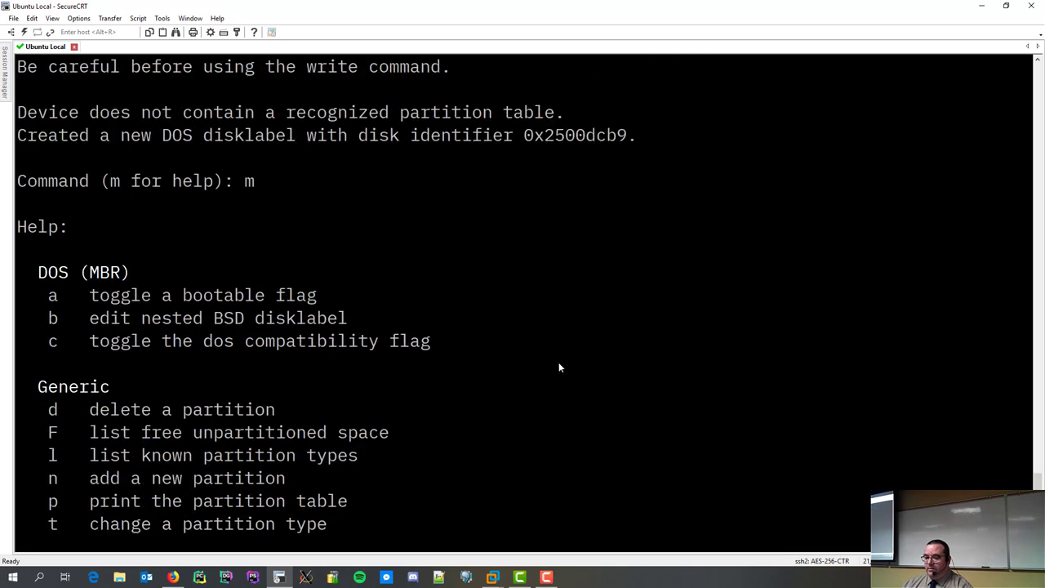
- Review the fdisk help and 2 GiB disk details, then request the type list with 'l'
{"action": "scroll", "scroll_direction": "down", "scroll_amount": 3}
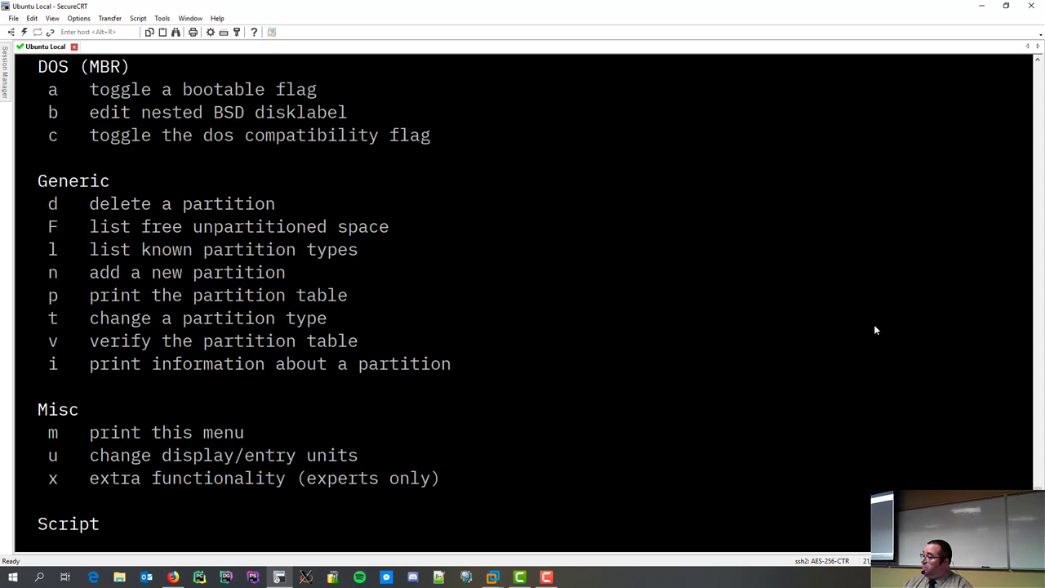
{"action": "mouse_move", "coordinate": [716, 363]}
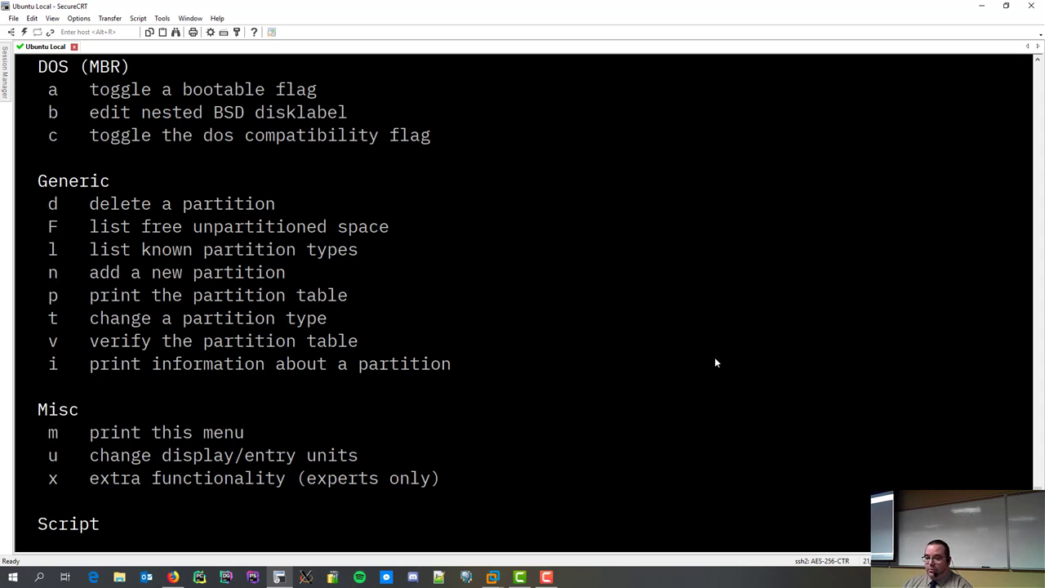
{"action": "scroll", "scroll_direction": "down", "scroll_amount": 3}
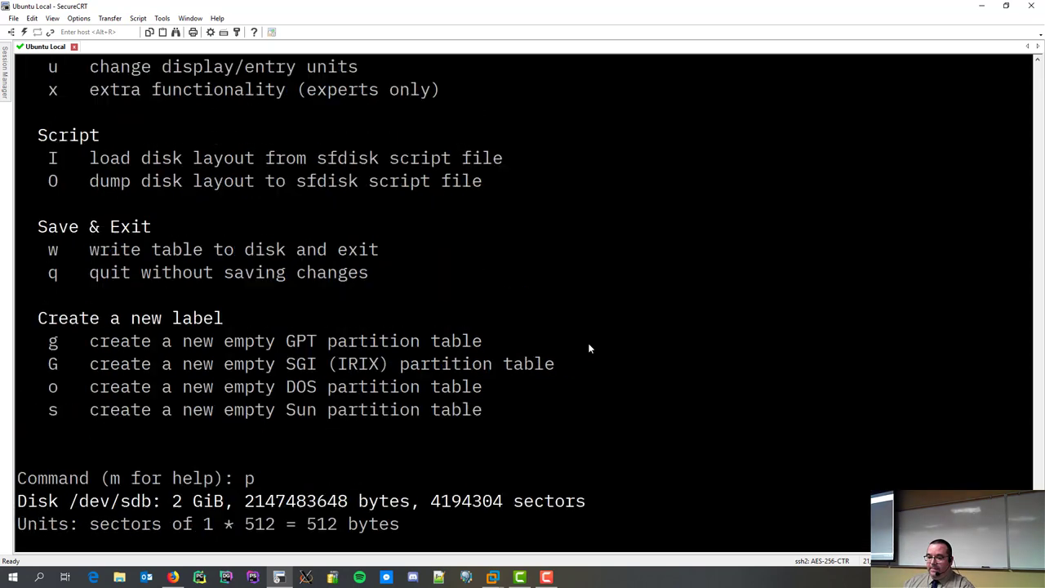
{"action": "scroll", "scroll_direction": "up", "scroll_amount": 3}
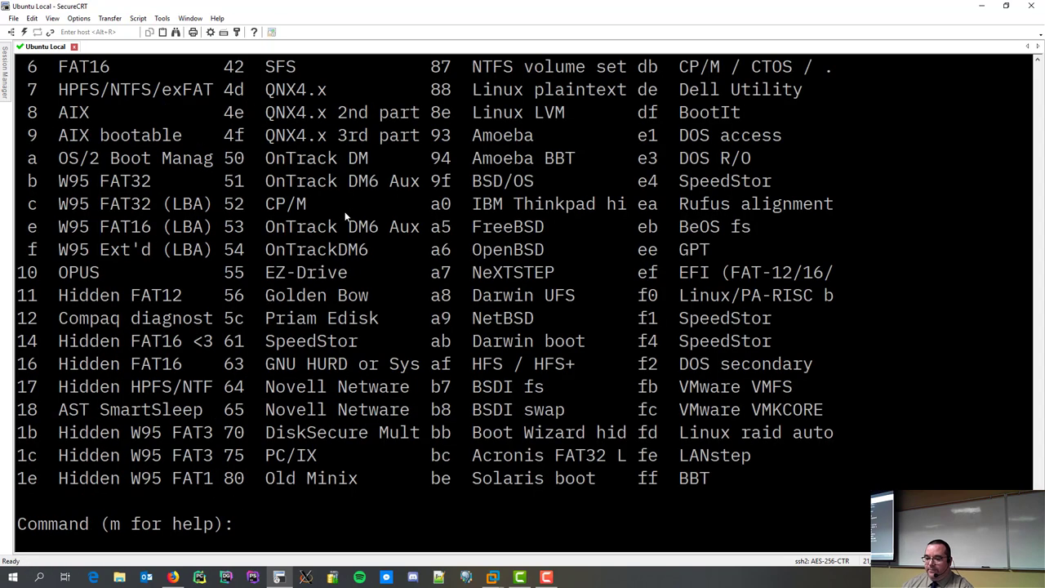
{"action": "type", "text": "l"}
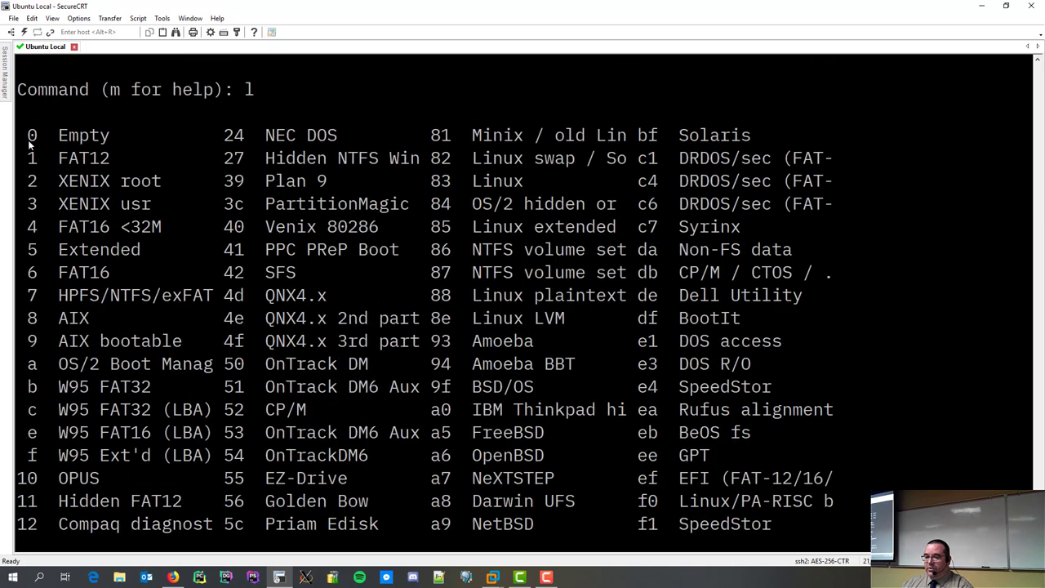
- List known partition types, highlight 83 Linux, and begin a new partition with 'n'
{"action": "key", "text": "Return"}
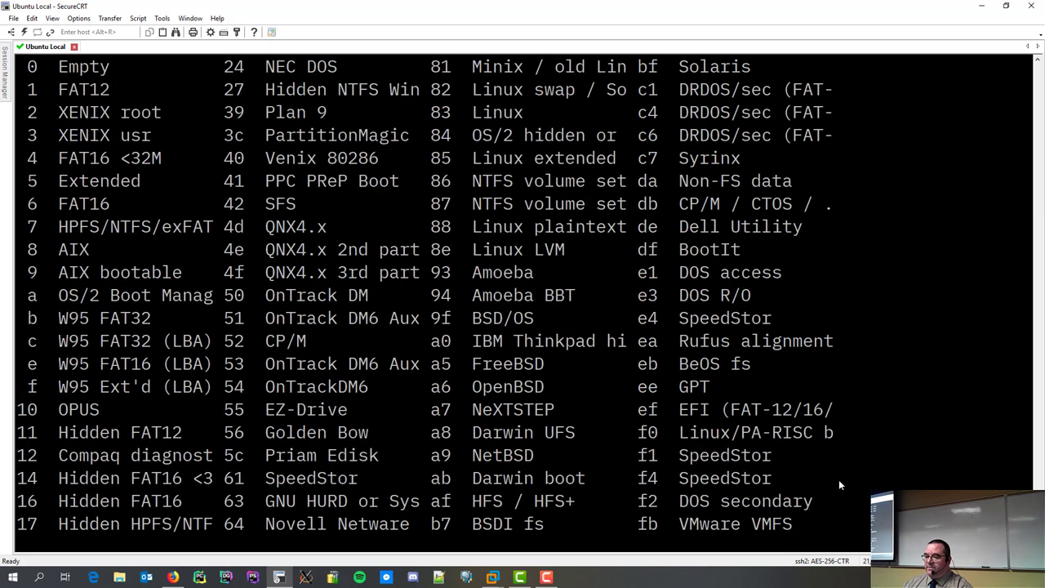
{"action": "double_click", "coordinate": [441, 112]}
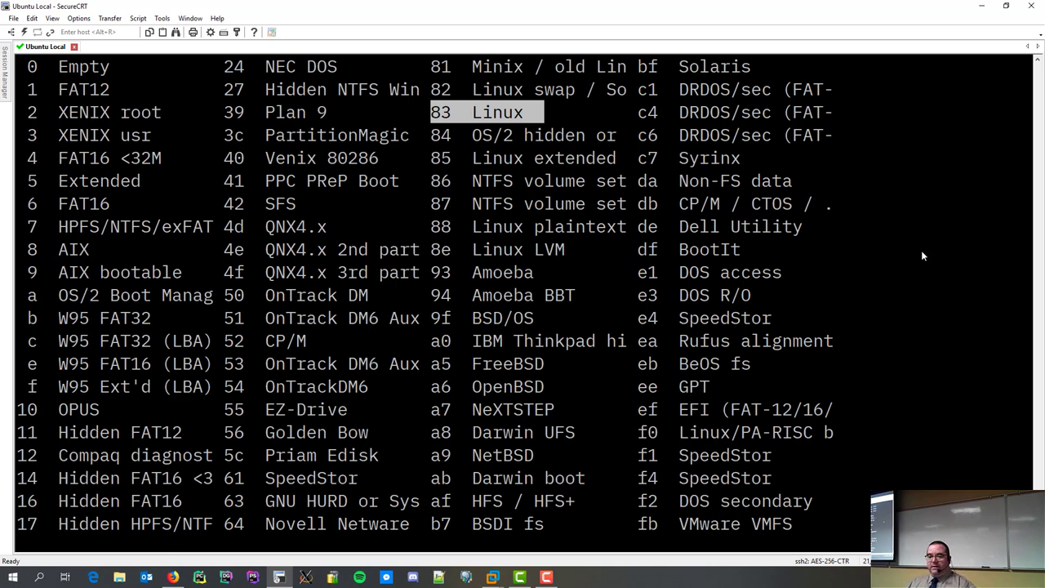
{"action": "mouse_move", "coordinate": [20, 223]}
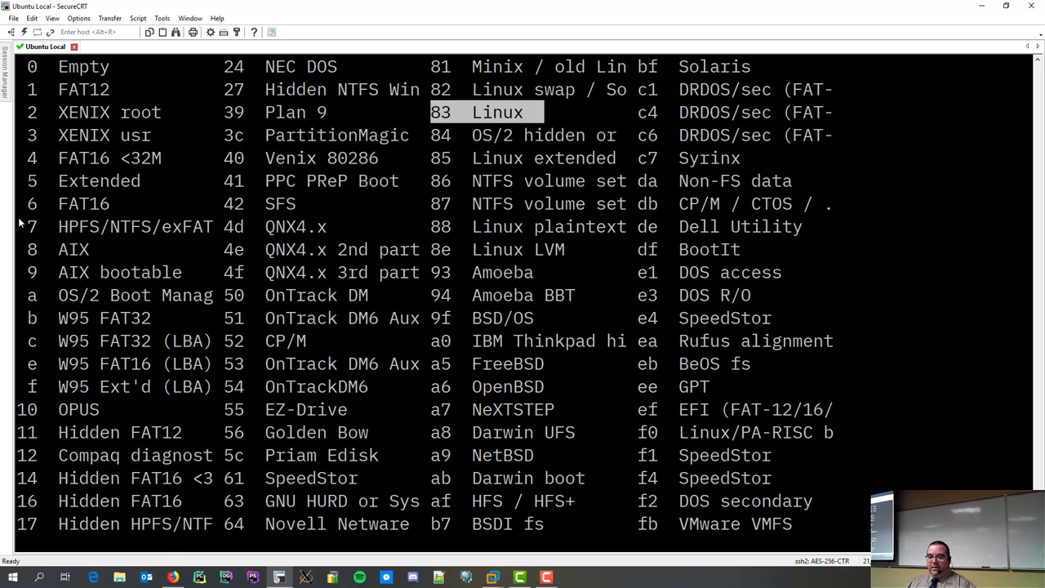
{"action": "mouse_move", "coordinate": [18, 247]}
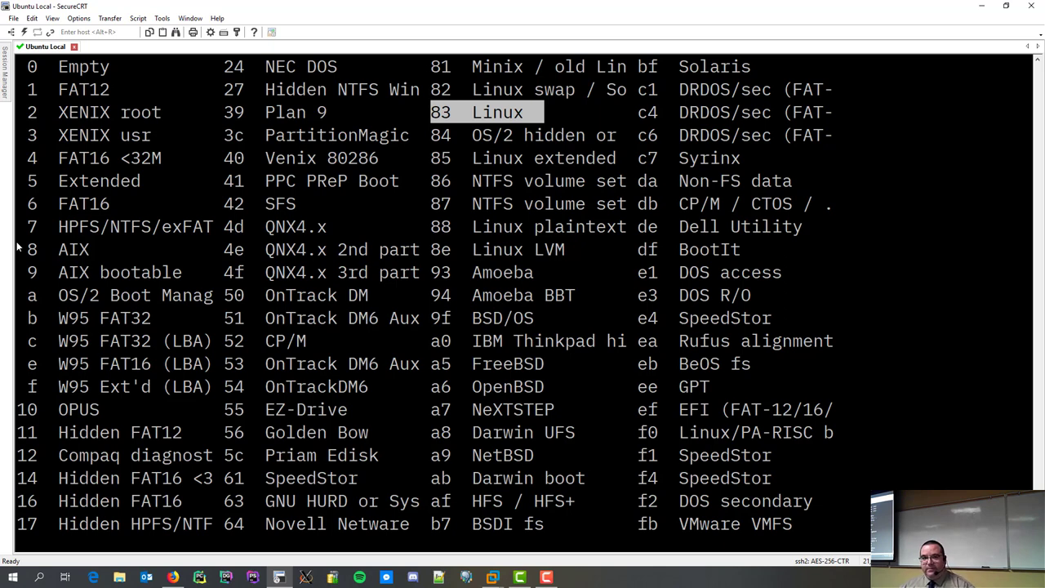
{"action": "mouse_move", "coordinate": [483, 188]}
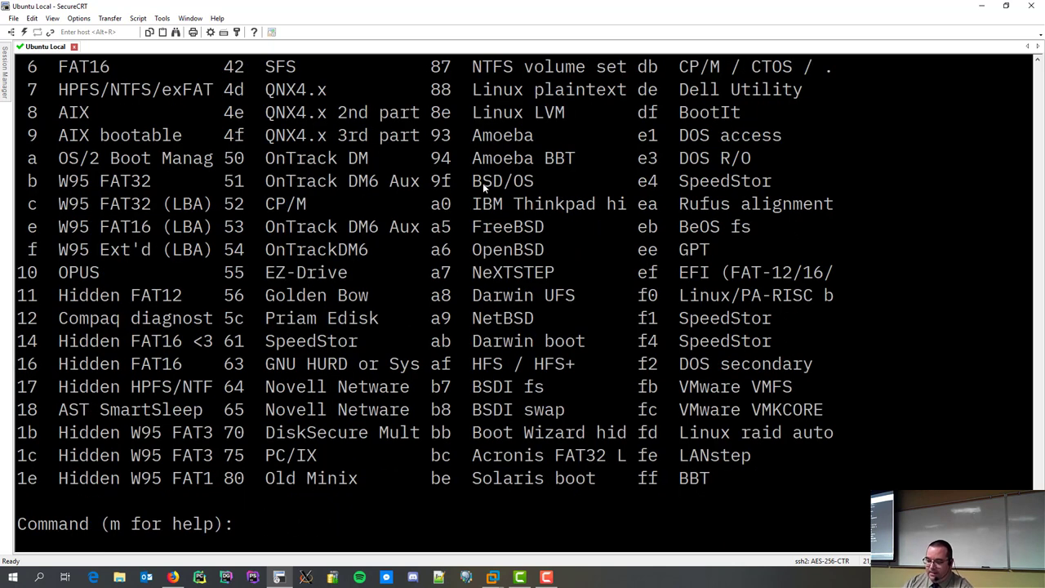
{"action": "type", "text": "n"}
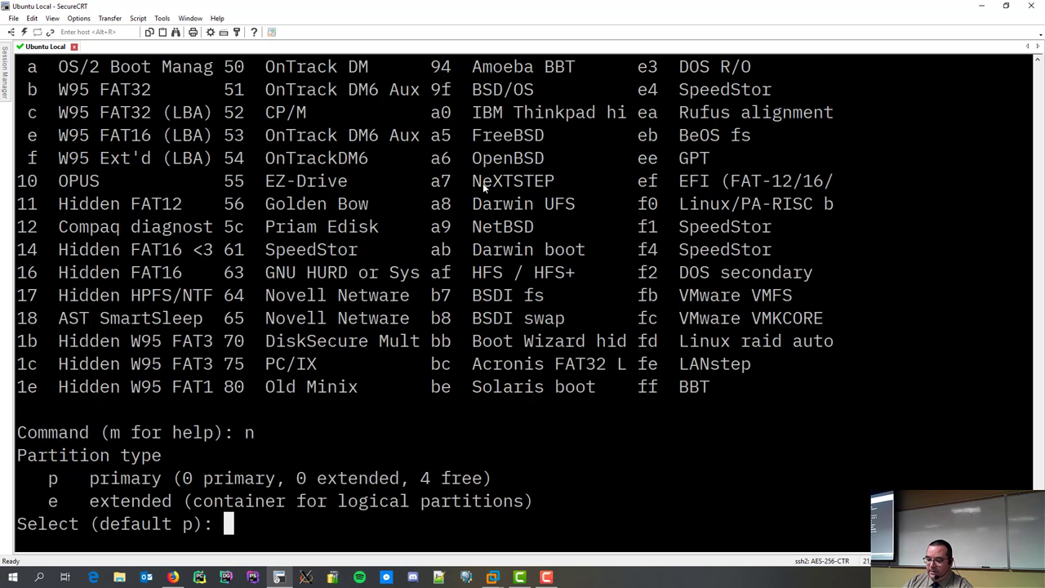
- Choose a primary partition, accepting partition number 1 and first sector 2048
{"action": "type", "text": "p"}
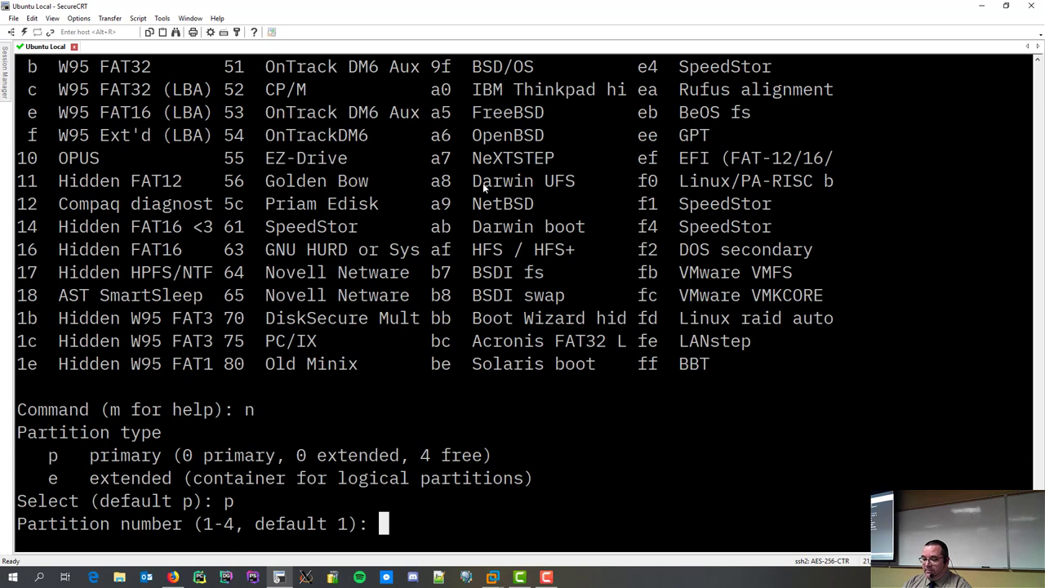
{"action": "key", "text": "Return"}
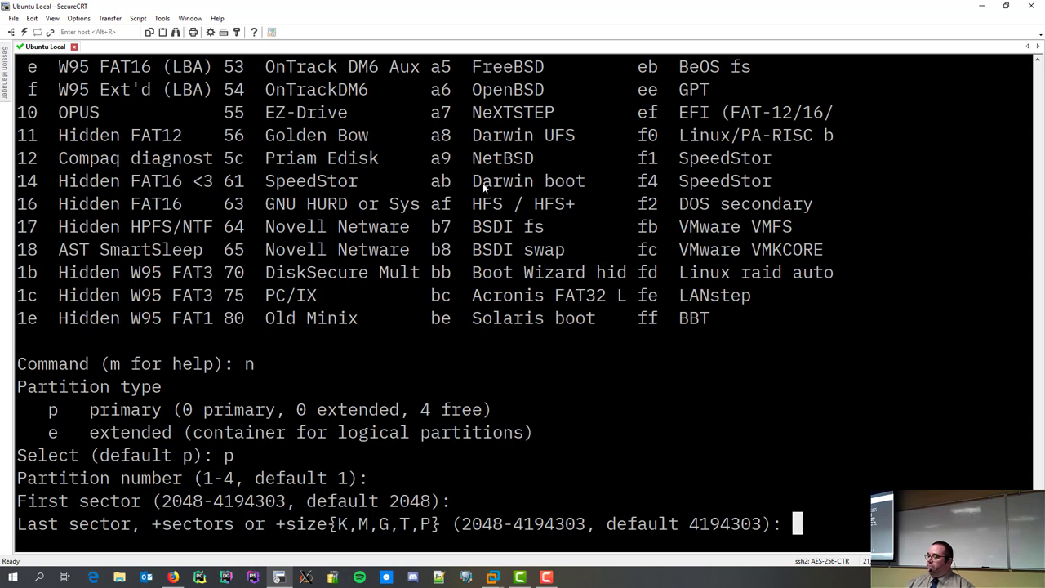
- Size partition 1 at +200M and print the table showing sectors 2048–411647
{"action": "type", "text": "+2"}
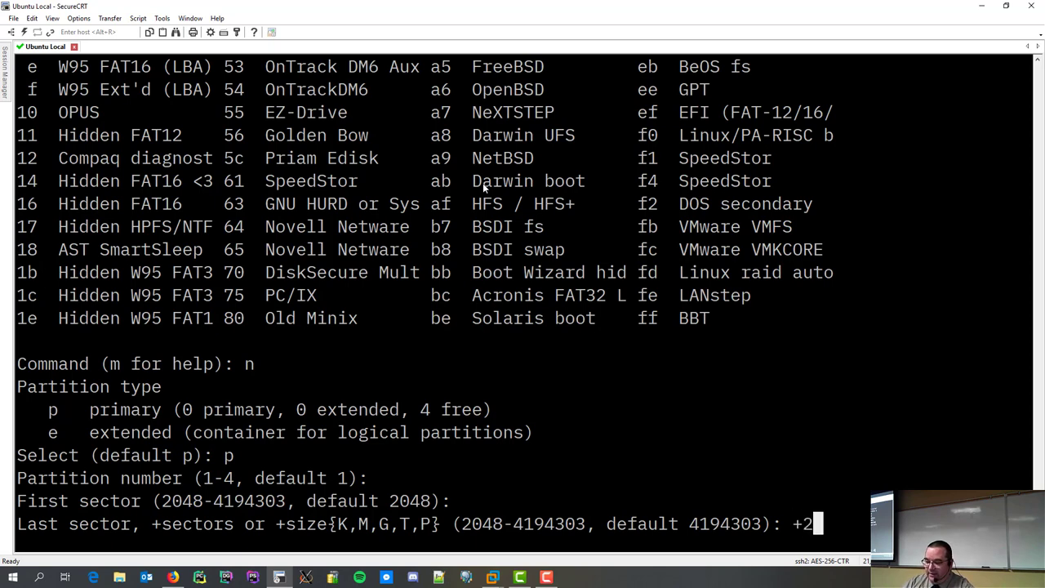
{"action": "type", "text": "00M"}
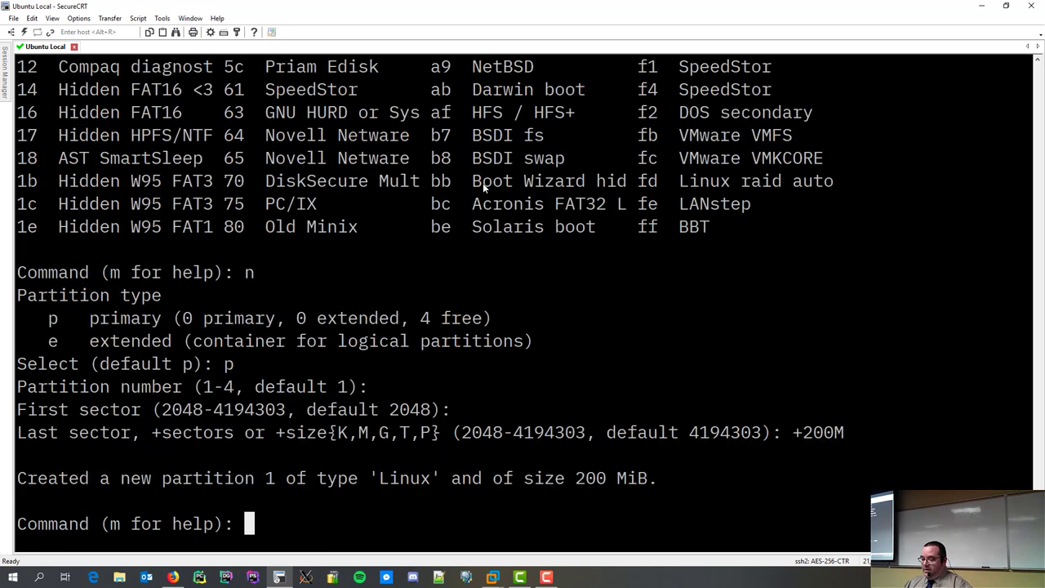
{"action": "type", "text": "p"}
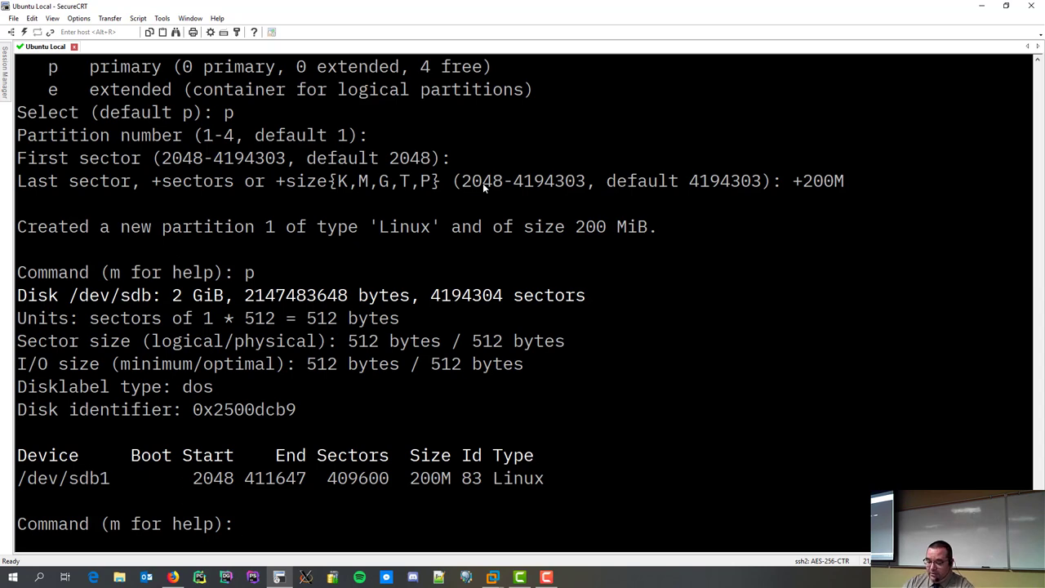
- Add primary partition 2 spanning sectors 411648–4194303 and print both partitions
{"action": "type", "text": "n"}
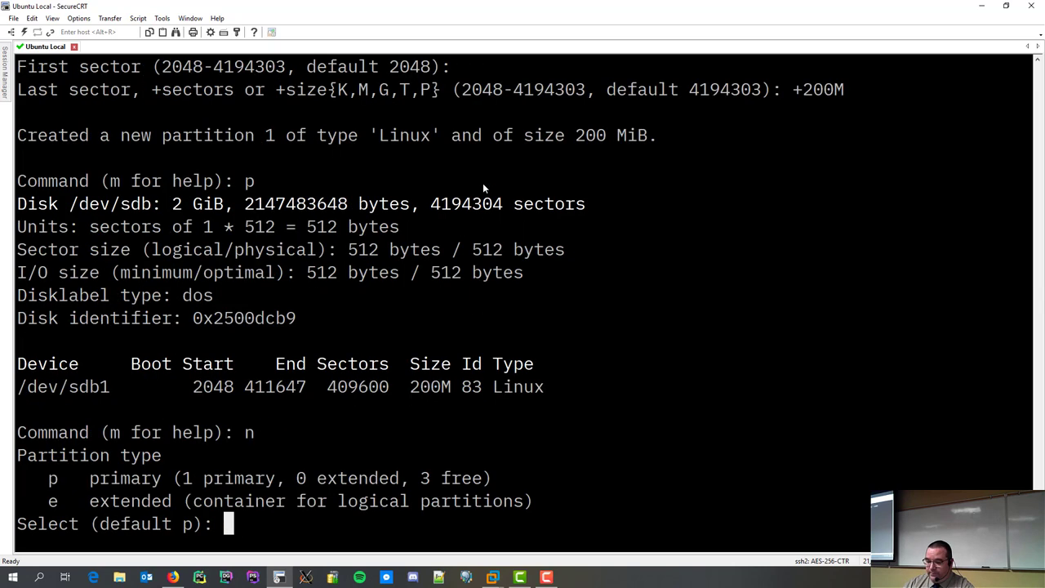
{"action": "type", "text": "p"}
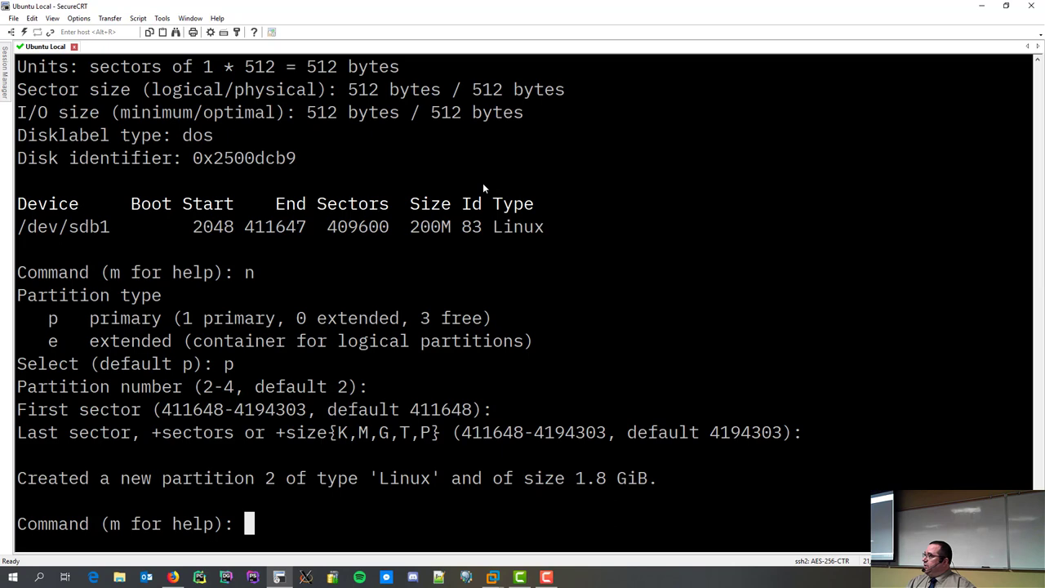
{"action": "type", "text": "p"}
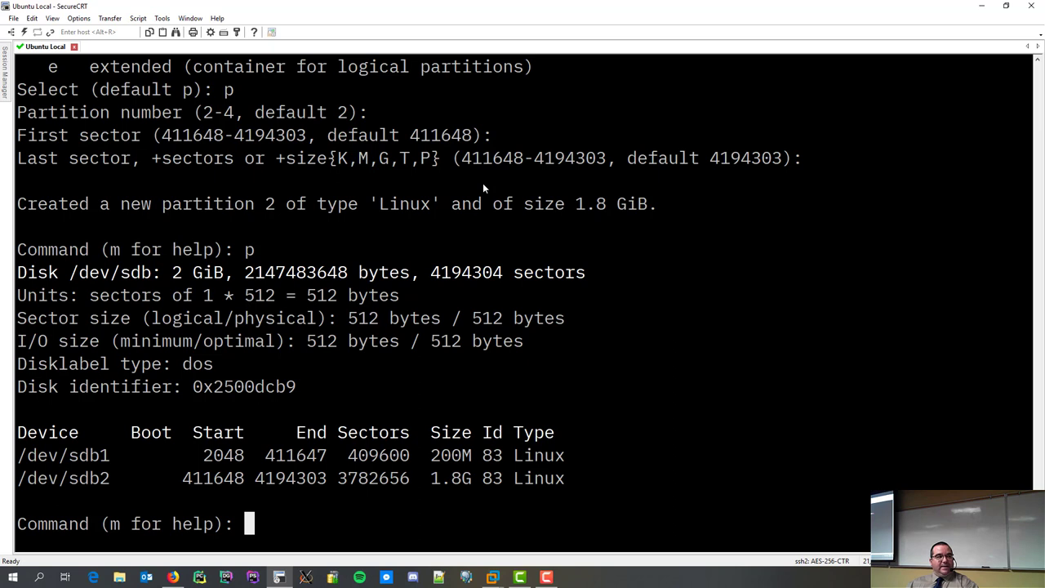
- Write the partition table with 'w', syncing disks and exiting to the root prompt
{"action": "type", "text": "w"}
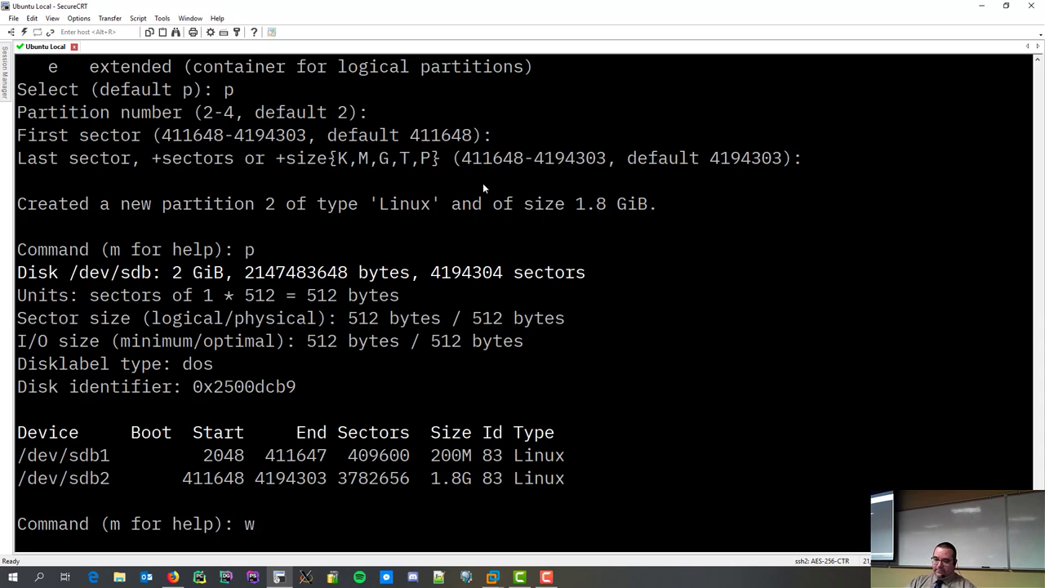
{"action": "key", "text": "Return"}
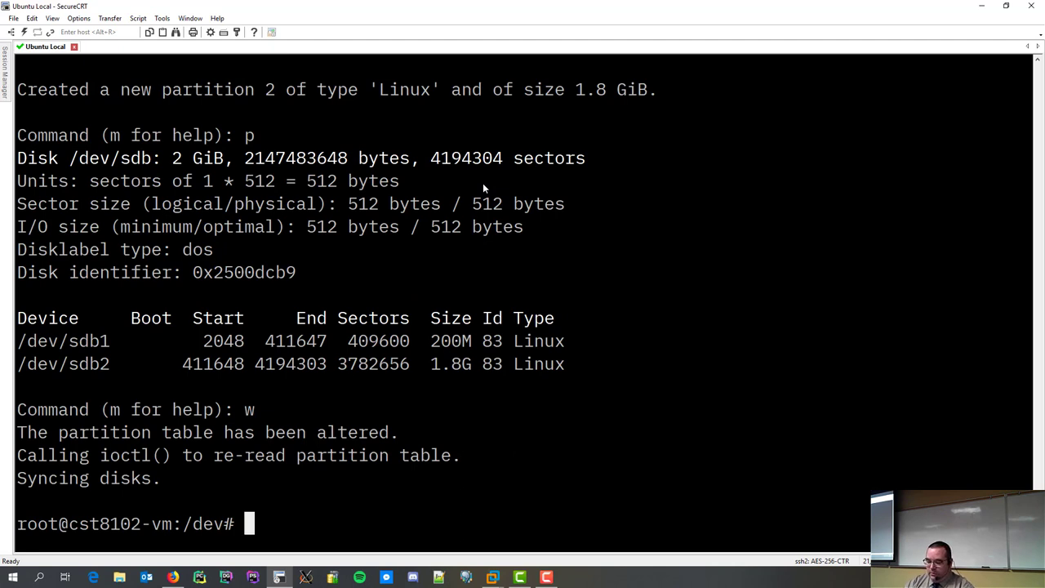
- Reopen fdisk on /dev/sdb, print the 200M and 1.8G partitions, and quit
{"action": "type", "text": "fdisk"}
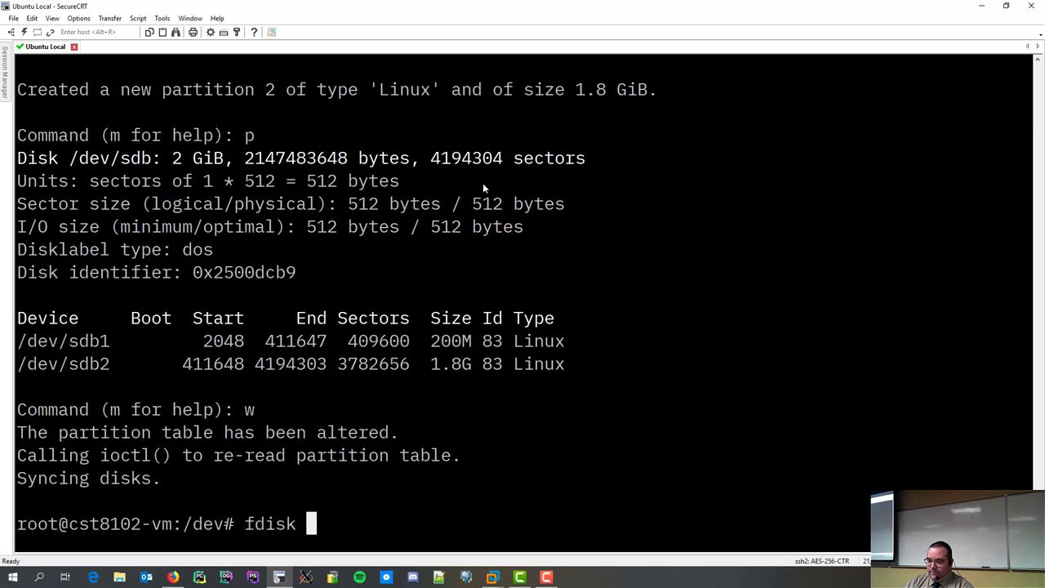
{"action": "type", "text": "/dev/sdb"}
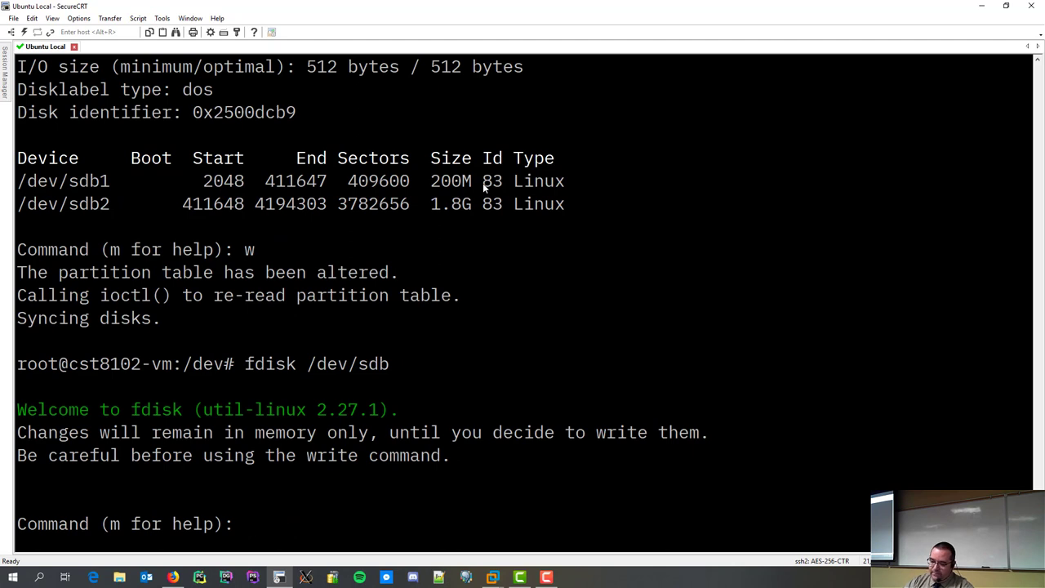
{"action": "type", "text": "p"}
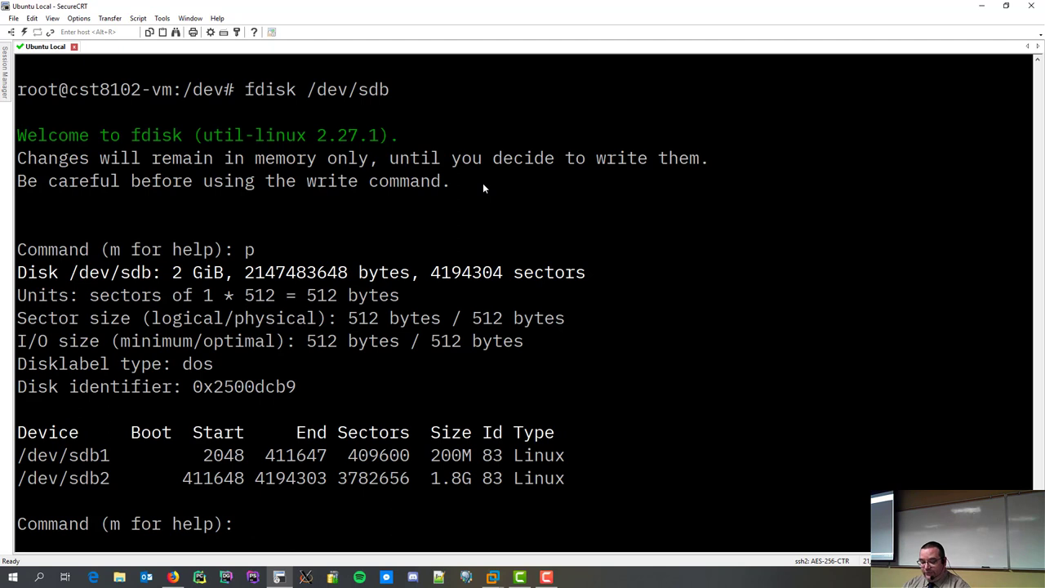
{"action": "type", "text": "q"}
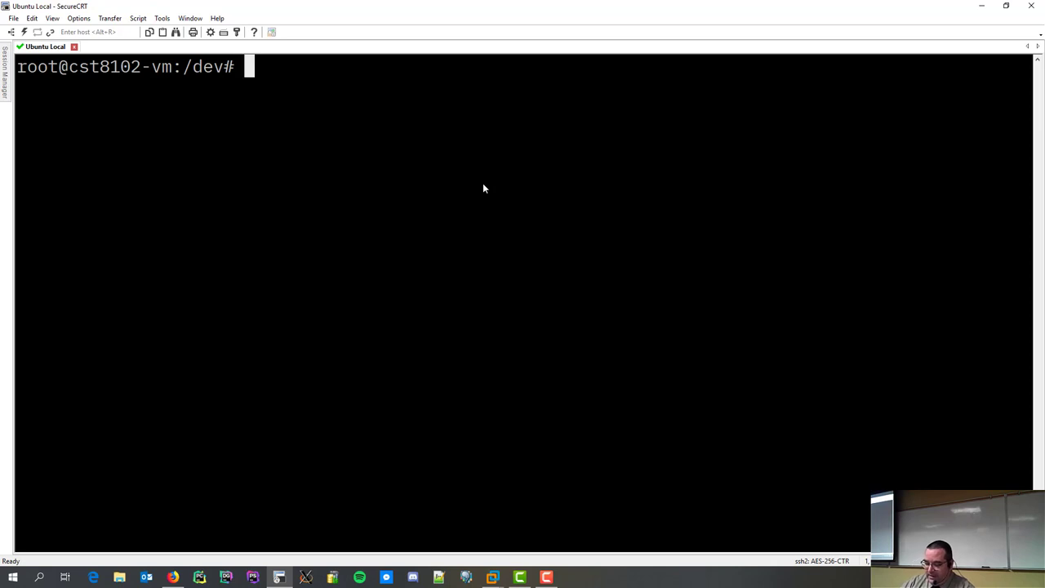
- Go to /mnt and create a directory named 1
{"action": "type", "text": "cd mnt"}
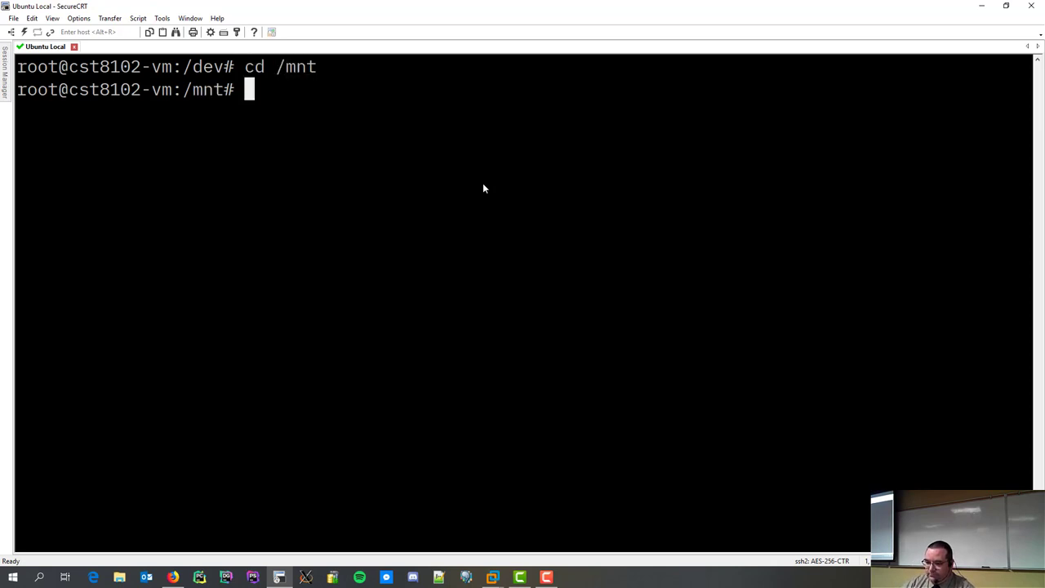
{"action": "type", "text": "ls"}
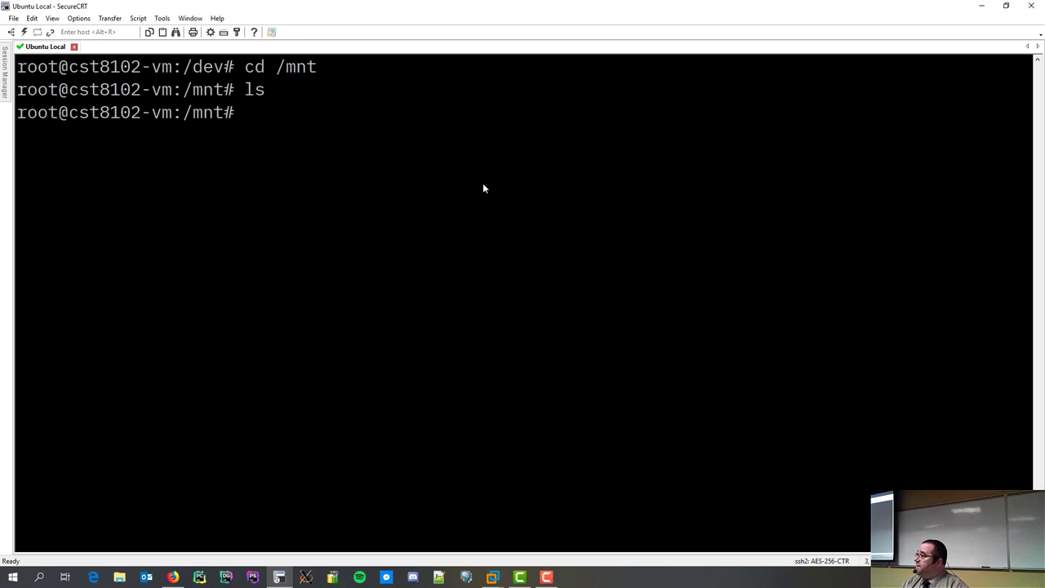
{"action": "type", "text": "mkdir 1"}
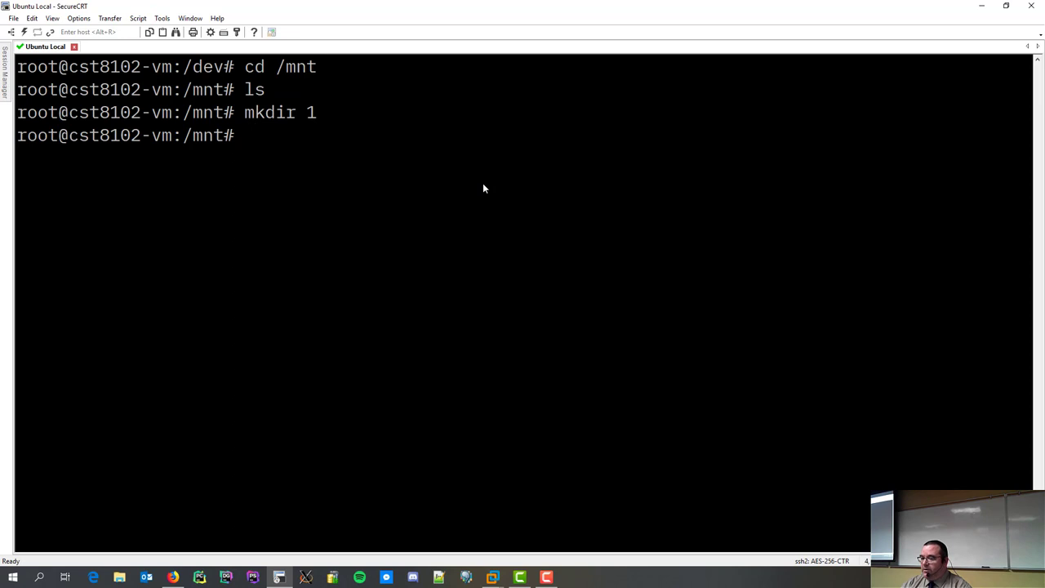
{"action": "type", "text": "ls"}
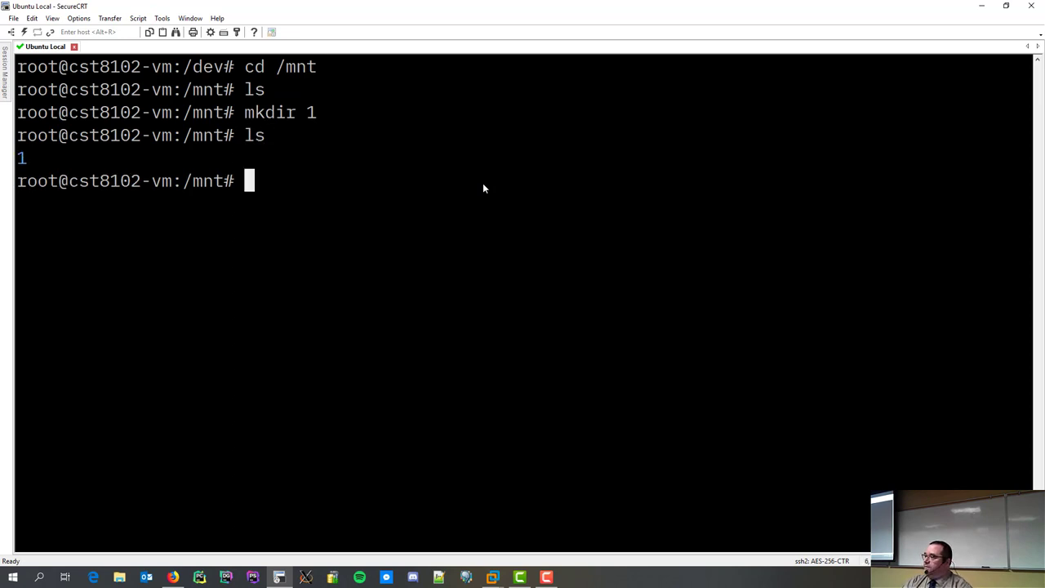
- Create empty files file1 through file4 inside /mnt/1, then return to /mnt
{"action": "type", "text": "cd 1"}
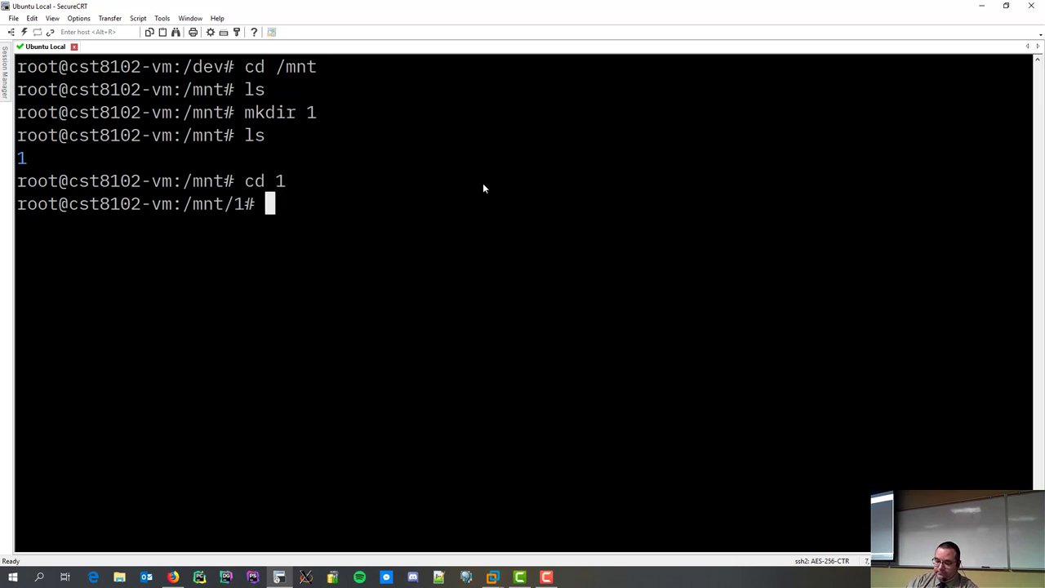
{"action": "type", "text": "touch file1"}
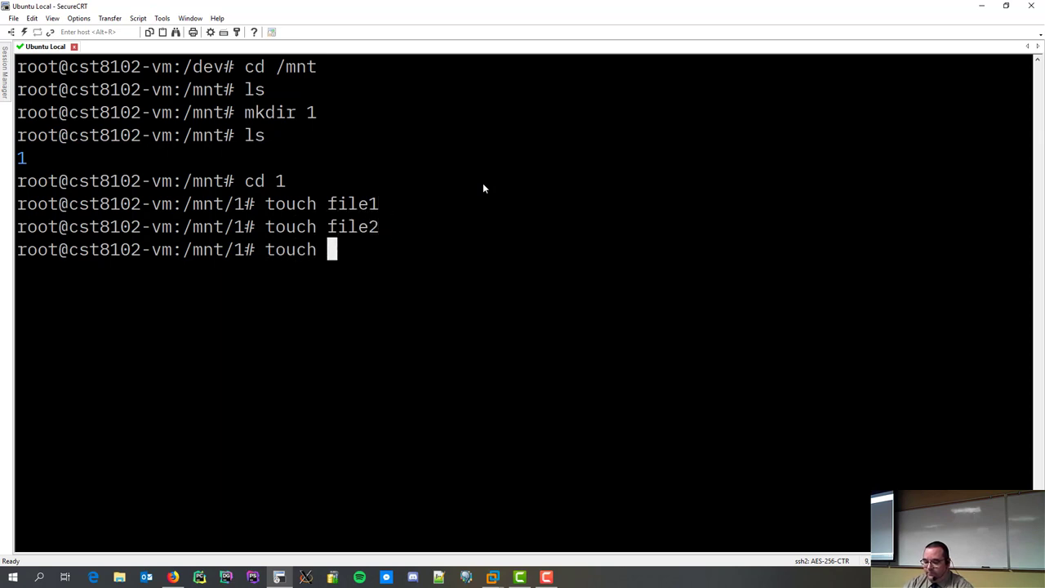
{"action": "type", "text": "file3 file4"}
{"action": "type", "text": "ls -la"}
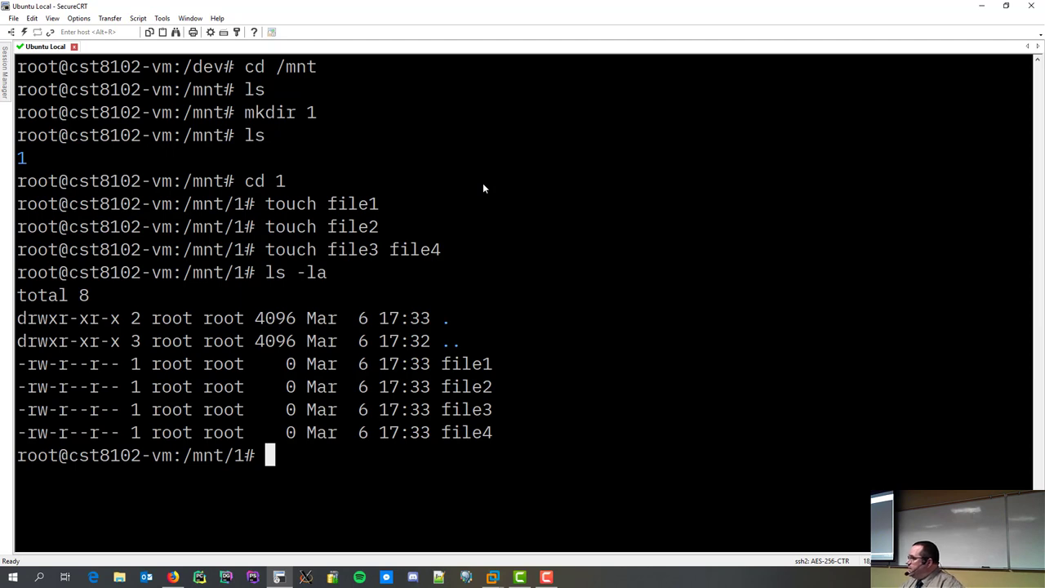
{"action": "type", "text": "cd .."}
{"action": "type", "text": "ls"}
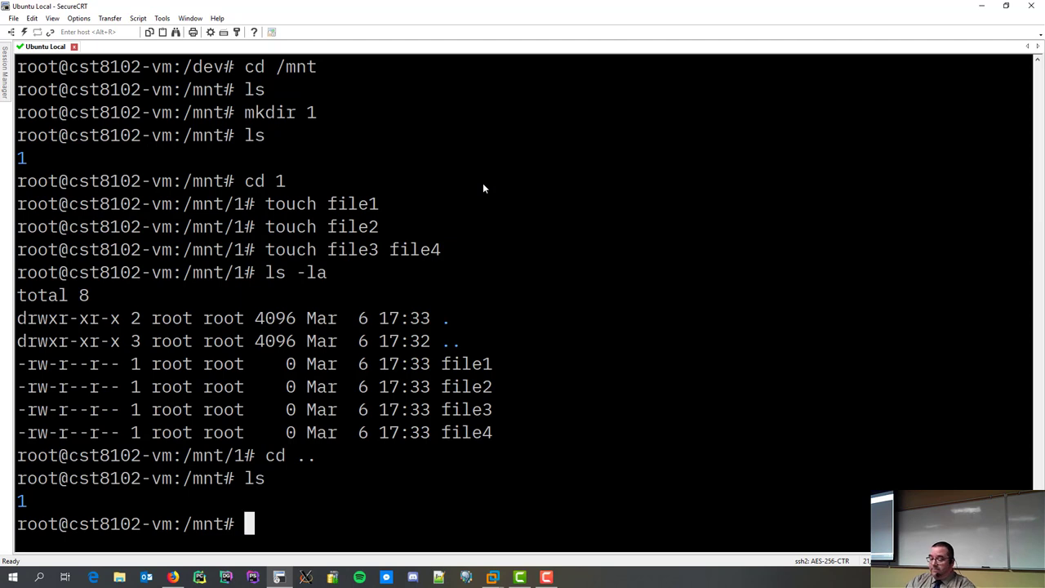
- Format /dev/sdb1 and /dev/sdb2 as ext4 using mkfs -t ext4
{"action": "type", "text": "mkfs"}
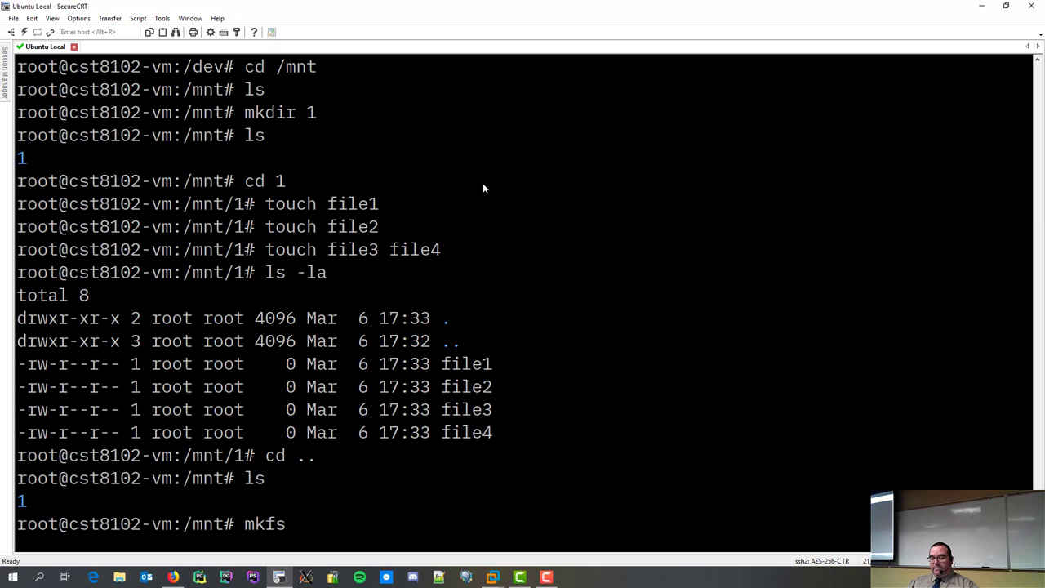
{"action": "type", "text": "-t e"}
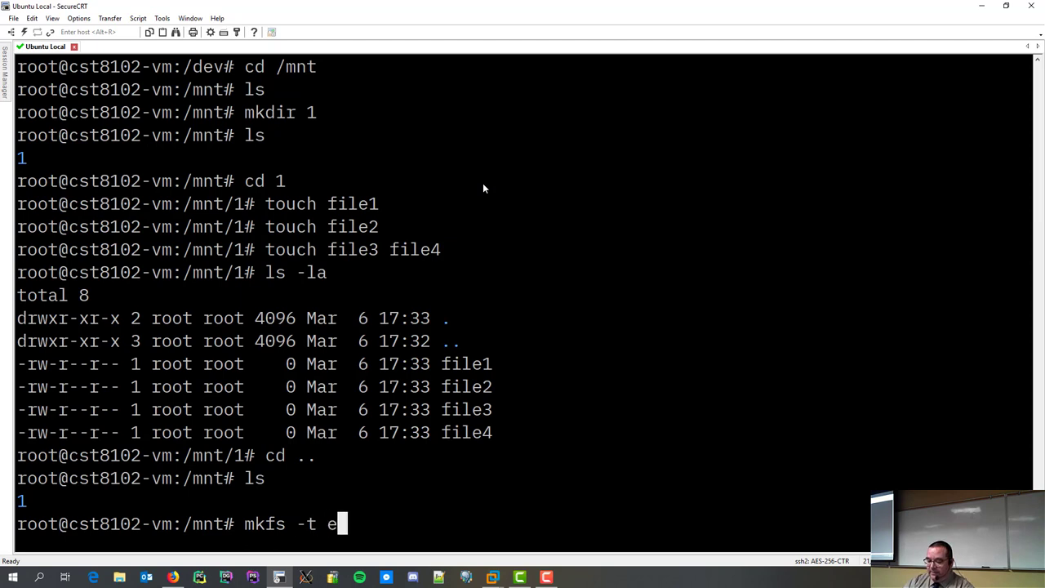
{"action": "type", "text": "xt4"}
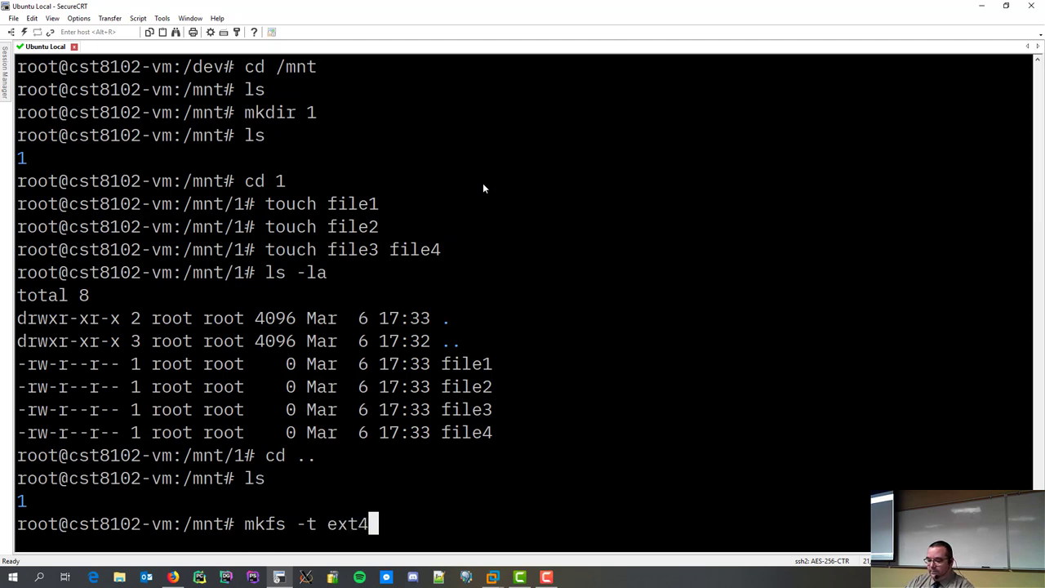
{"action": "type", "text": "/dev/"}
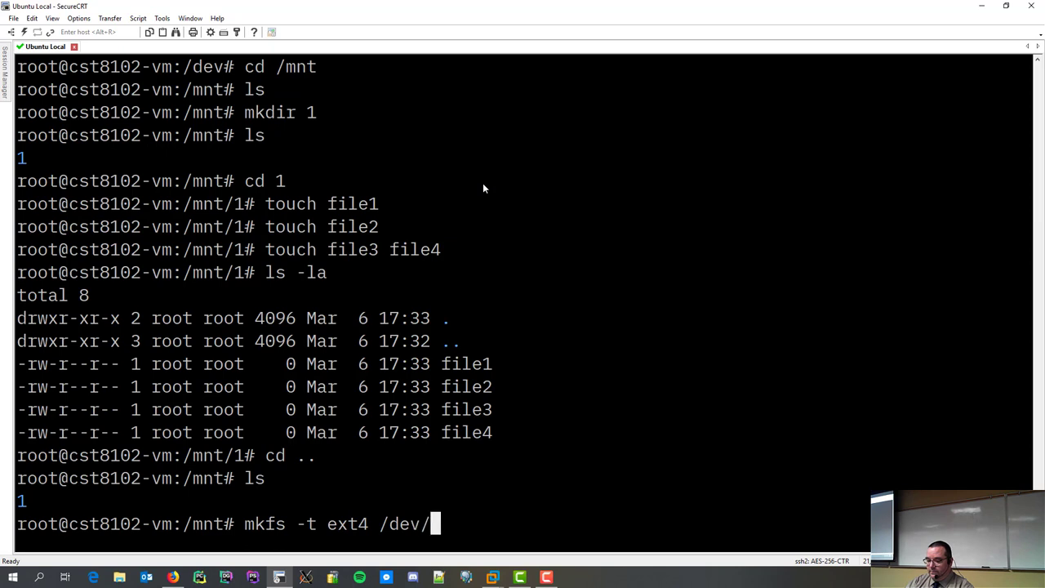
{"action": "type", "text": "sdb1"}
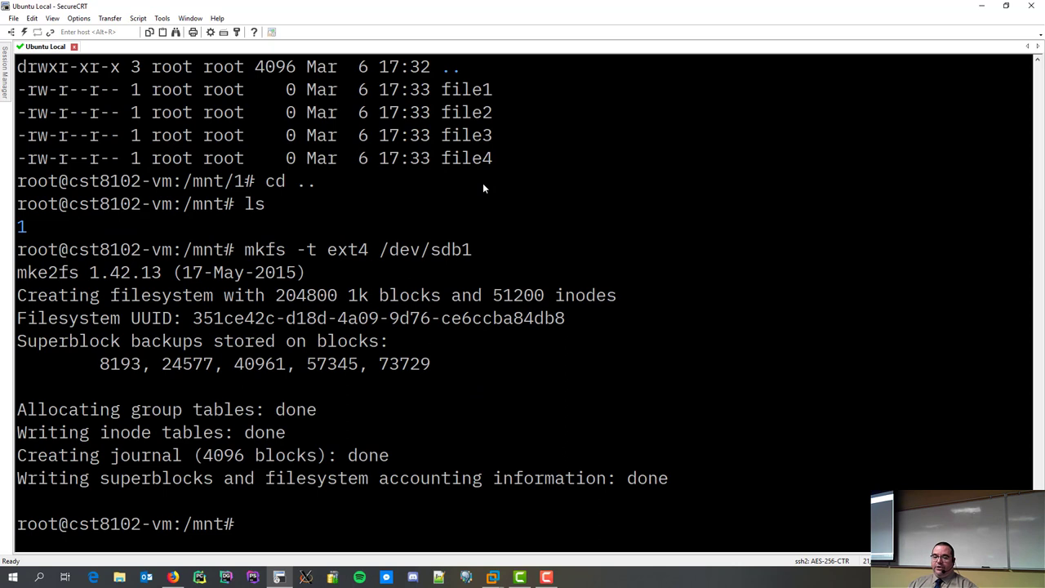
{"action": "type", "text": "mkfs -t ext4 /dev/sdb1"}
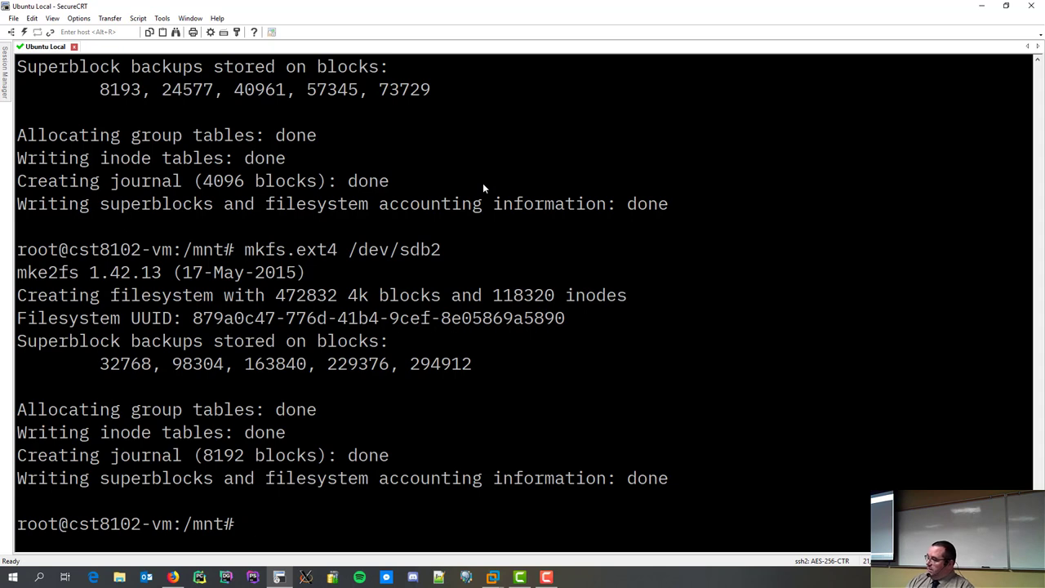
- Run blkid /dev/sdb1 to print the partition's UUID and ext4 type
{"action": "type", "text": "b"}
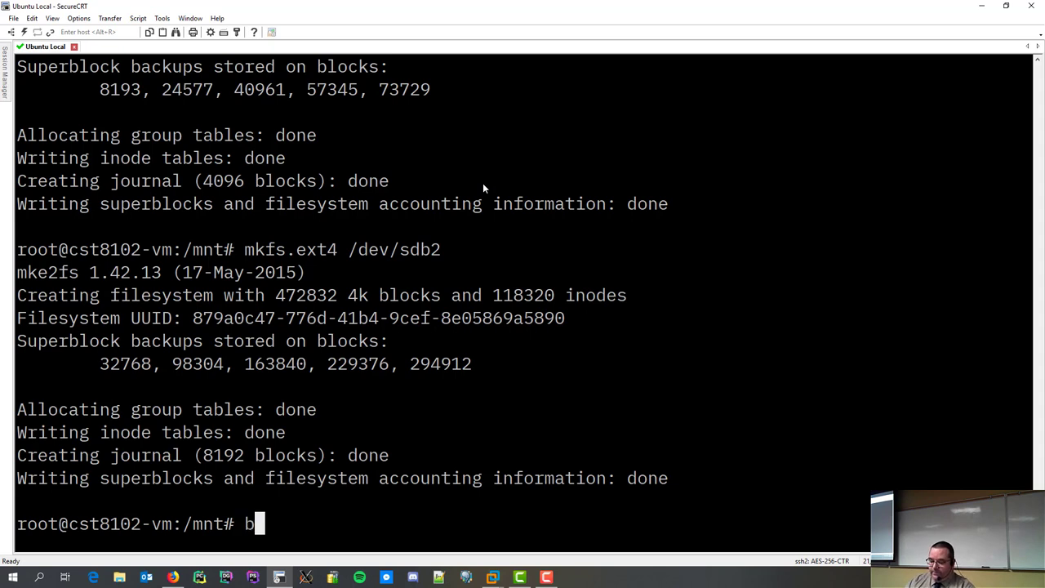
{"action": "type", "text": "lkid /dev/"}
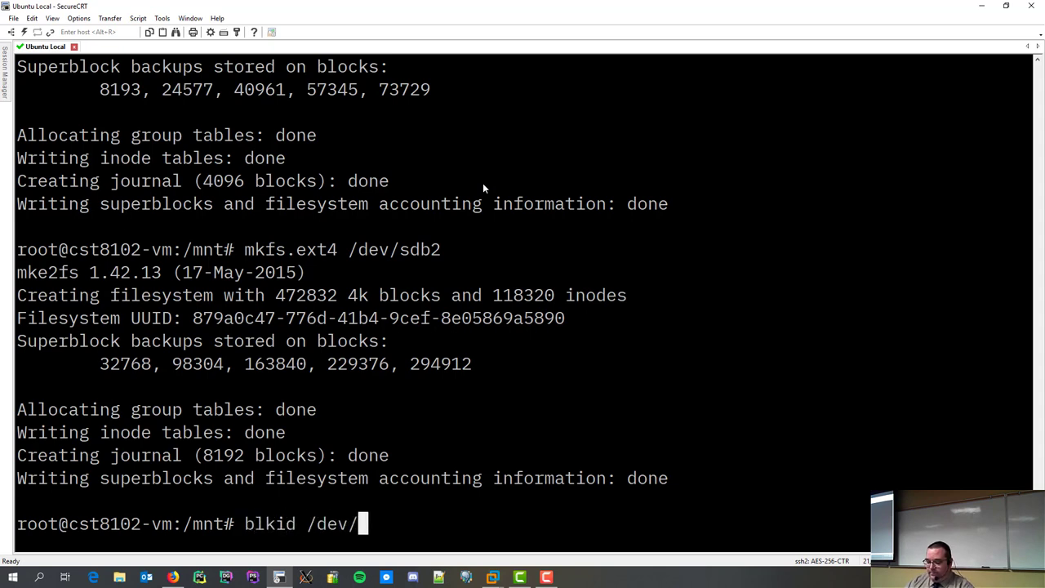
{"action": "type", "text": "sdb1"}
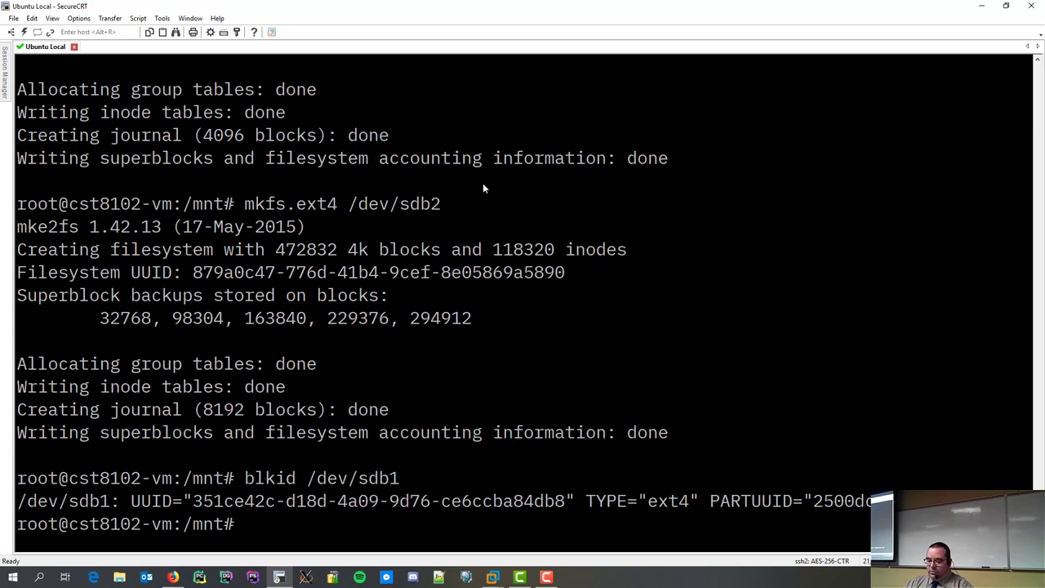
- Run fsck on /dev/sdb1 and /dev/sdb2, with both reported clean
{"action": "type", "text": "ch"}
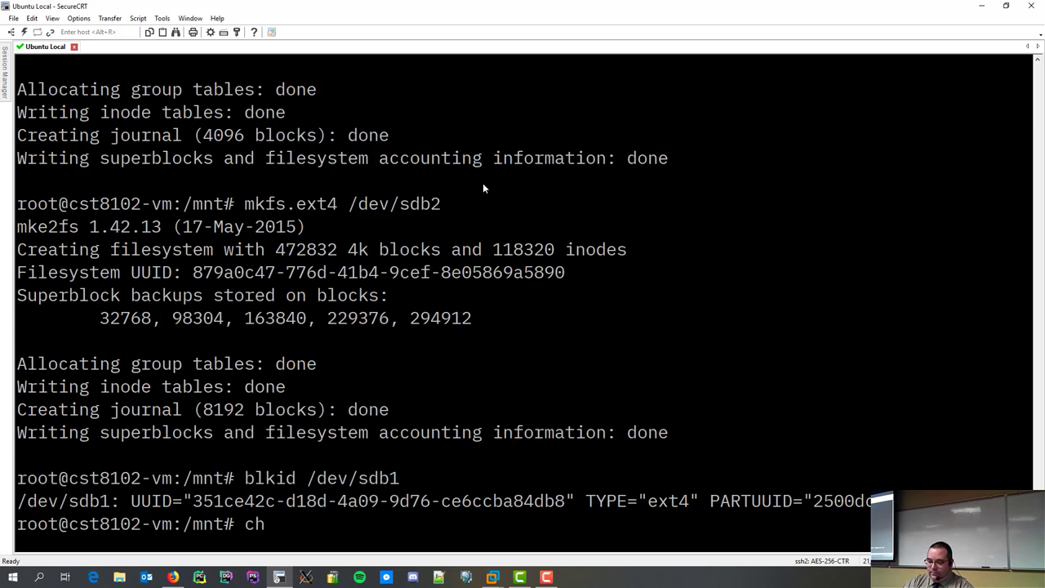
{"action": "type", "text": "kfs"}
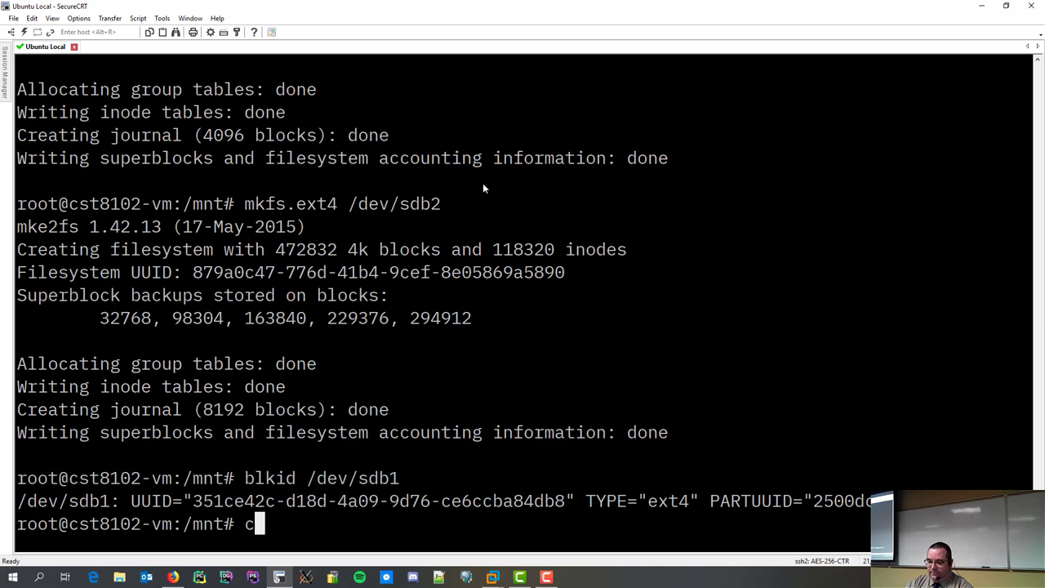
{"action": "type", "text": "h"}
{"action": "type", "text": "fsck"}
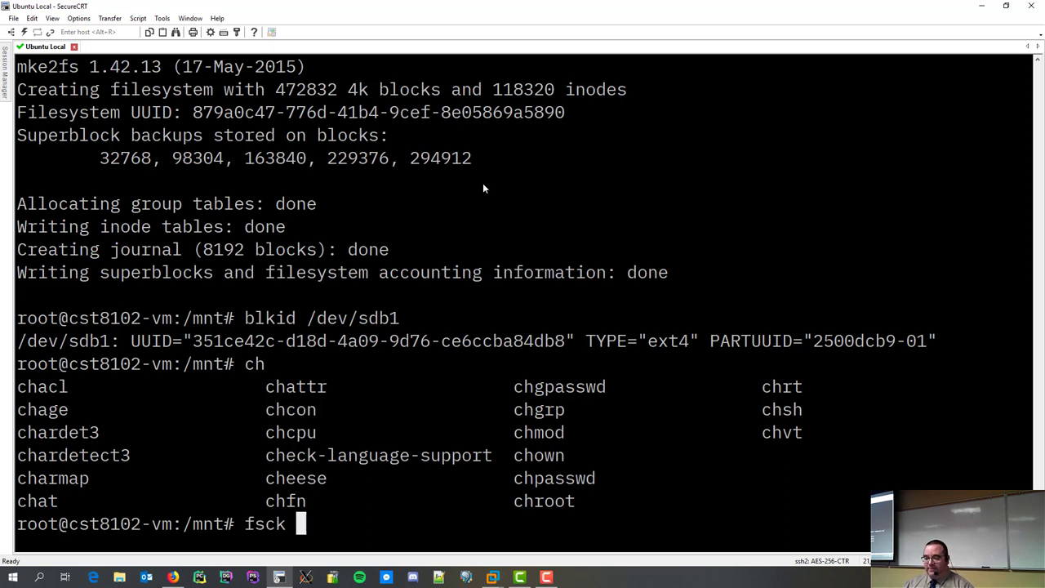
{"action": "type", "text": "/dev/s"}
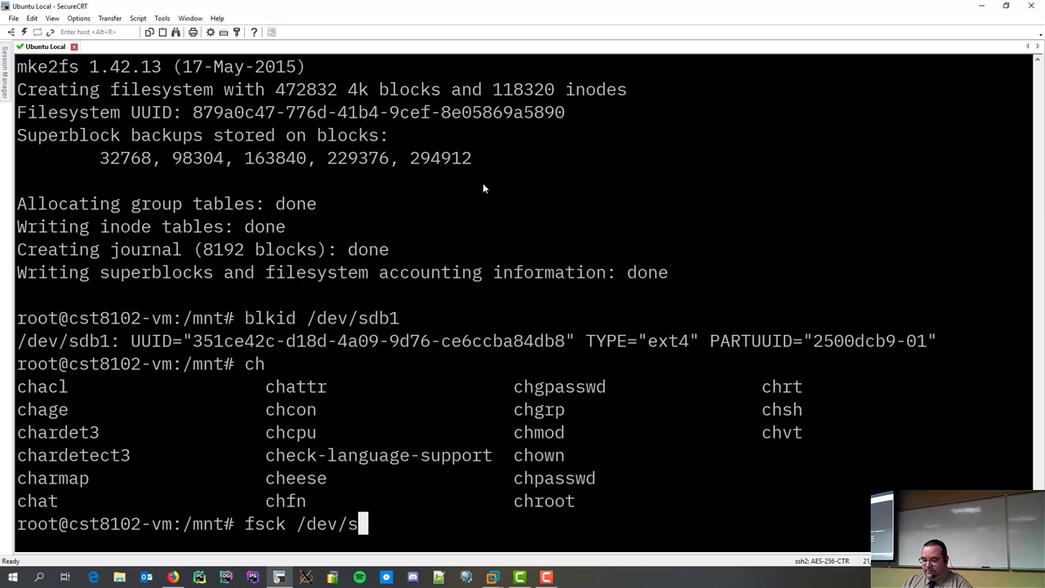
{"action": "key", "text": "Return"}
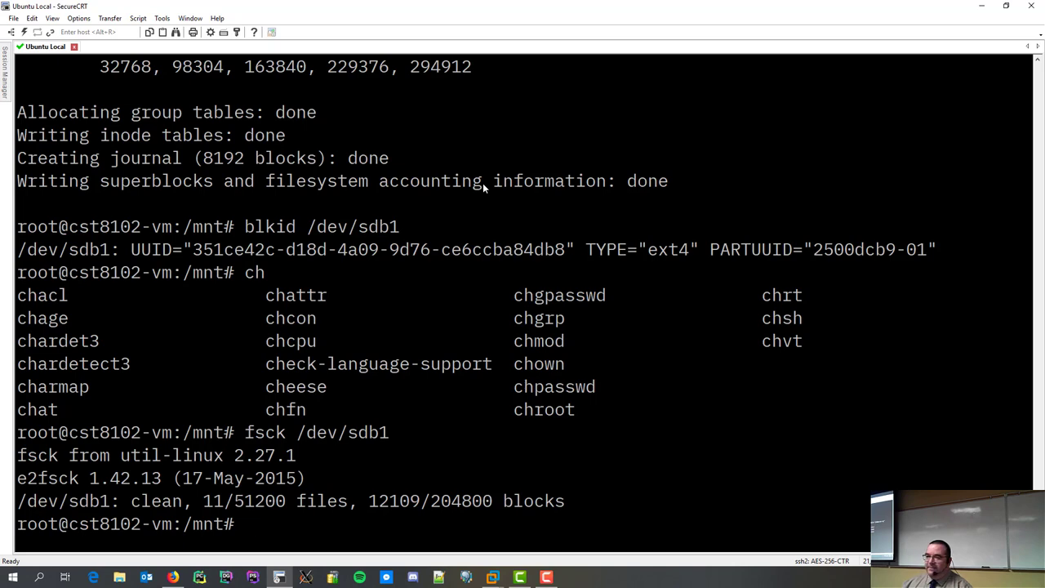
{"action": "type", "text": "fsck /dev/sdb1"}
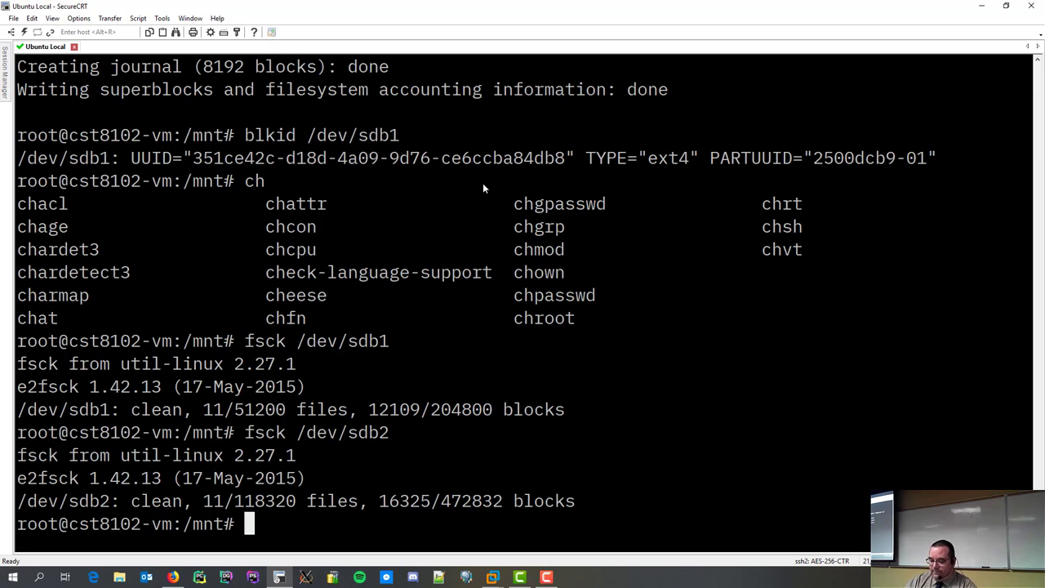
- Display fsck --help and highlight emergency options such as -p, -n, -y, -c, -f
{"action": "type", "text": "fsck -"}
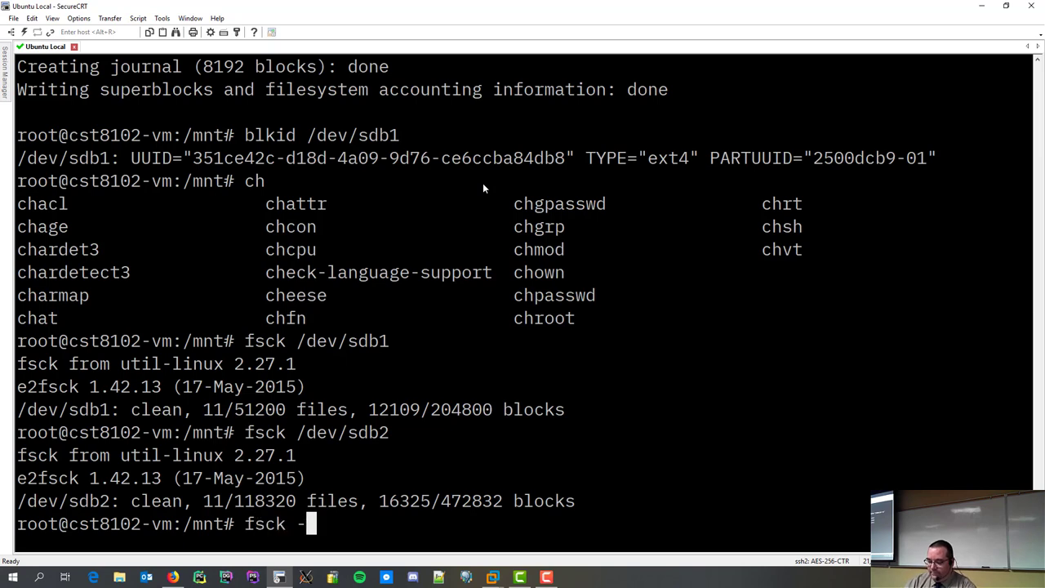
{"action": "type", "text": "--help"}
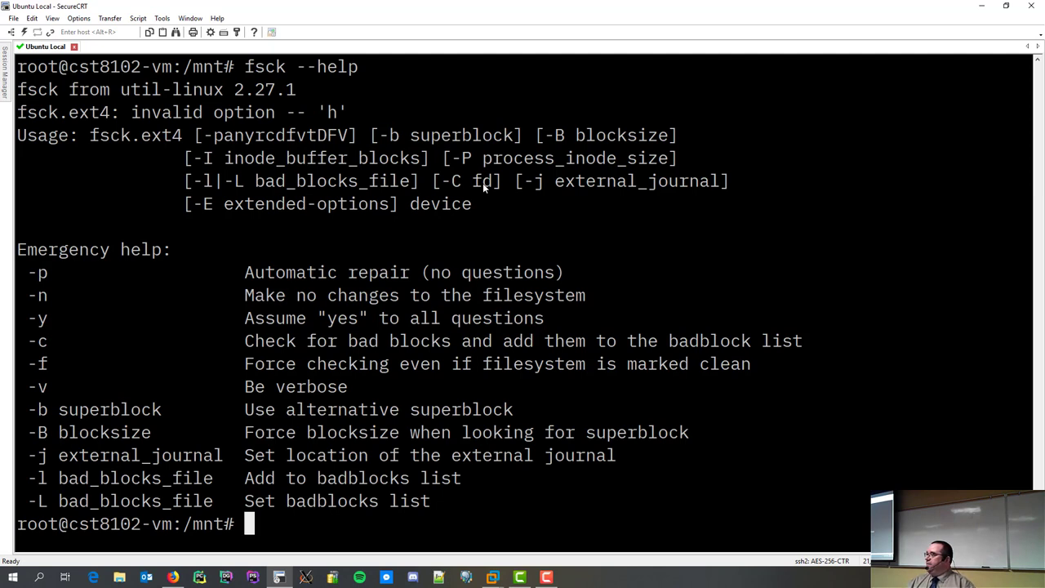
{"action": "mouse_move", "coordinate": [18, 256]}
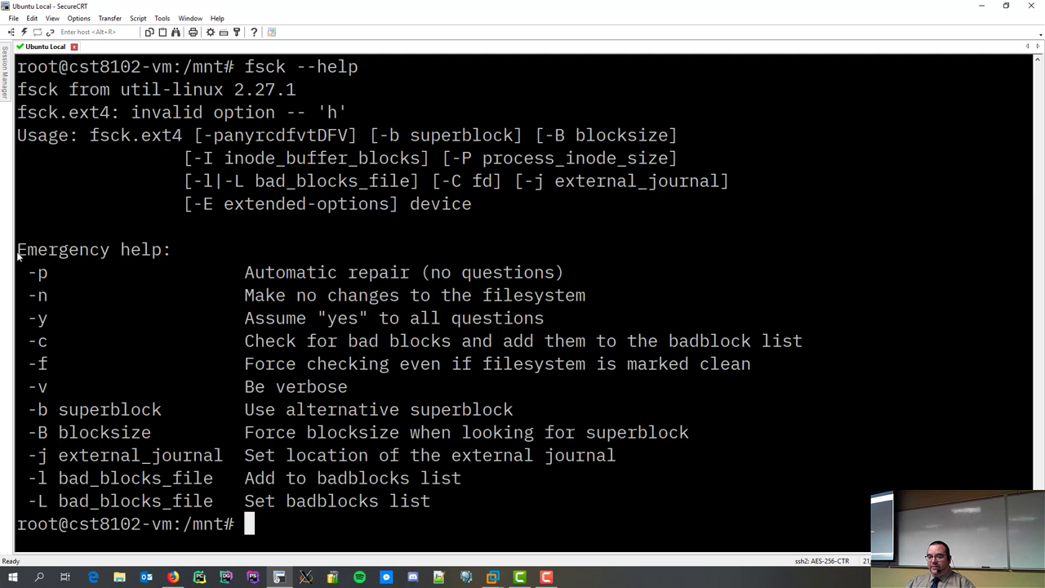
{"action": "left_click_drag", "start_coordinate": [18, 249], "coordinate": [172, 249]}
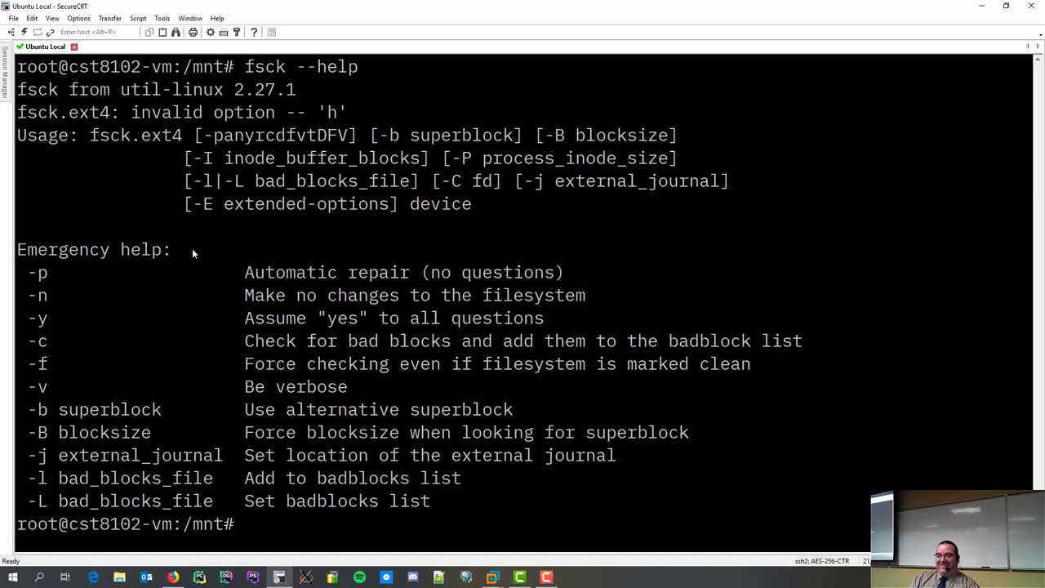
- Run fsck -fv on /dev/sdb1 and highlight the 0.02% inode usage figure
{"action": "type", "text": "fsck"}
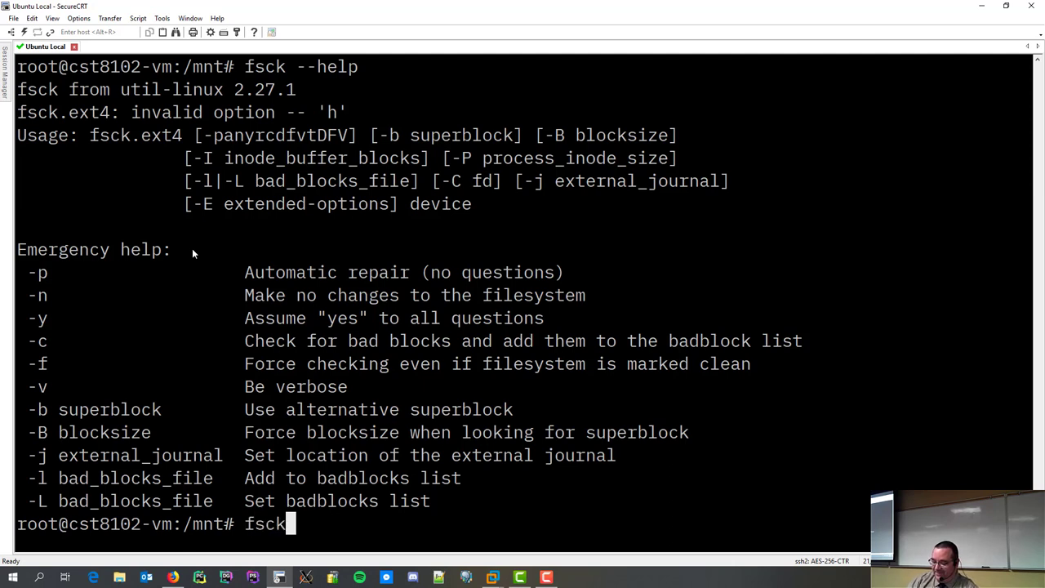
{"action": "type", "text": "-fv"}
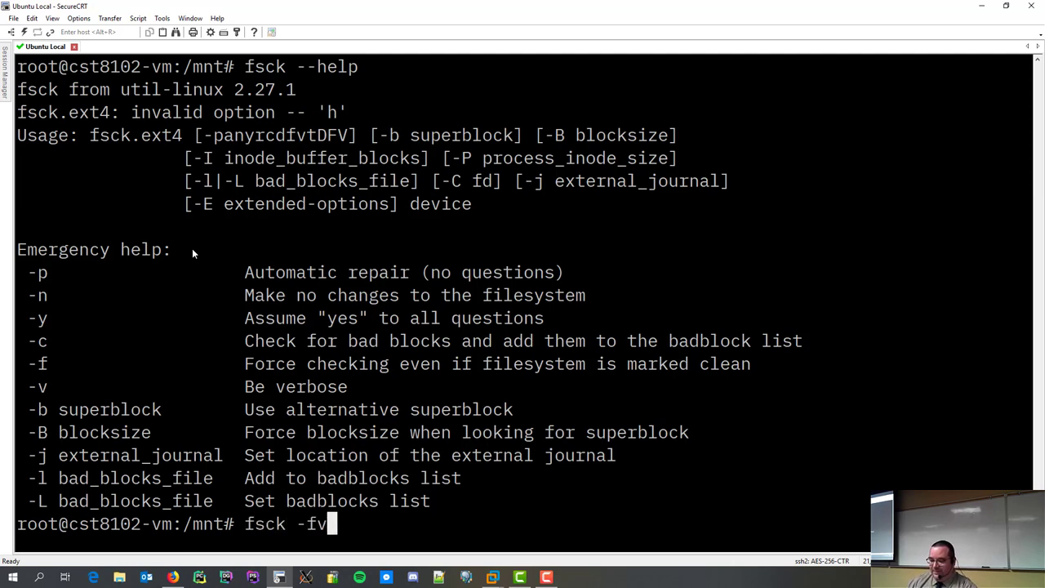
{"action": "type", "text": "/dev/sdb1"}
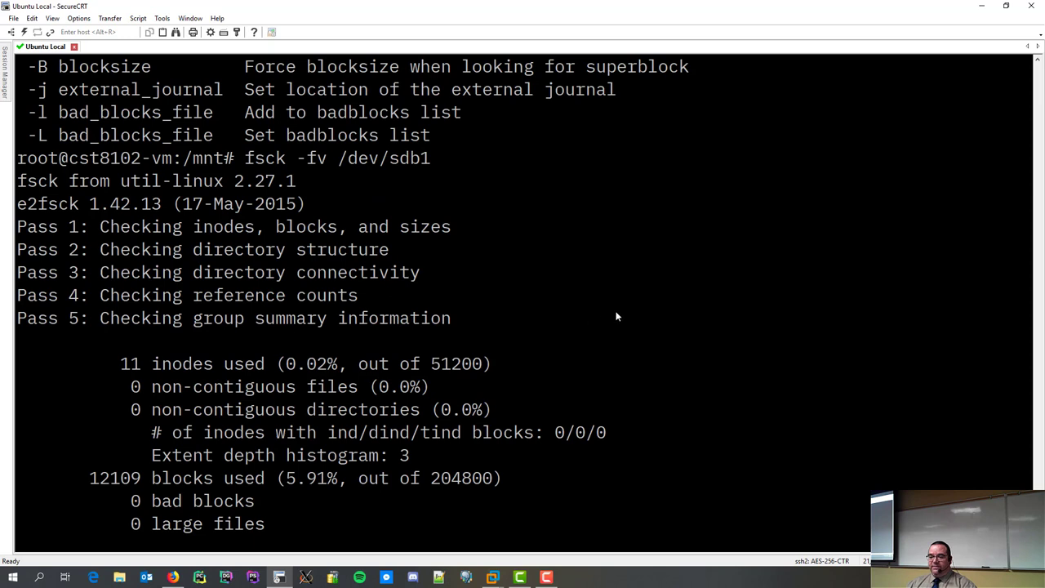
{"action": "mouse_move", "coordinate": [613, 315]}
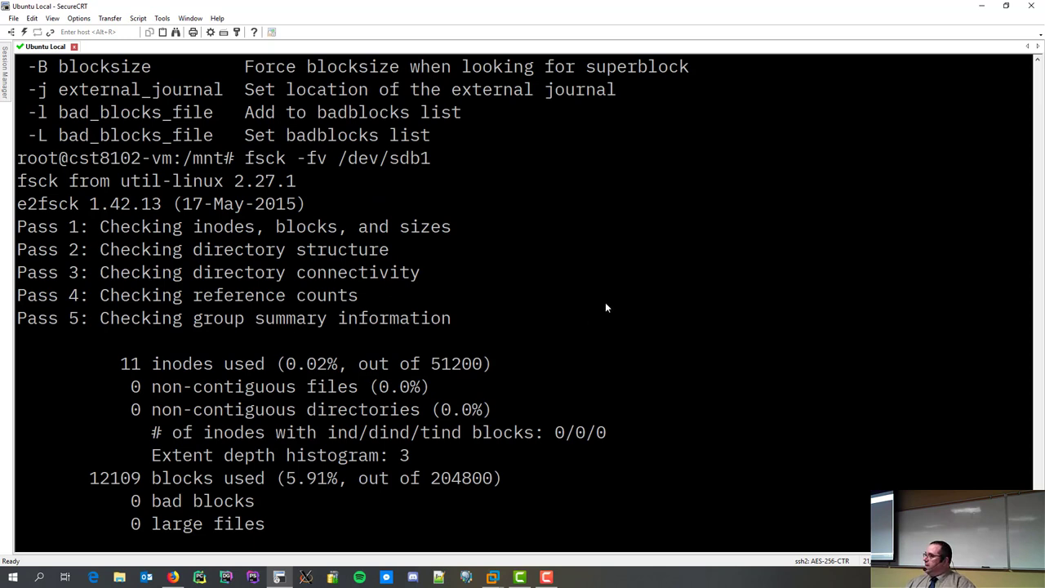
{"action": "mouse_move", "coordinate": [166, 229]}
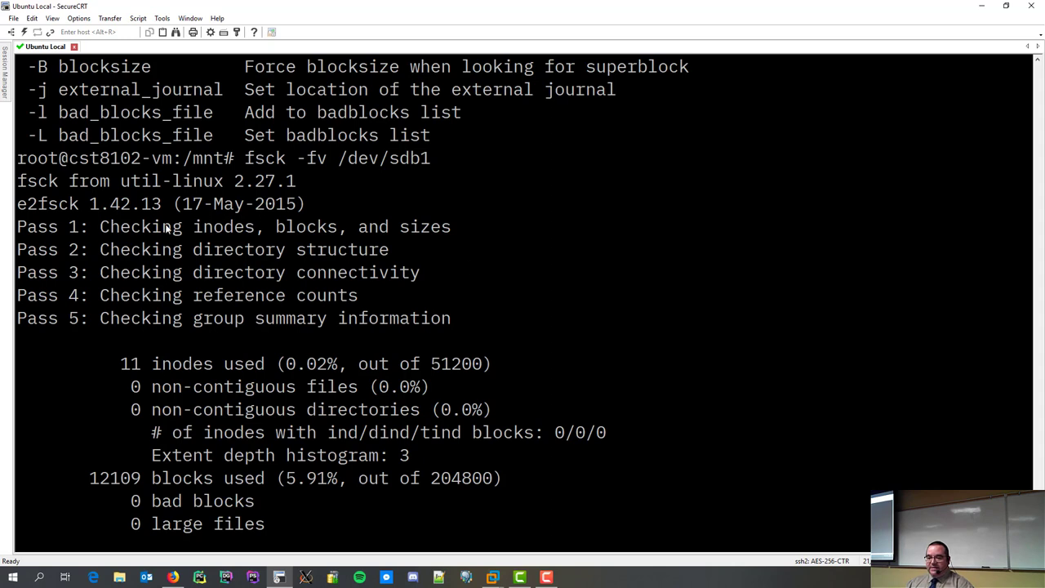
{"action": "left_click_drag", "start_coordinate": [99, 226], "coordinate": [410, 226]}
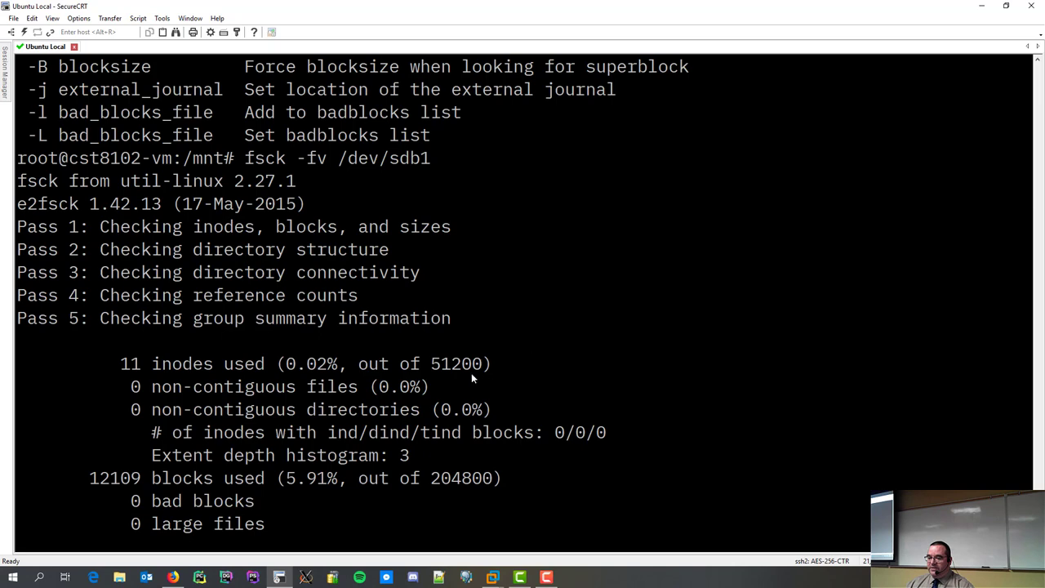
{"action": "scroll", "scroll_direction": "down", "scroll_amount": 3}
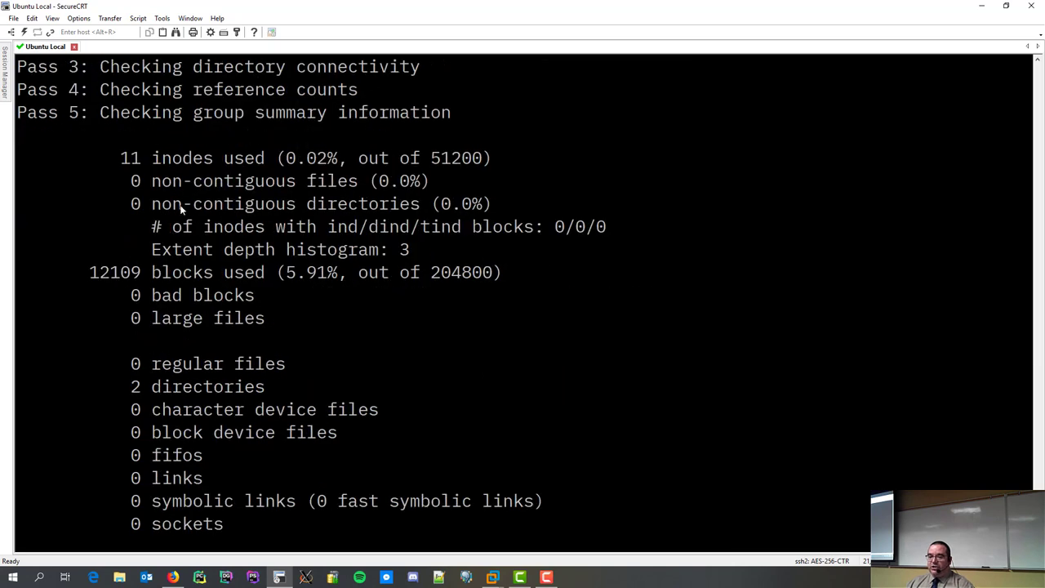
{"action": "mouse_move", "coordinate": [306, 159]}
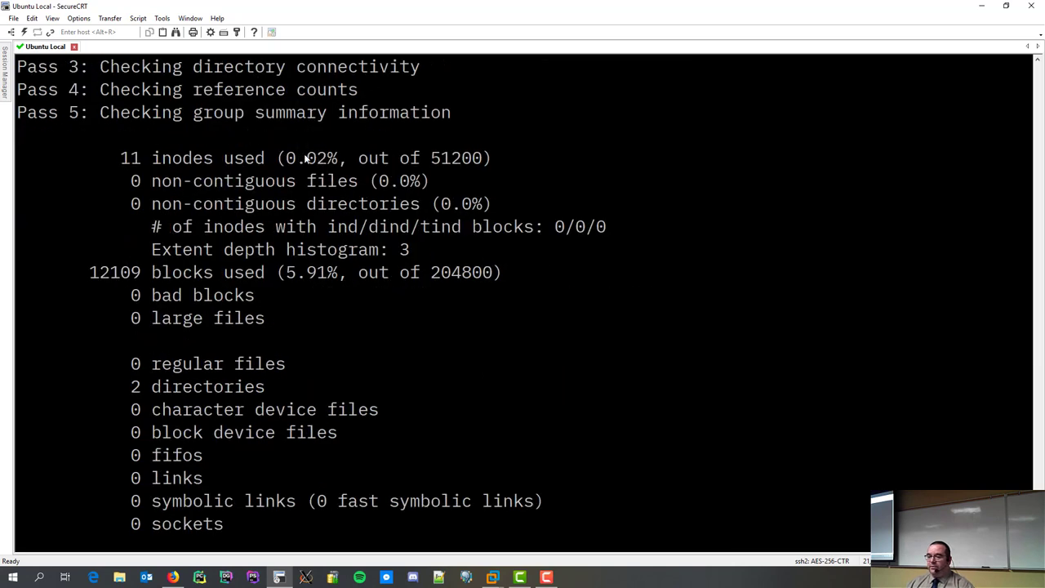
{"action": "double_click", "coordinate": [315, 158]}
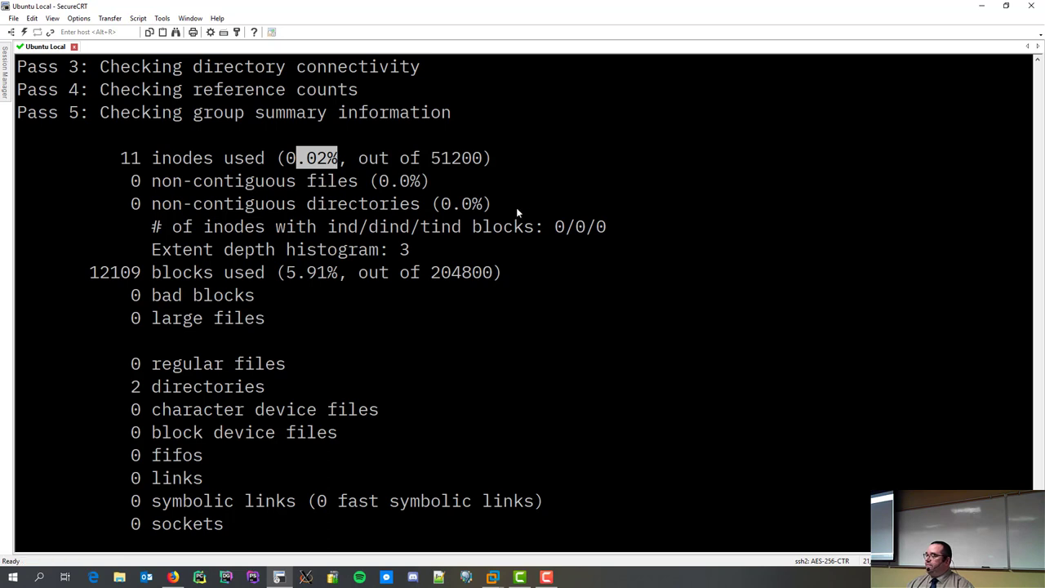
{"action": "mouse_move", "coordinate": [535, 314]}
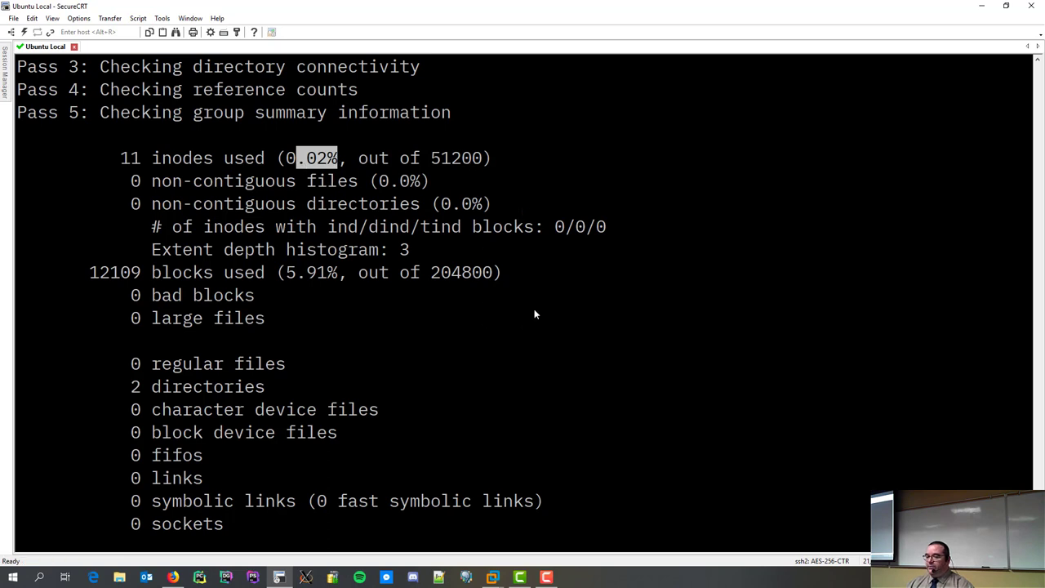
{"action": "mouse_move", "coordinate": [559, 294]}
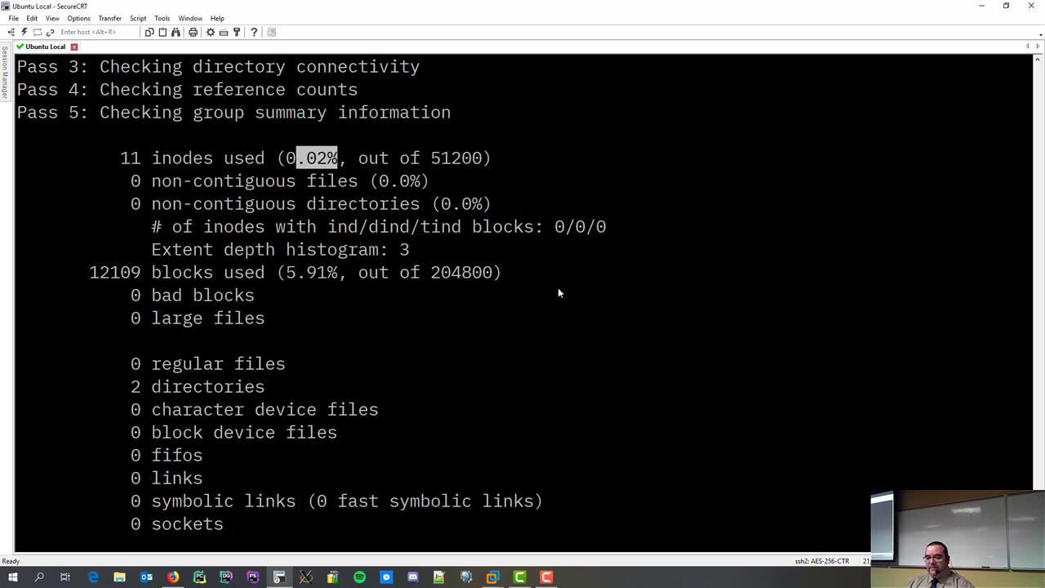
{"action": "mouse_move", "coordinate": [416, 166]}
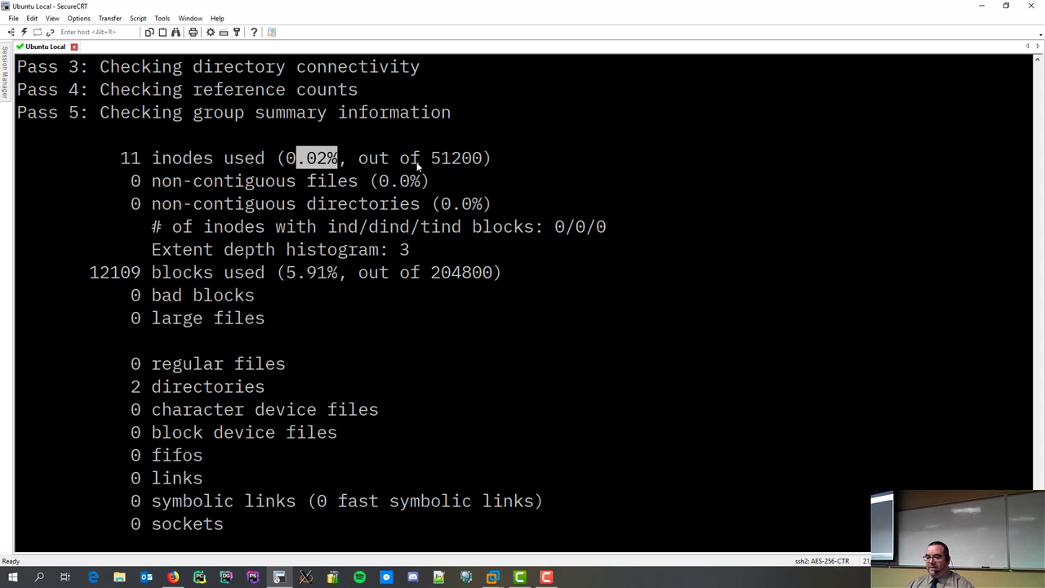
{"action": "mouse_move", "coordinate": [149, 280]}
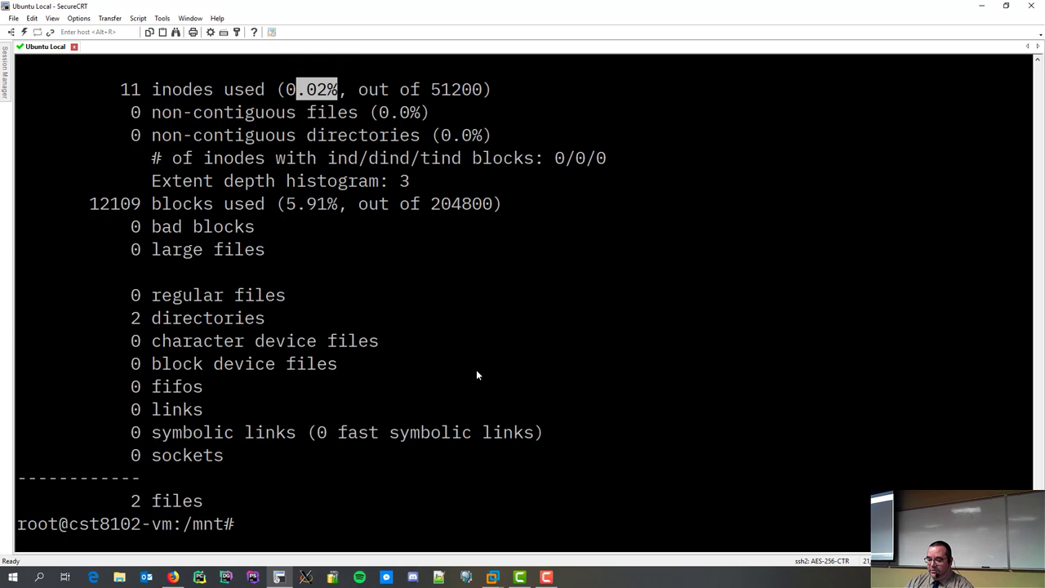
- Attempt fsck -fv and umount on /dev/sda1; both fail because it is mounted and busy
{"action": "type", "text": "fsck -fv /dev/sdb1"}
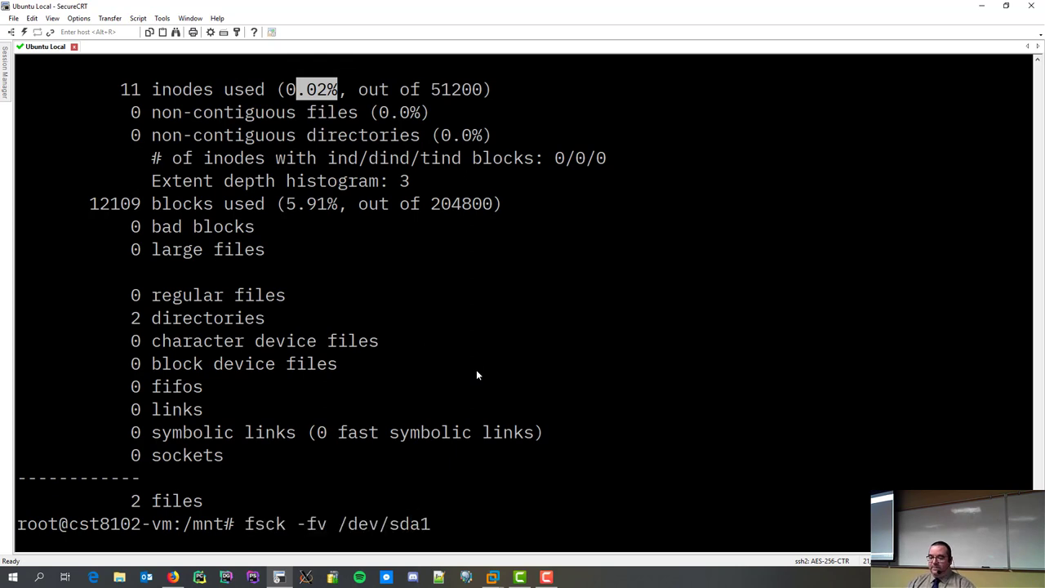
{"action": "key", "text": "Return"}
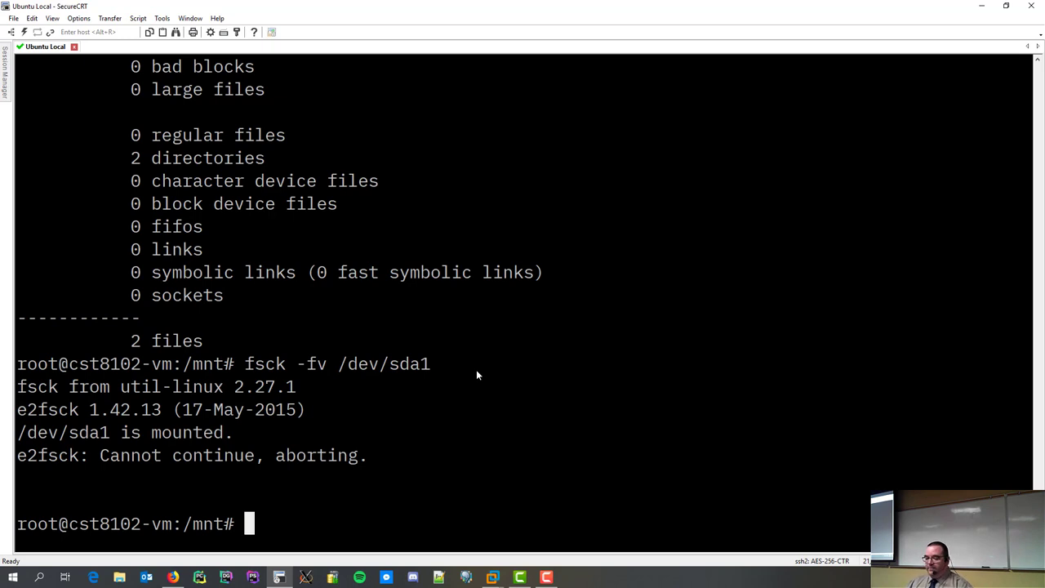
{"action": "type", "text": "umount"}
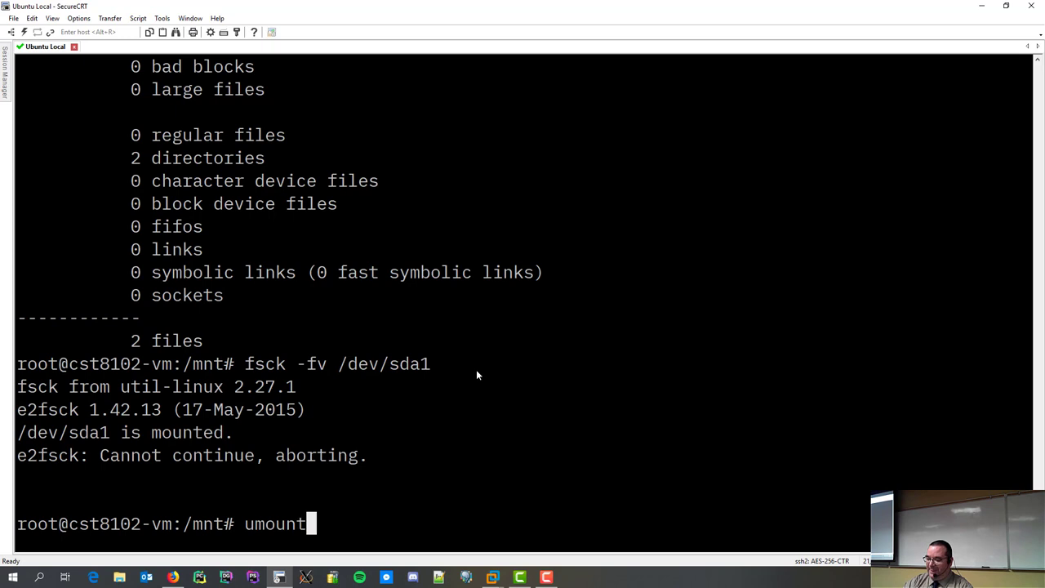
{"action": "type", "text": "/dev/"}
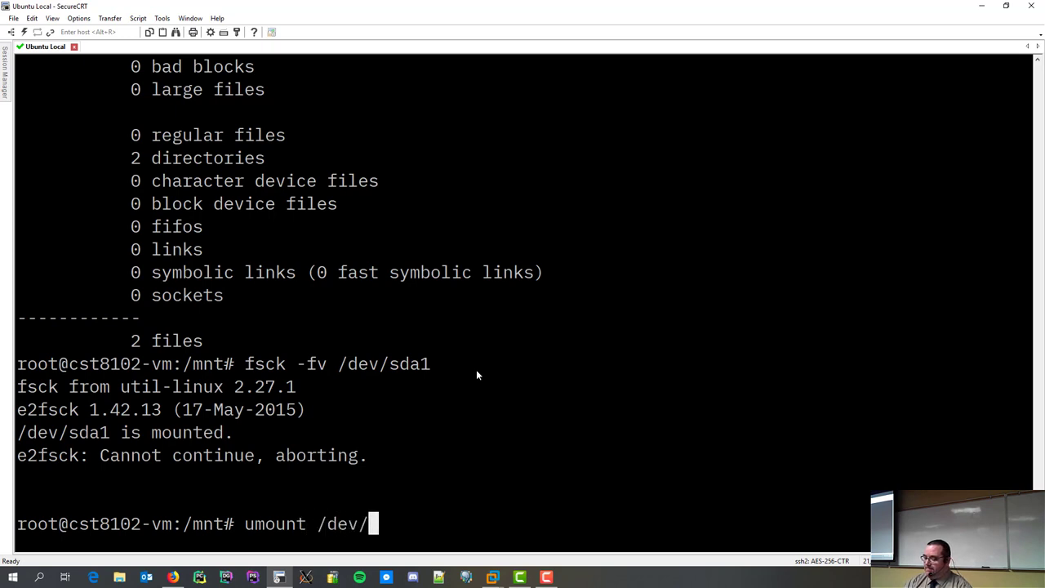
{"action": "type", "text": "sda1"}
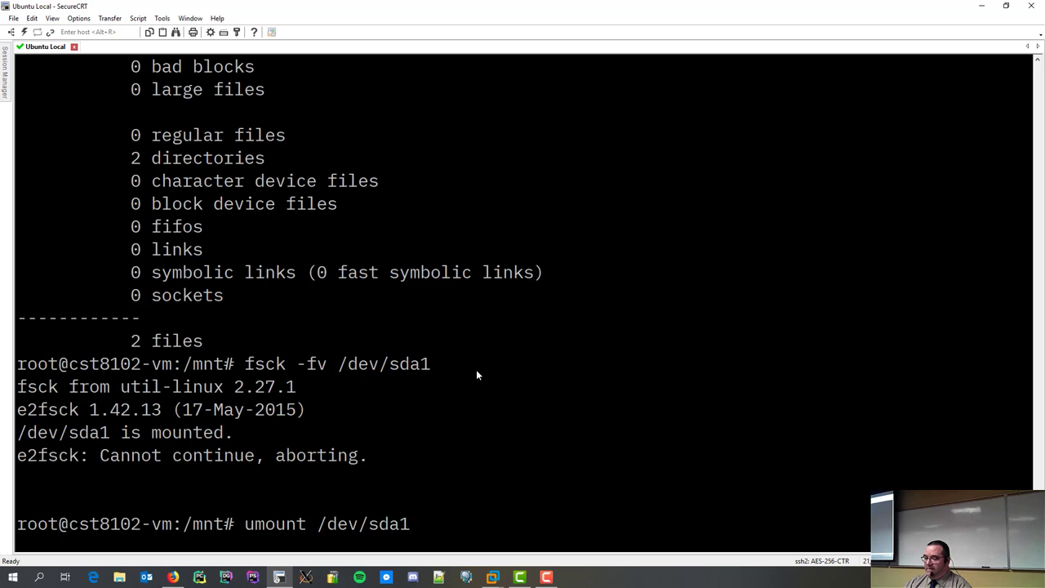
{"action": "key", "text": "Return"}
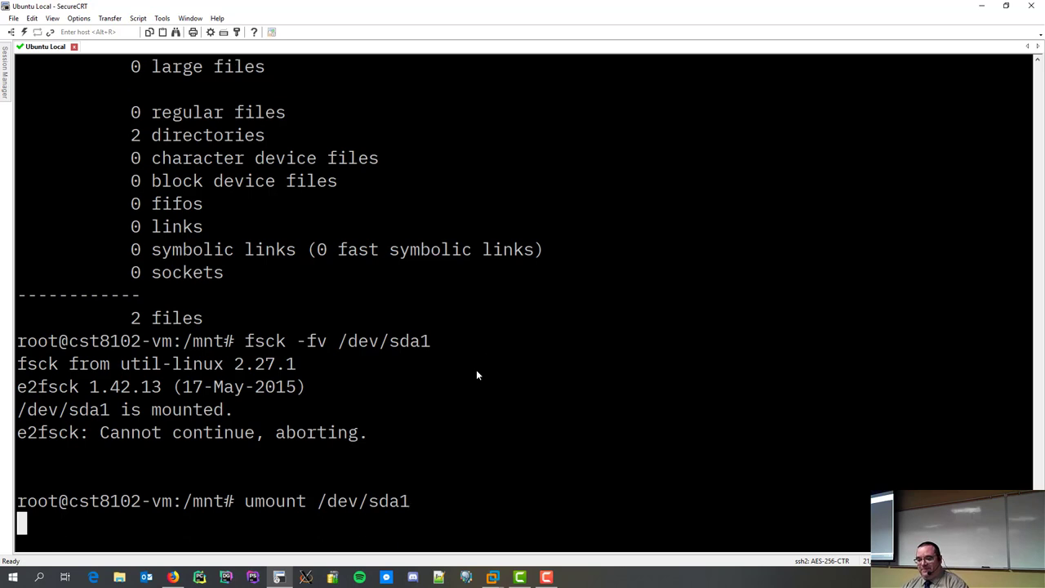
{"action": "key", "text": "Enter"}
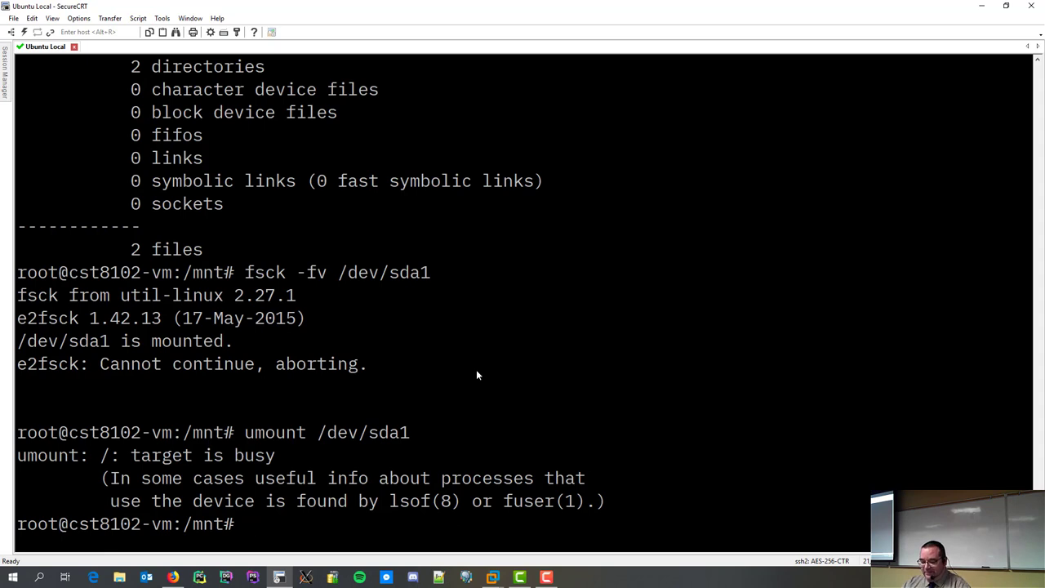
- Clear the screen and rerun fsck -fv /dev/sda1, reporting 11 of 118320 inodes used
{"action": "type", "text": "c"}
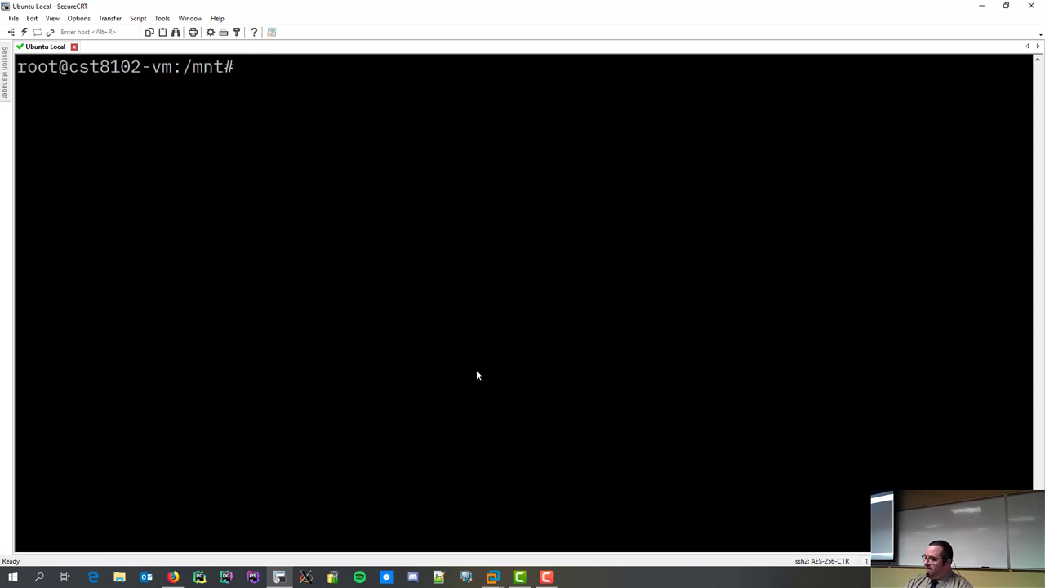
{"action": "type", "text": "fsck -fv /dev/sda1"}
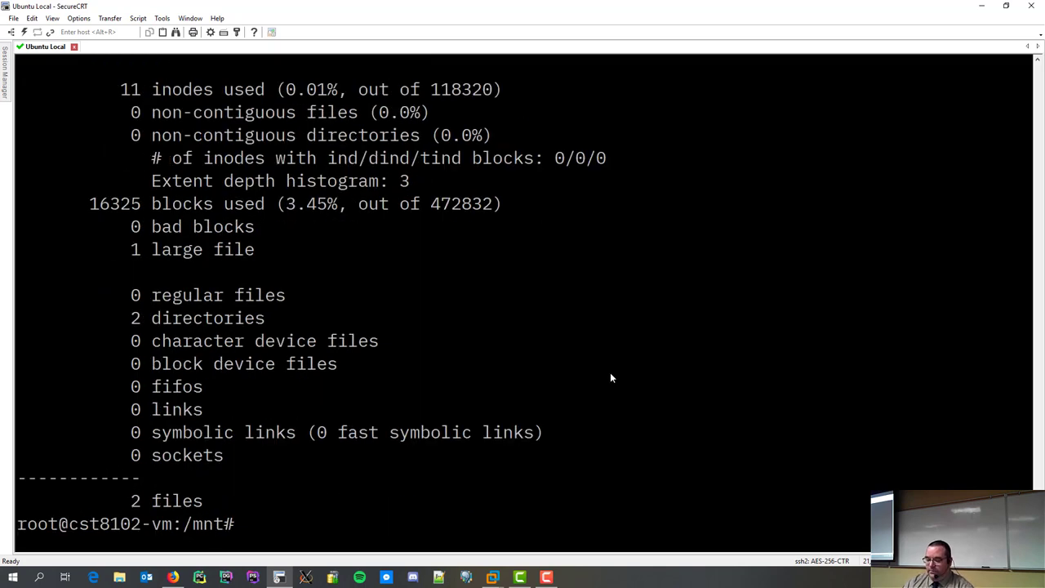
- Mount /dev/sdb1 as ext4 read-write on /mnt/1 and list it, showing only lost+found
{"action": "type", "text": "ls 1"}
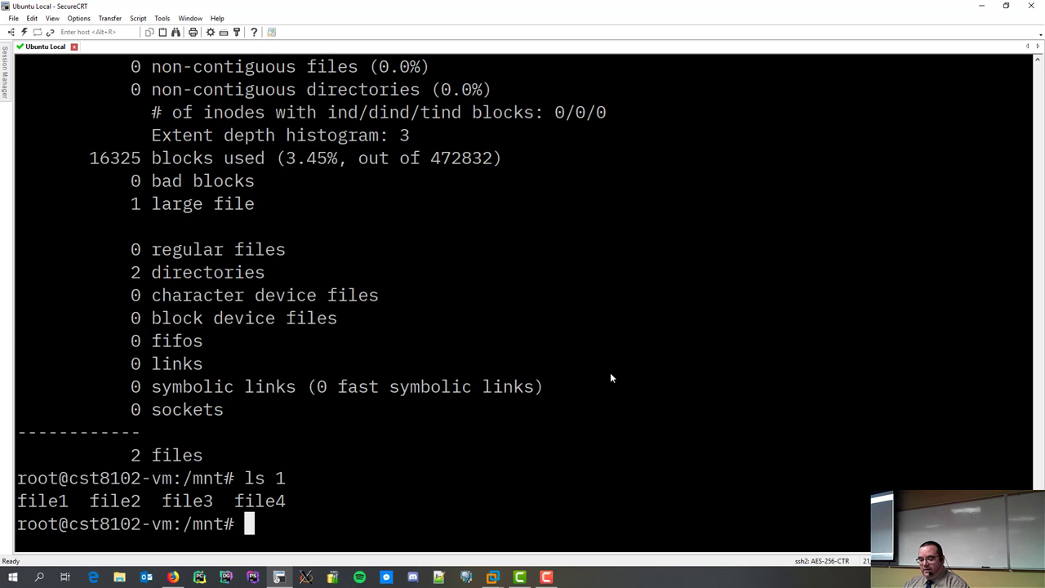
{"action": "type", "text": "mount -t"}
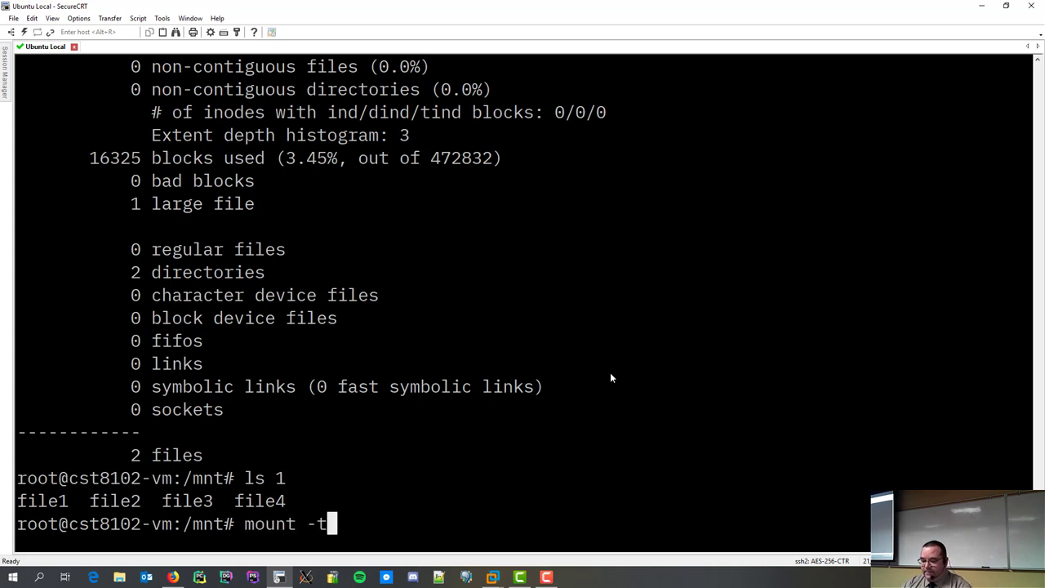
{"action": "type", "text": "exr"}
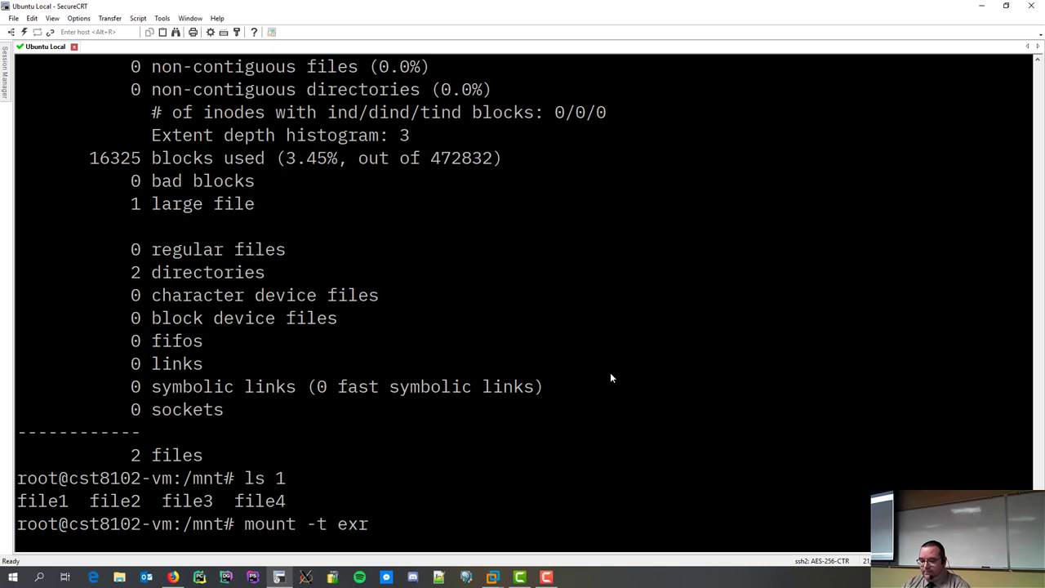
{"action": "type", "text": "t4"}
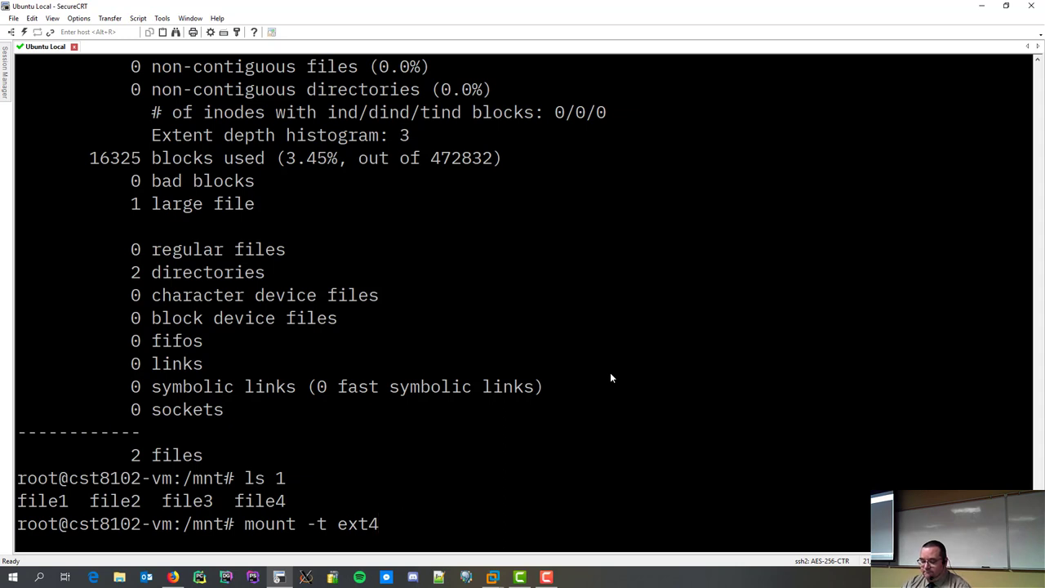
{"action": "type", "text": "-o rw"}
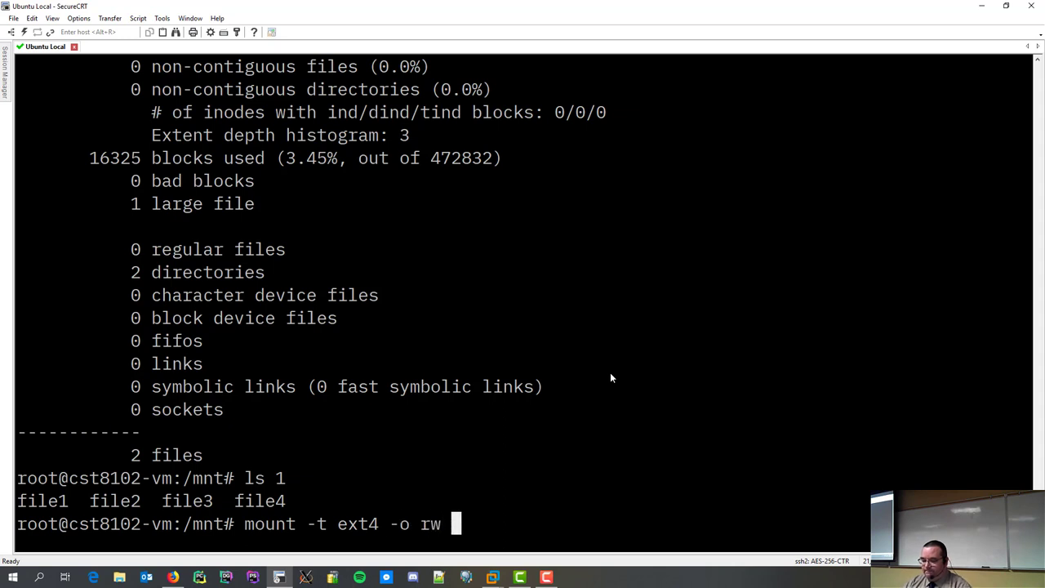
{"action": "type", "text": "/dev/sdb"}
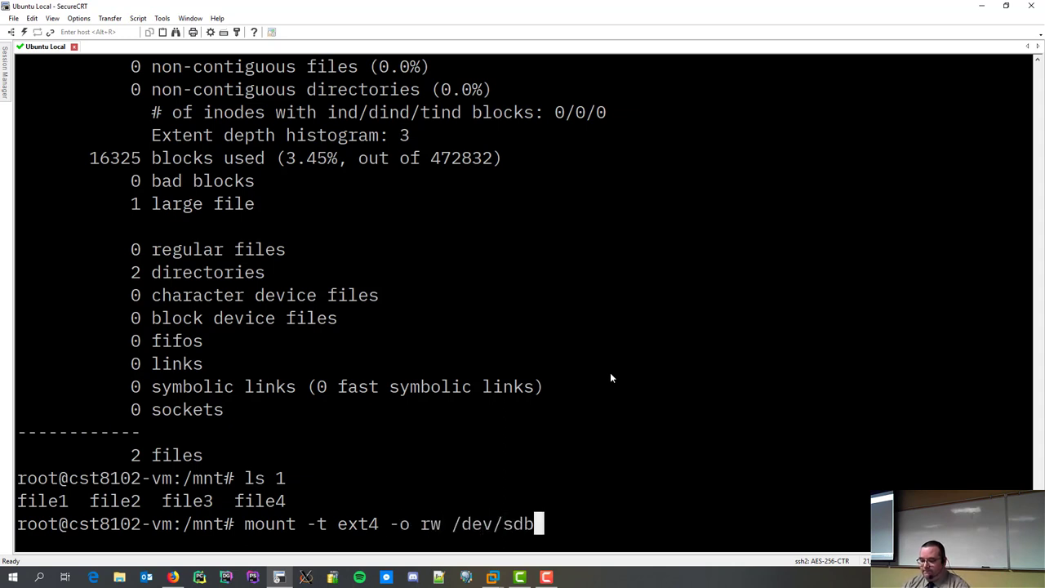
{"action": "type", "text": "1"}
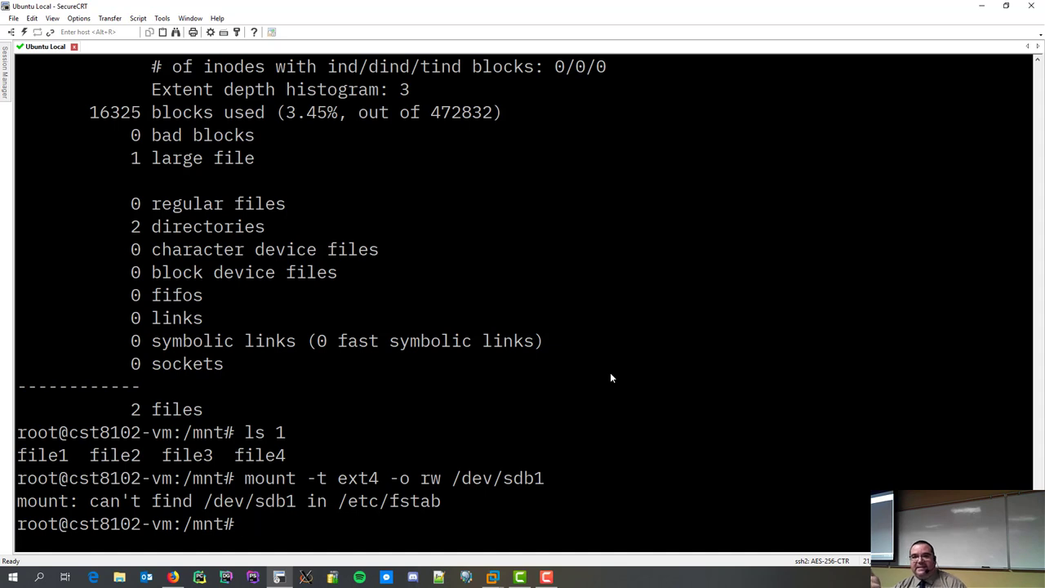
{"action": "type", "text": "mount -t ext4 -o rw /dev/sdb1"}
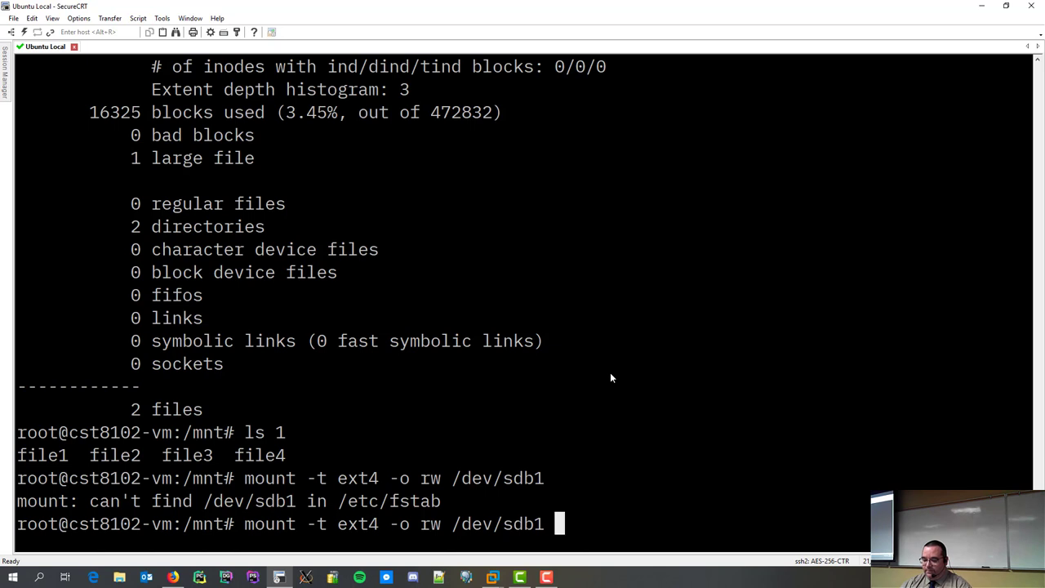
{"action": "type", "text": "/mnt/1"}
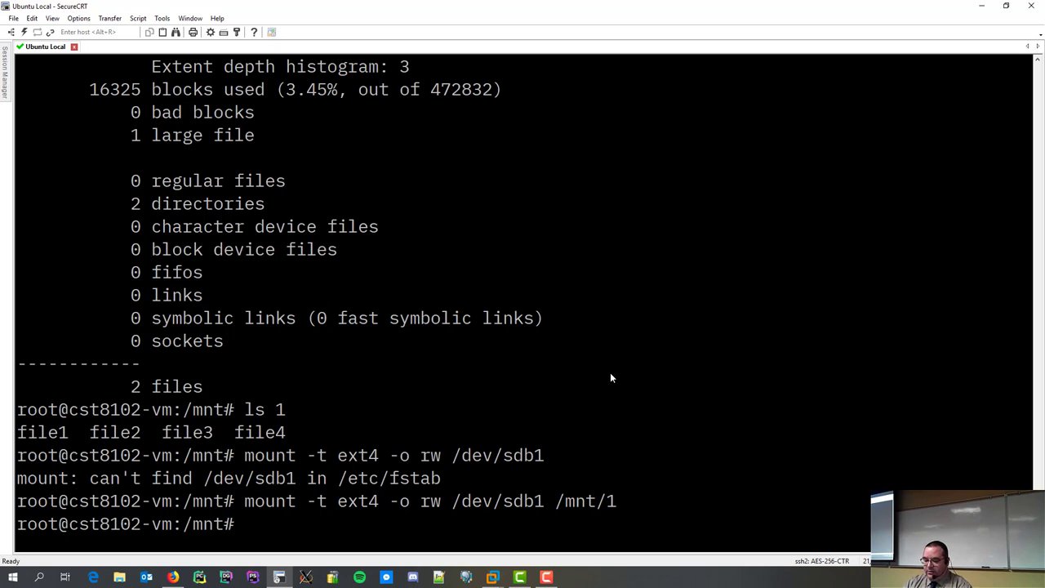
{"action": "type", "text": "cd 1"}
{"action": "type", "text": "ls"}
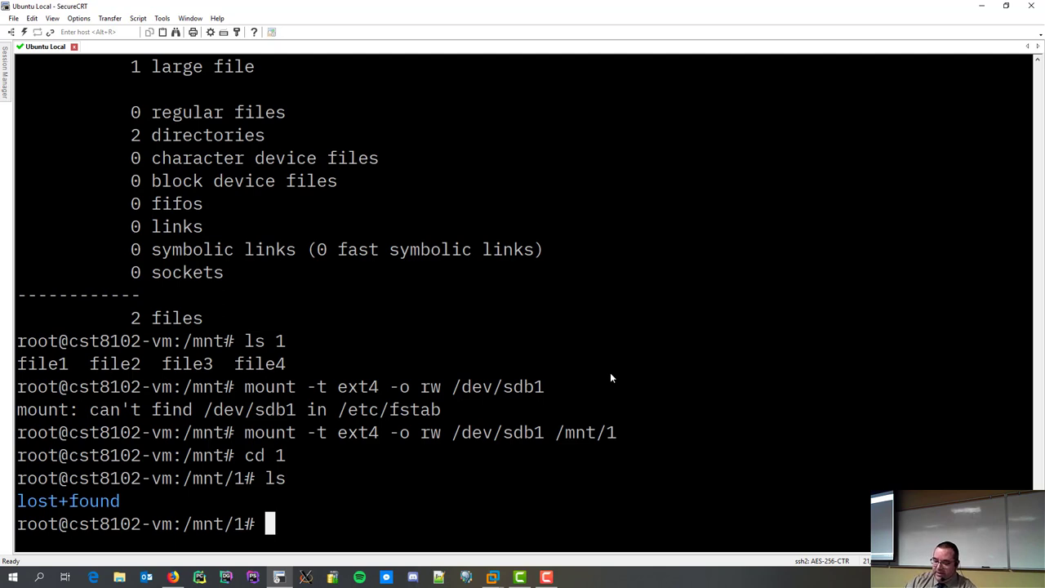
- Create otherfile1, otherfile2 and otherfile3 with touch, list them, and return to /mnt
{"action": "type", "text": "touch"}
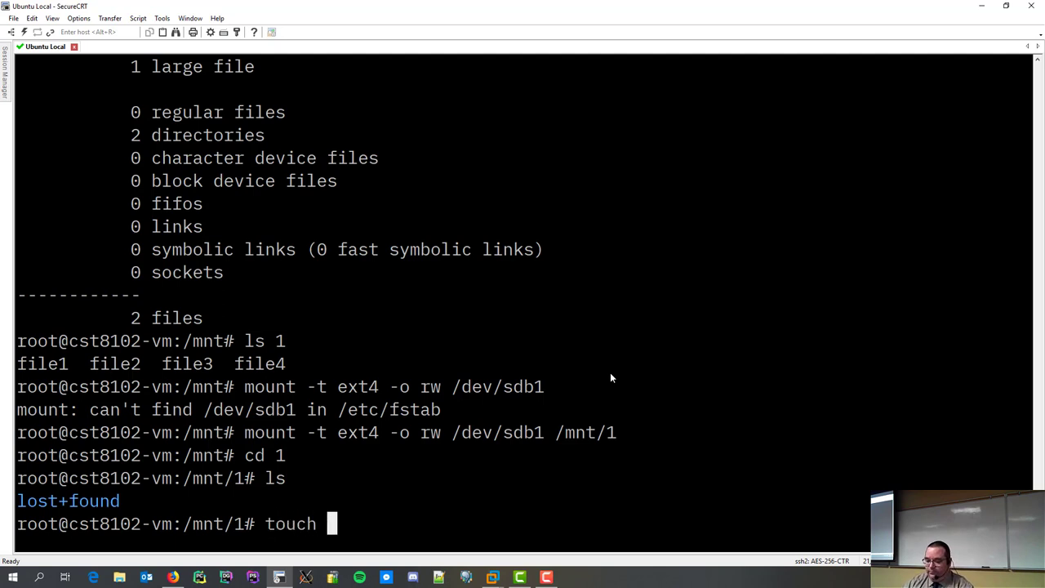
{"action": "type", "text": "otherfile1"}
{"action": "type", "text": "cd .."}
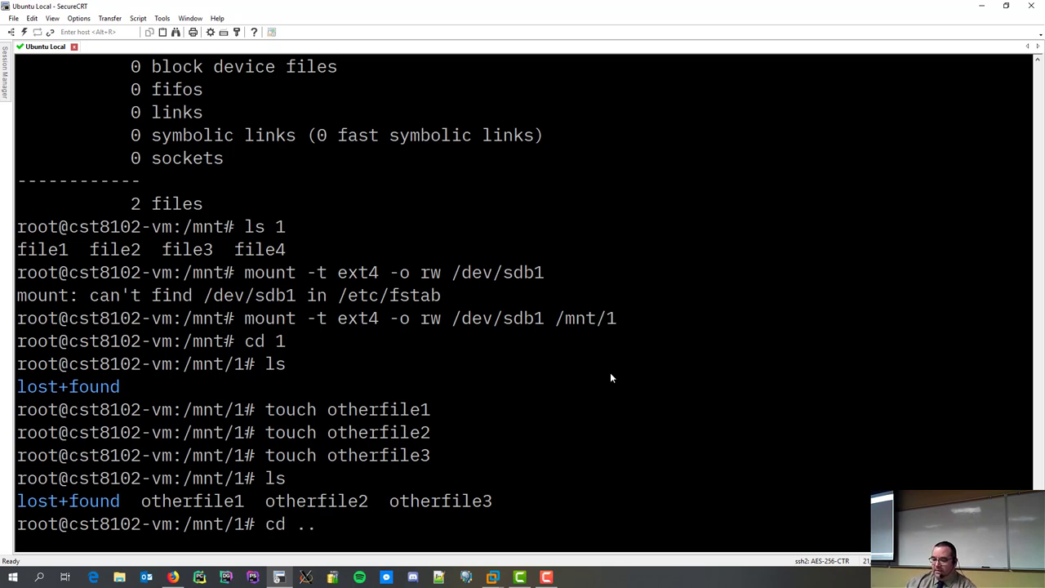
{"action": "type", "text": "umount"}
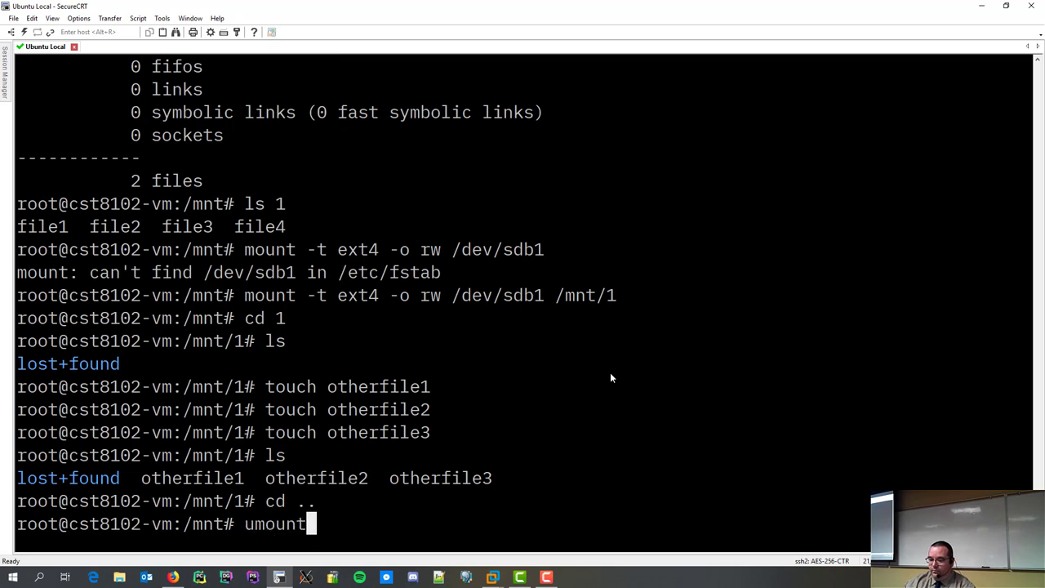
- Unmount /mnt/1 revealing file1–file4, remount to show otherfile1–3, then unmount again
{"action": "type", "text": "/mnt/1"}
{"action": "type", "text": "cd 1"}
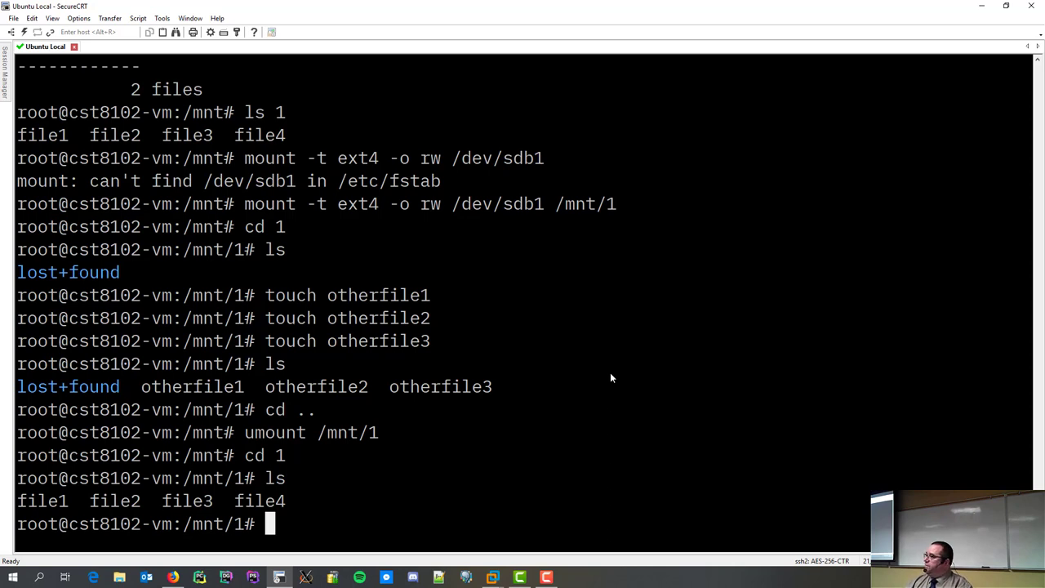
{"action": "type", "text": "umount /mnt/1"}
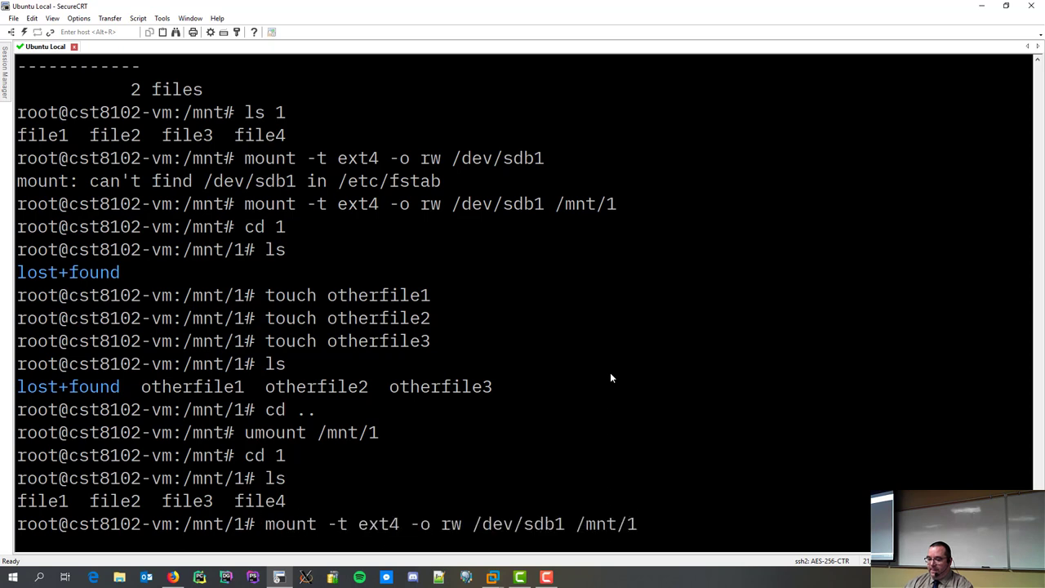
{"action": "key", "text": "Return"}
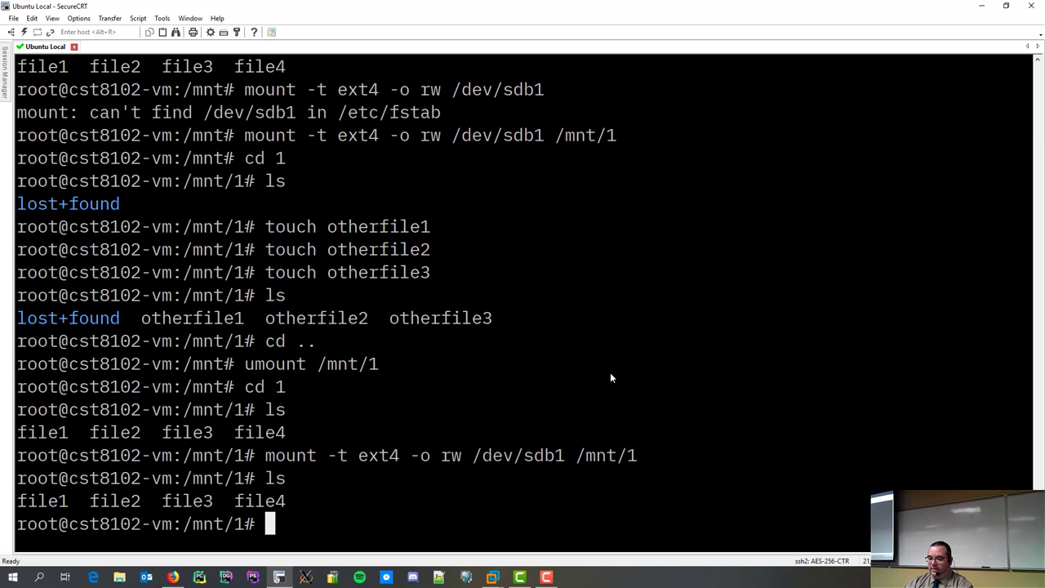
{"action": "type", "text": "cd .."}
{"action": "type", "text": "cd 1"}
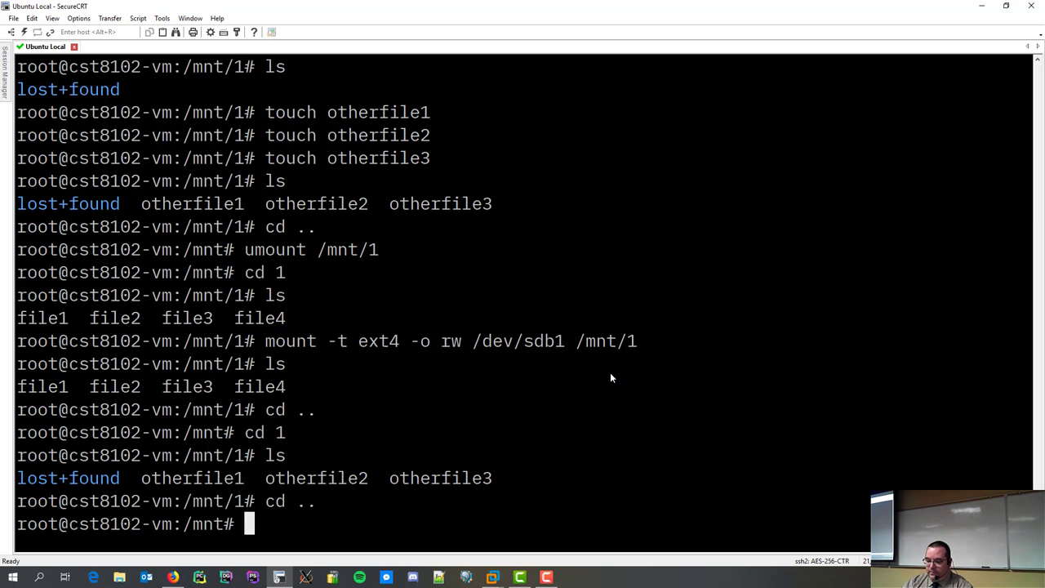
{"action": "type", "text": "umount /mnt/1"}
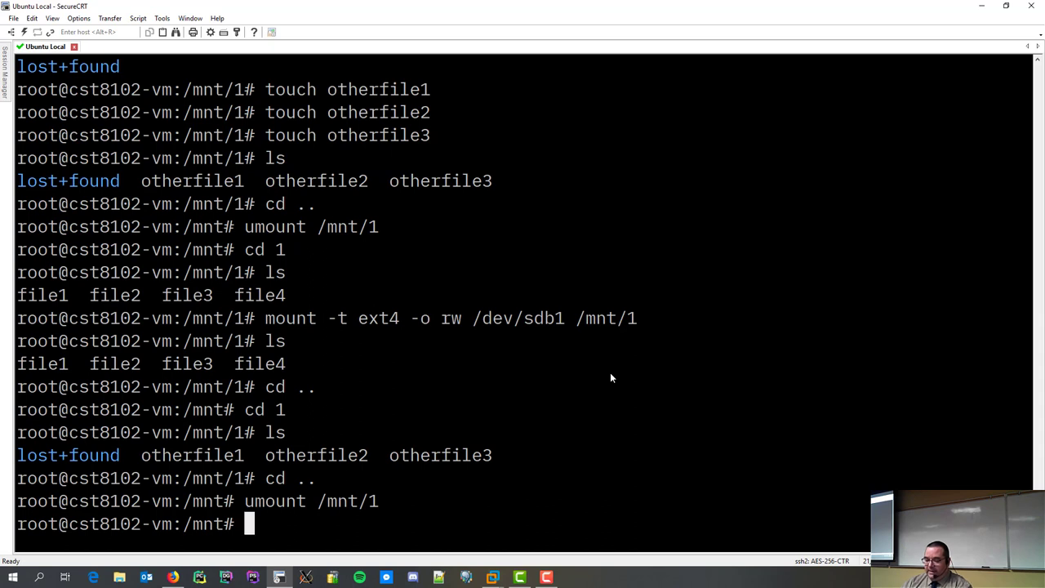
- Reformat /dev/sdb1 as ext4 with mkfs, confirming with y
{"action": "type", "text": "ls"}
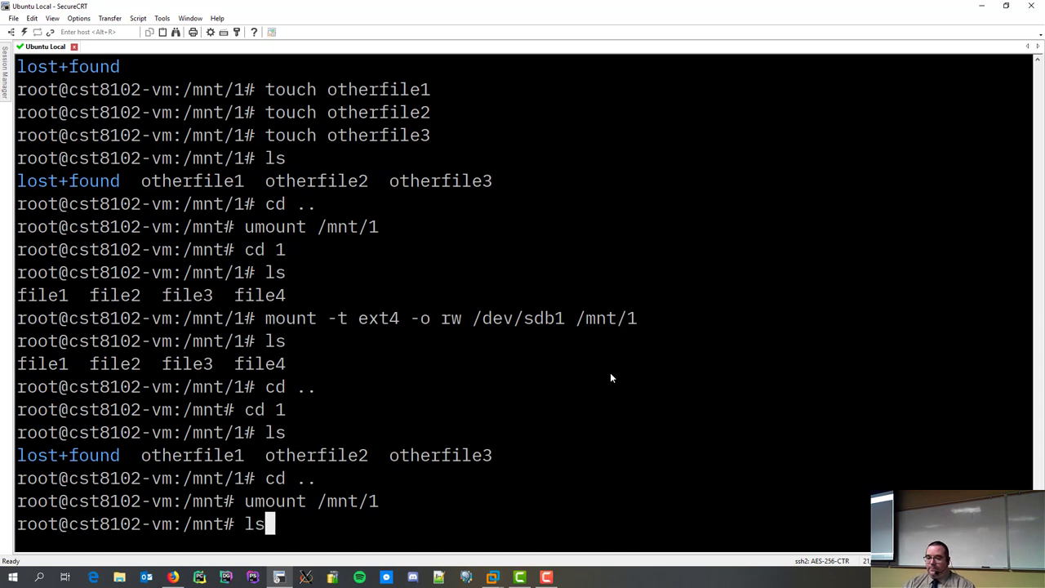
{"action": "type", "text": "umount /dev/sda1"}
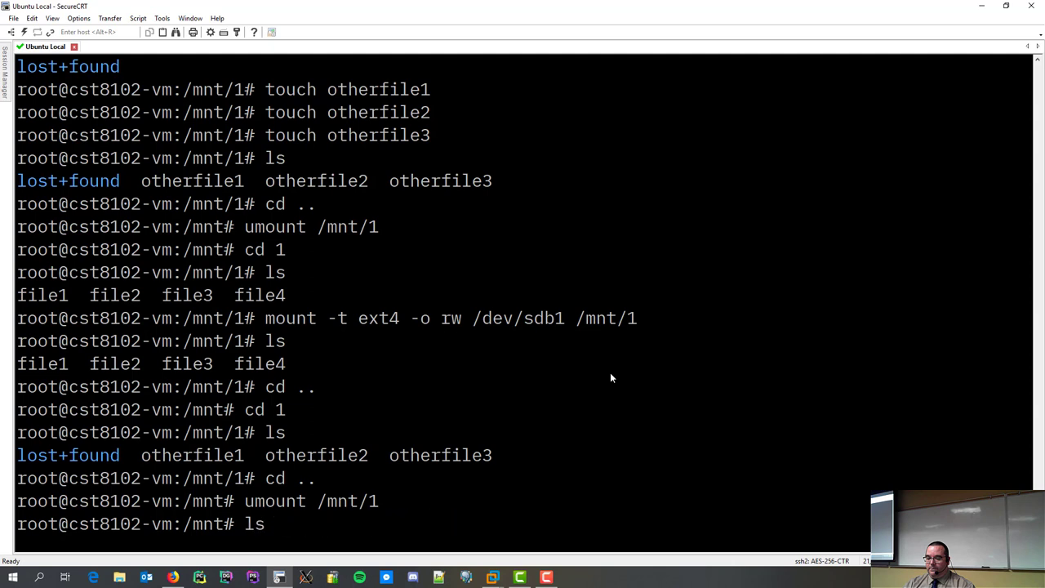
{"action": "type", "text": "mkfs -t ext4 /dev/sdb1"}
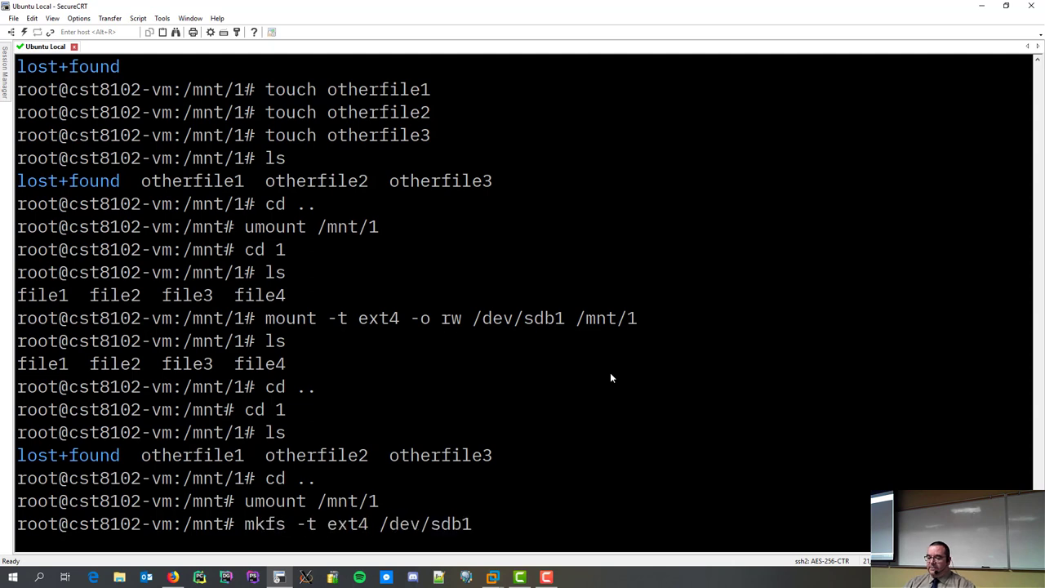
{"action": "key", "text": "Return"}
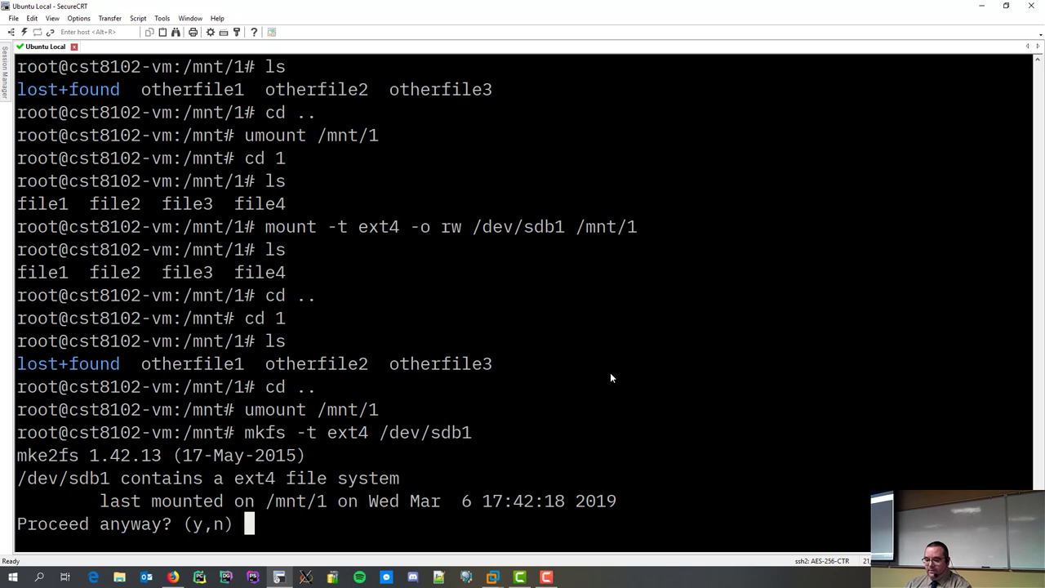
{"action": "type", "text": "y"}
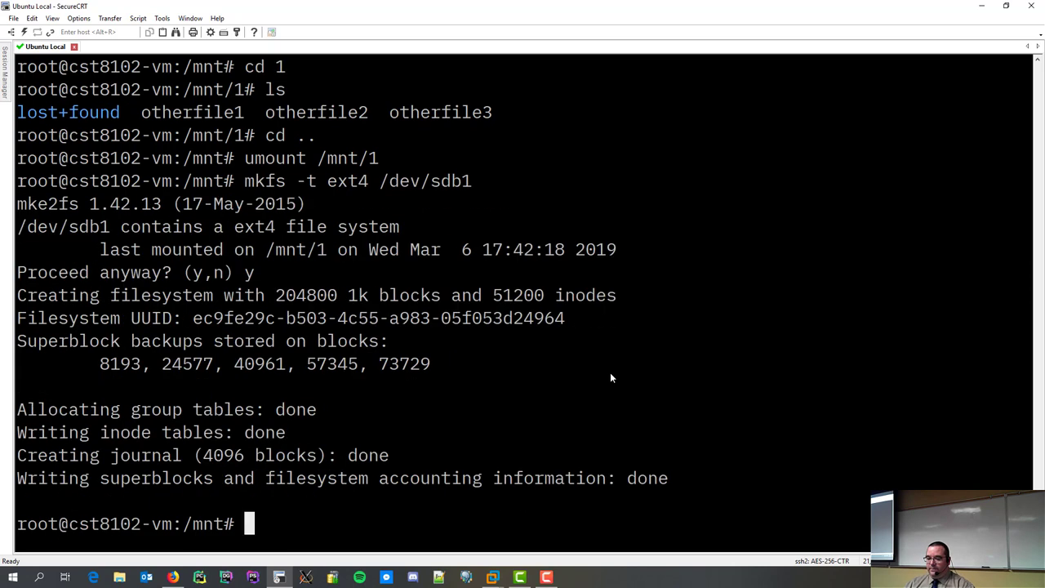
- Remount /dev/sdb1 read-write on /mnt/1 and list it, showing only lost+found
{"action": "type", "text": "ls"}
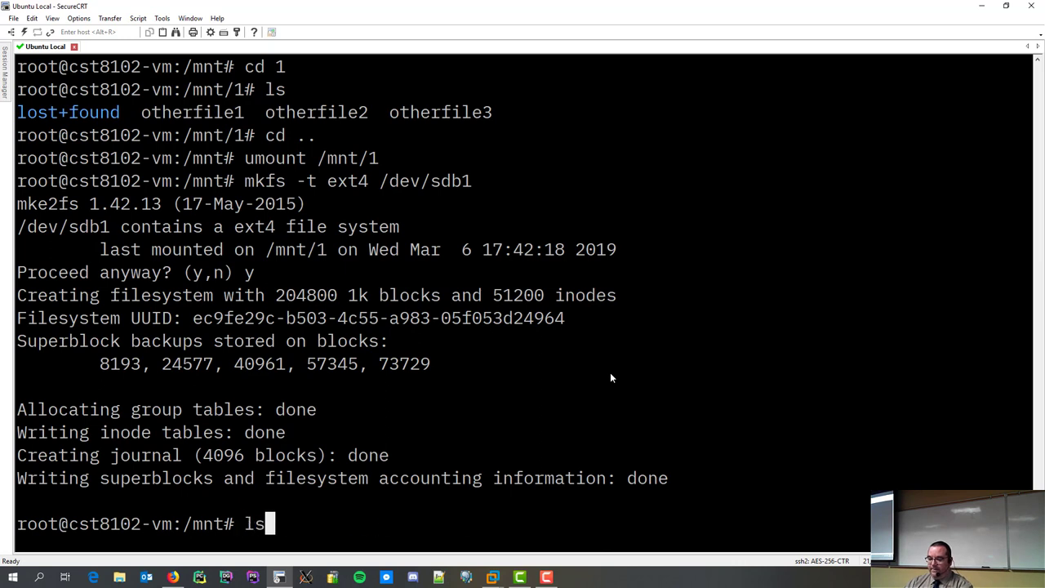
{"action": "type", "text": "mount -t ext4 -o rw /dev/sdb1 /mnt/1"}
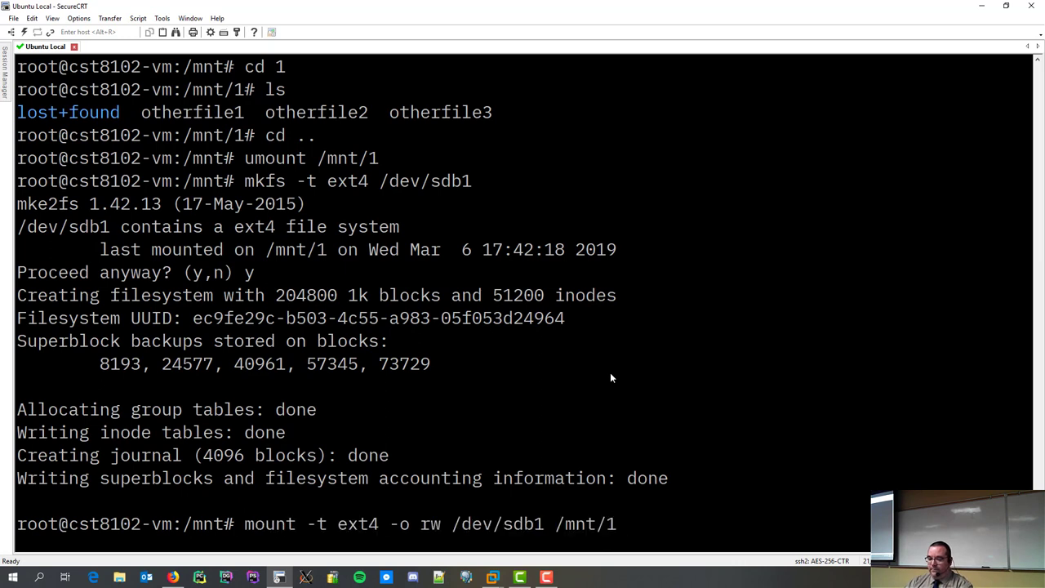
{"action": "type", "text": "cd 1"}
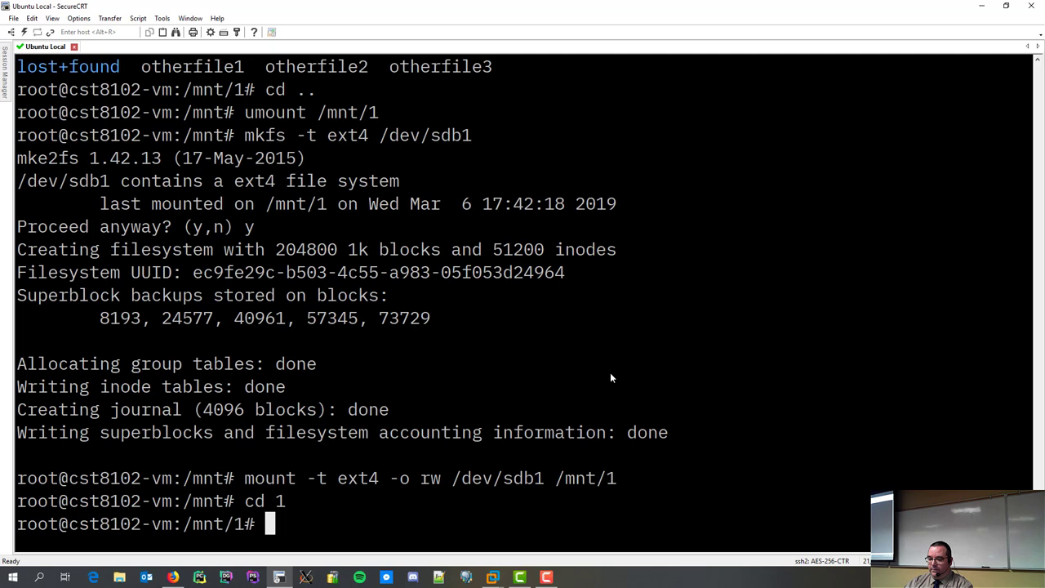
{"action": "type", "text": "ls"}
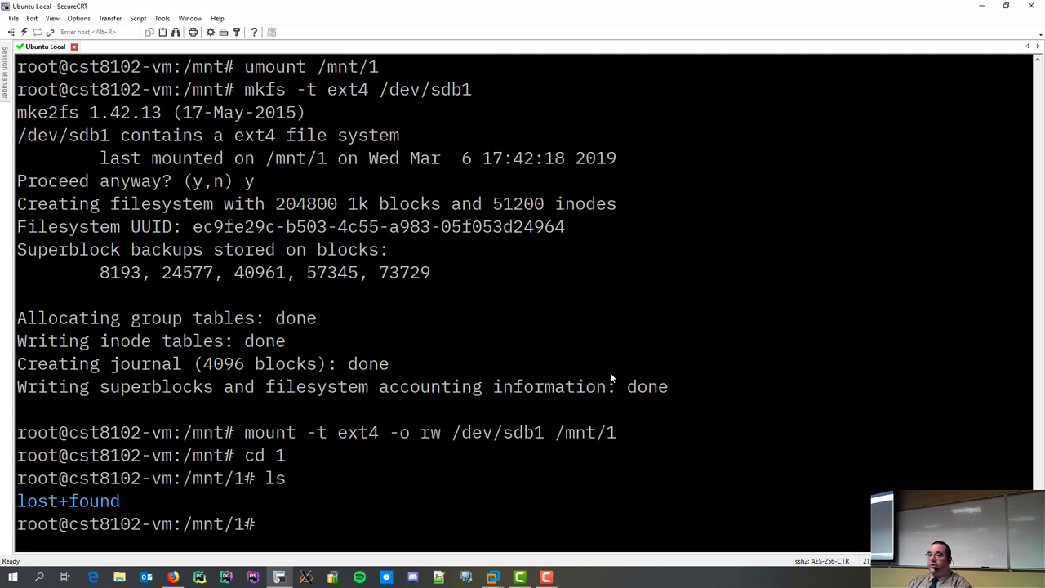